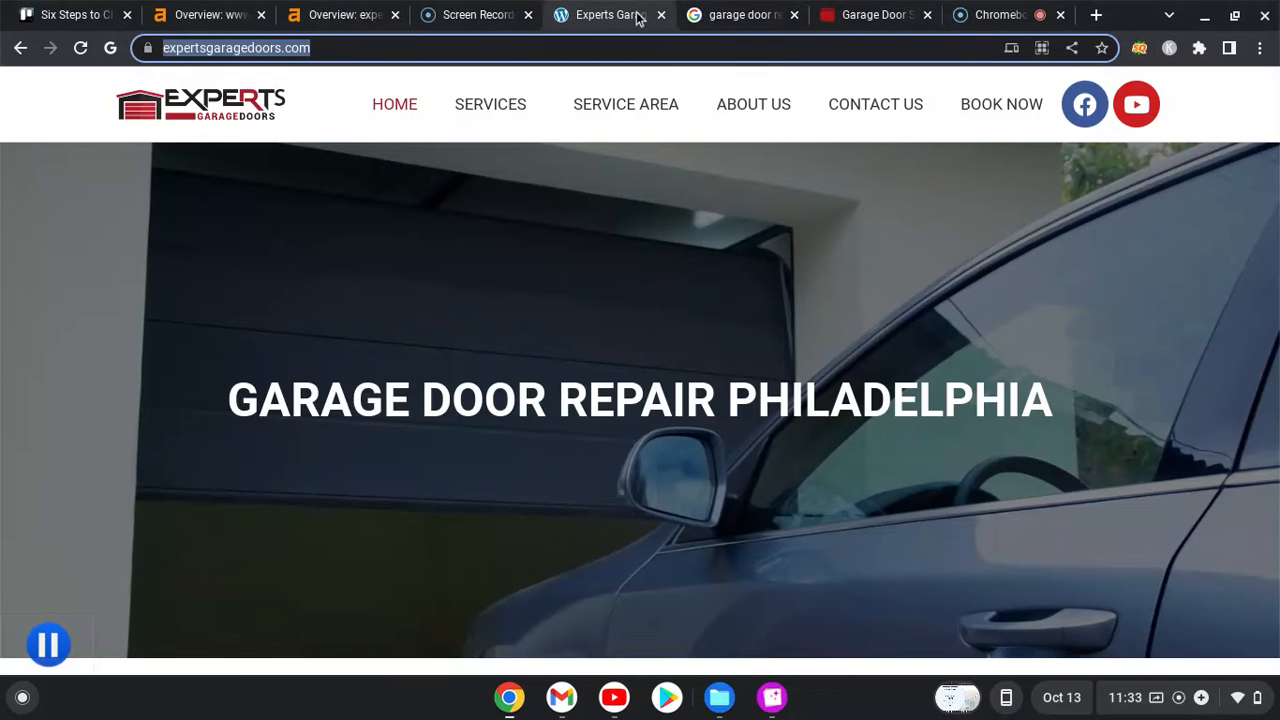
mouse_move(918, 304)
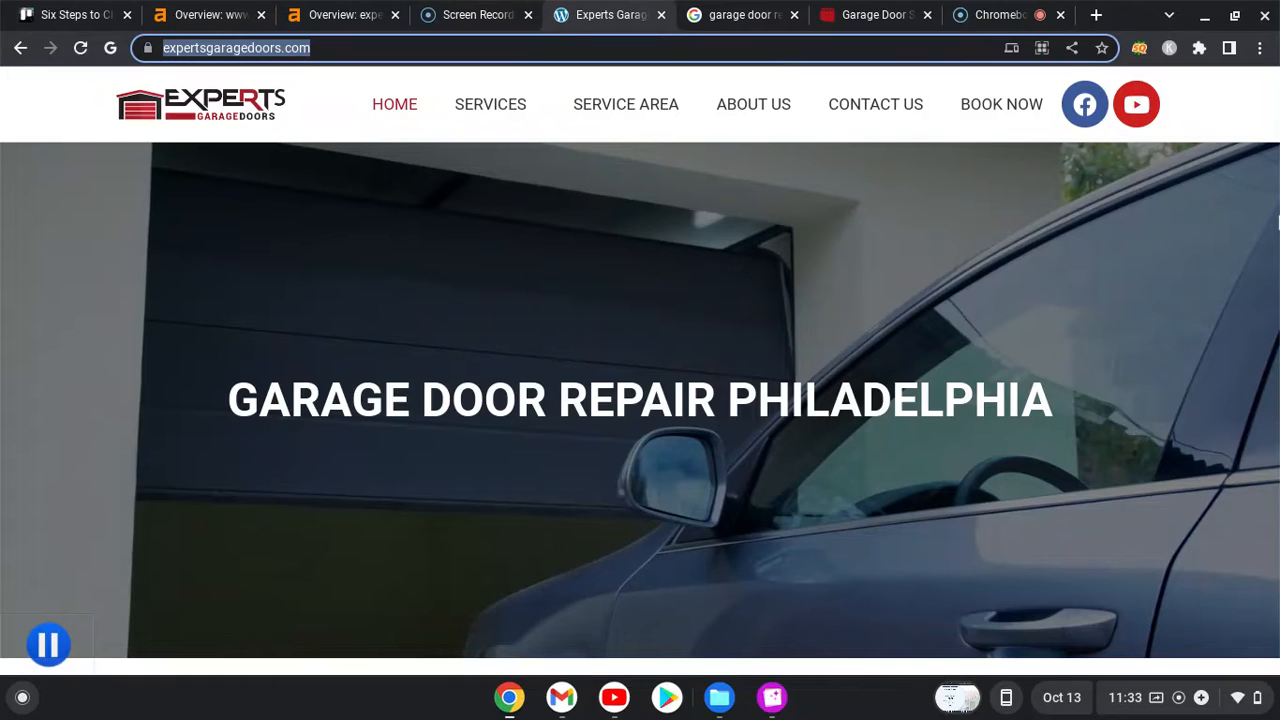
- Scroll through the homepage services and booking form sections of Experts Garage Doors
scroll("down", 3)
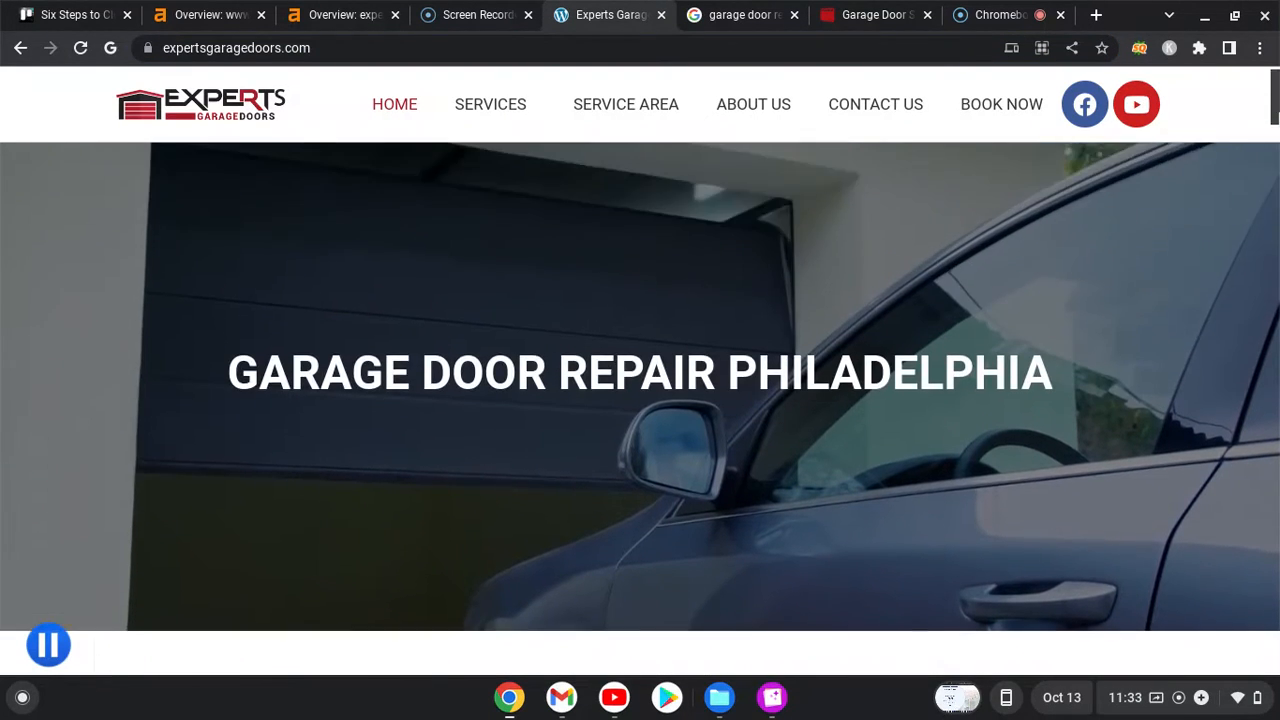
scroll("down", 3)
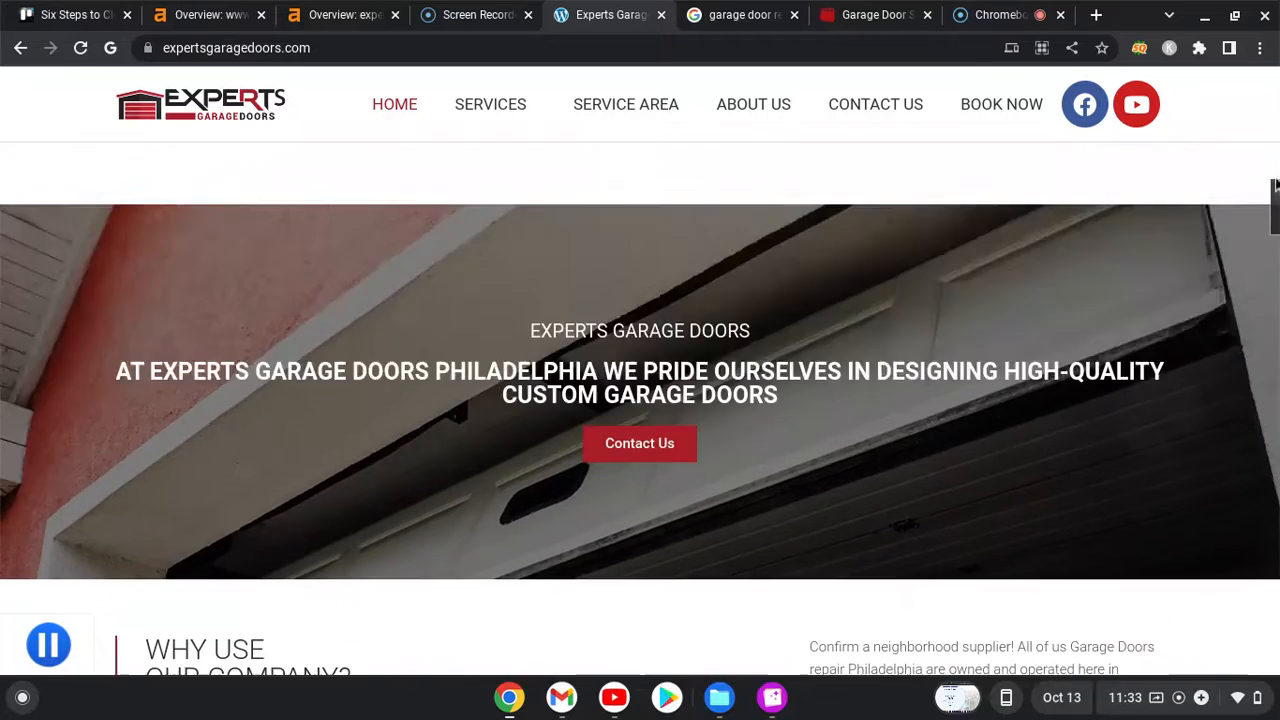
scroll("up", 3)
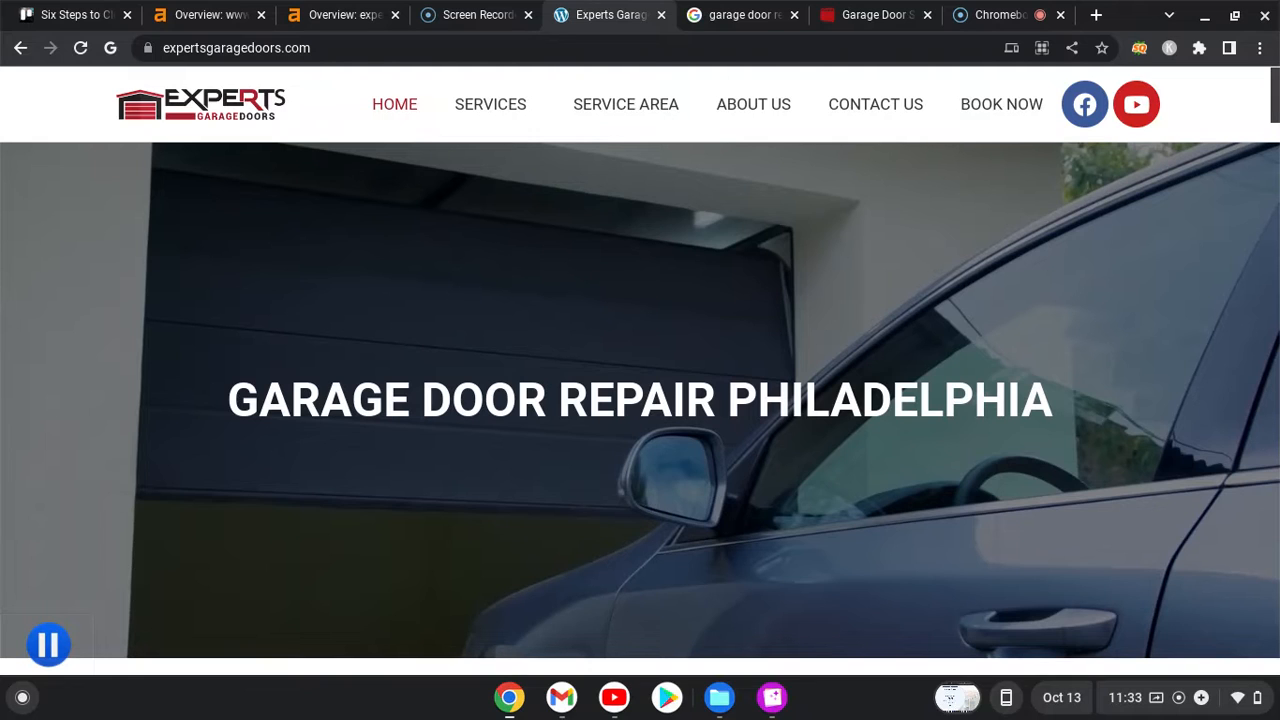
scroll("down", 3)
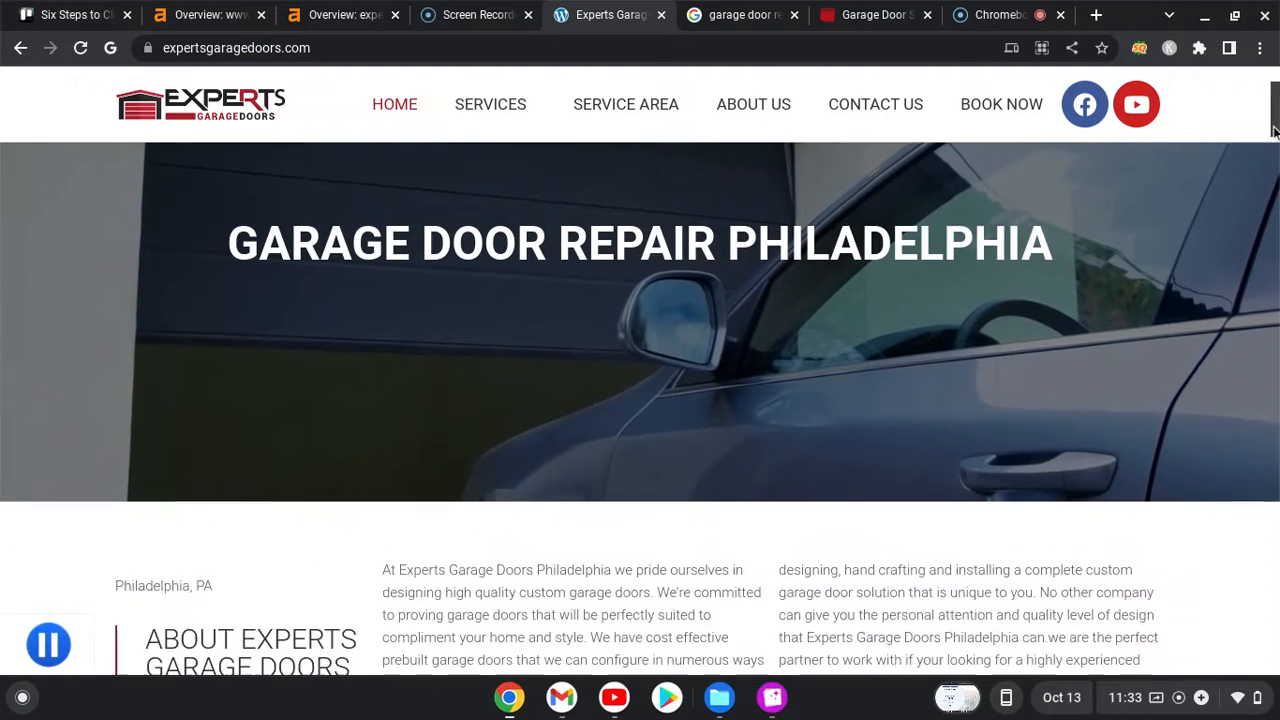
scroll("up", 3)
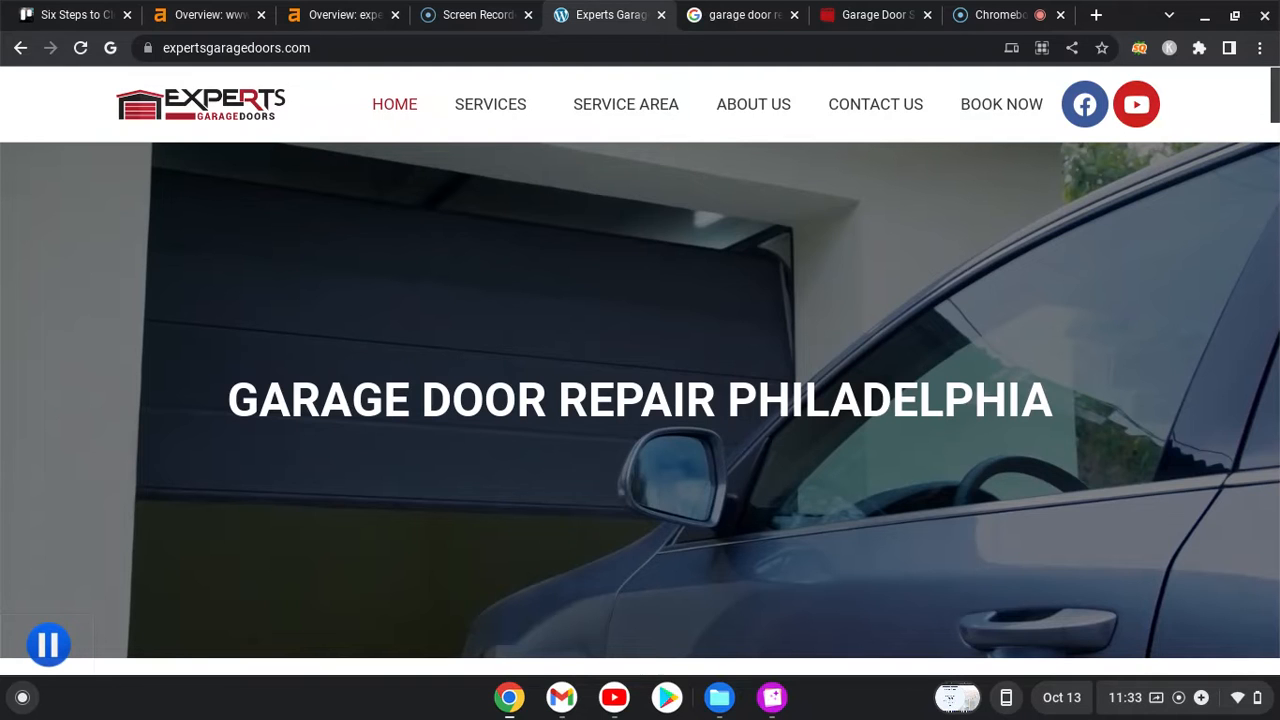
scroll("down", 3)
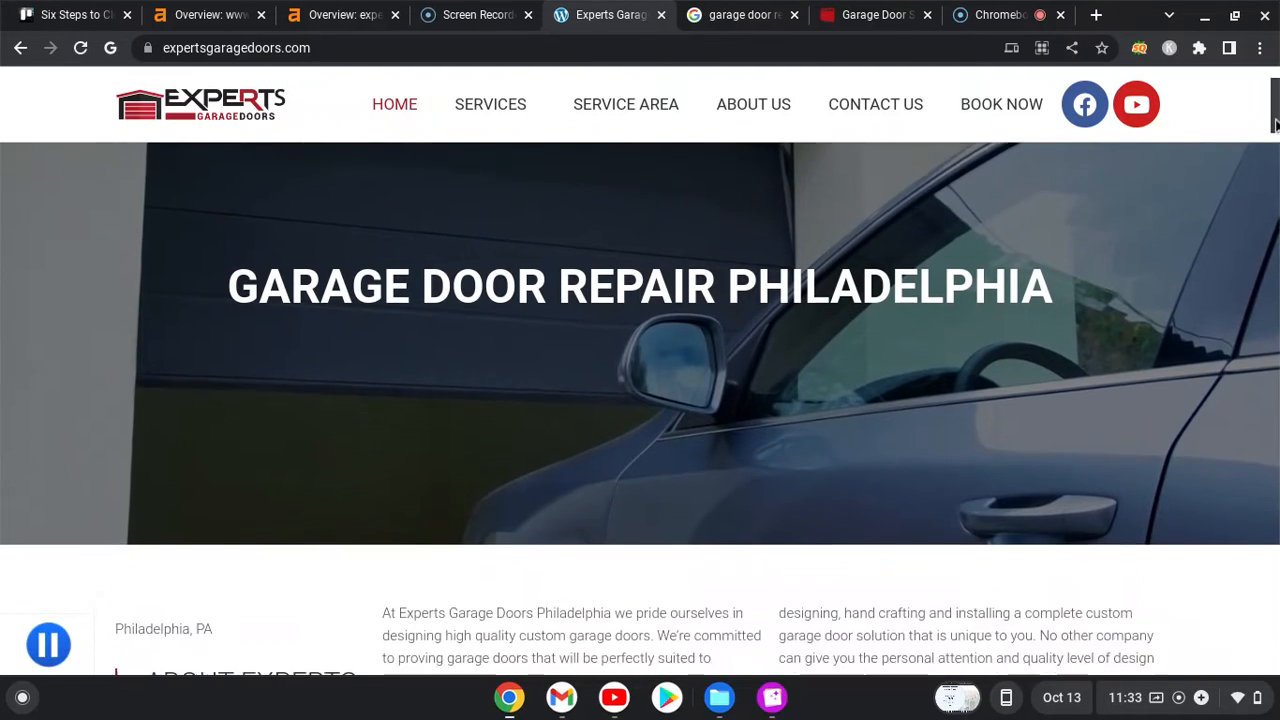
scroll("down", 3)
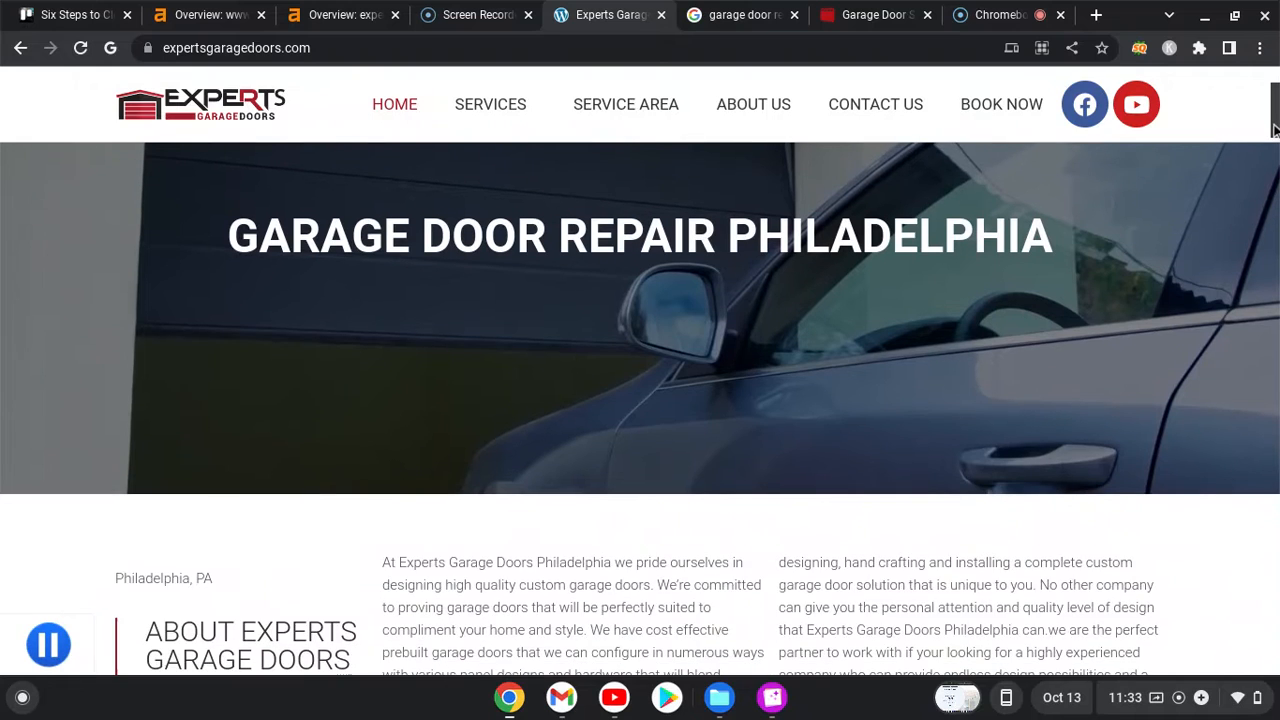
scroll("up", 3)
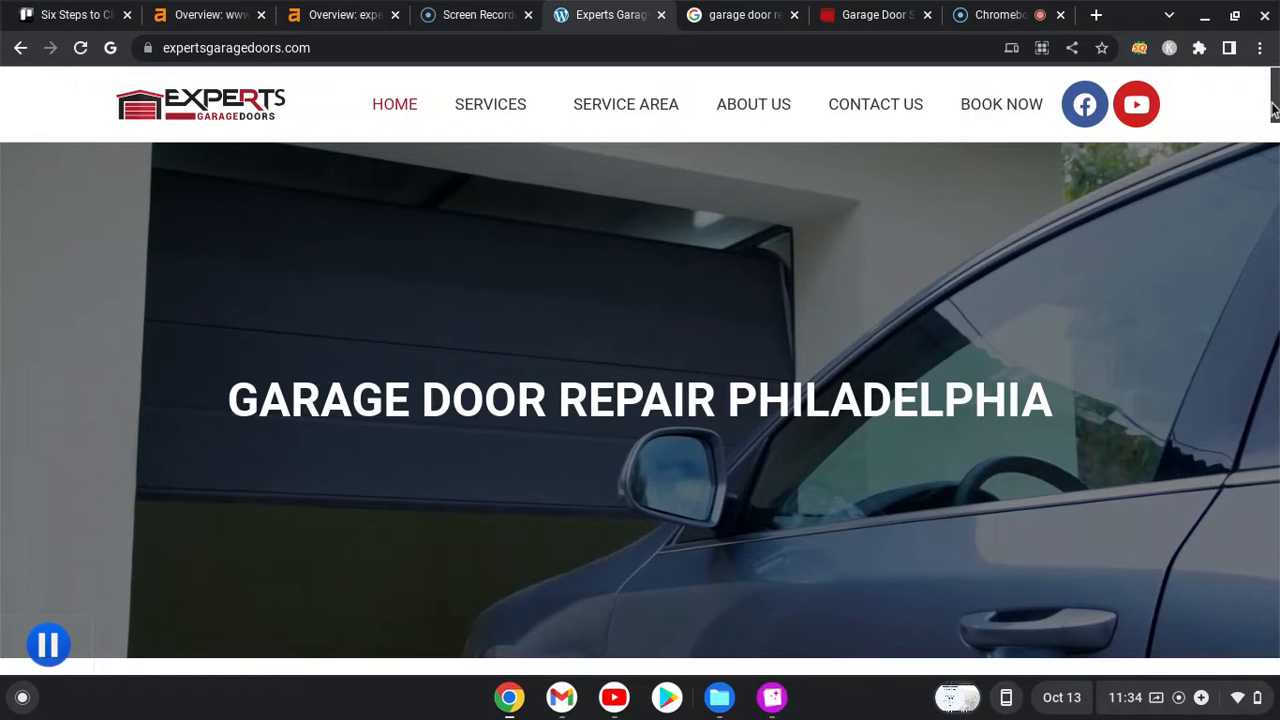
scroll("down", 3)
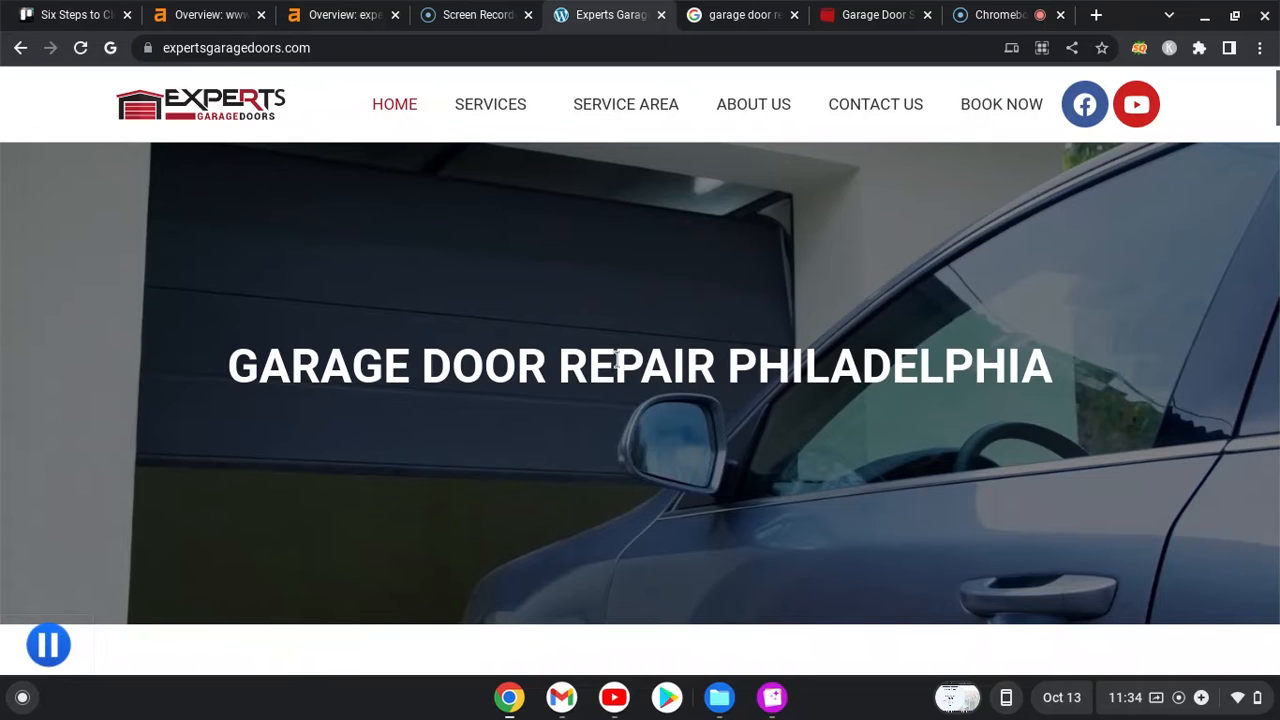
mouse_move(1250, 112)
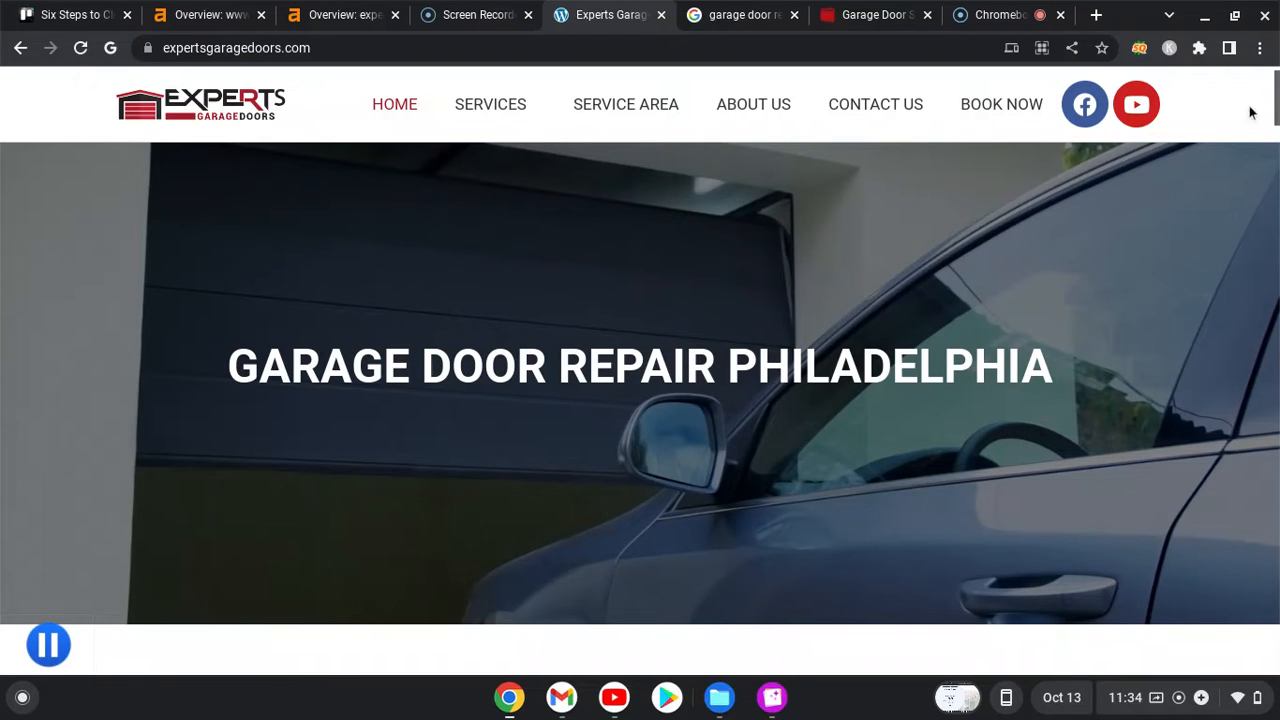
mouse_move(875, 104)
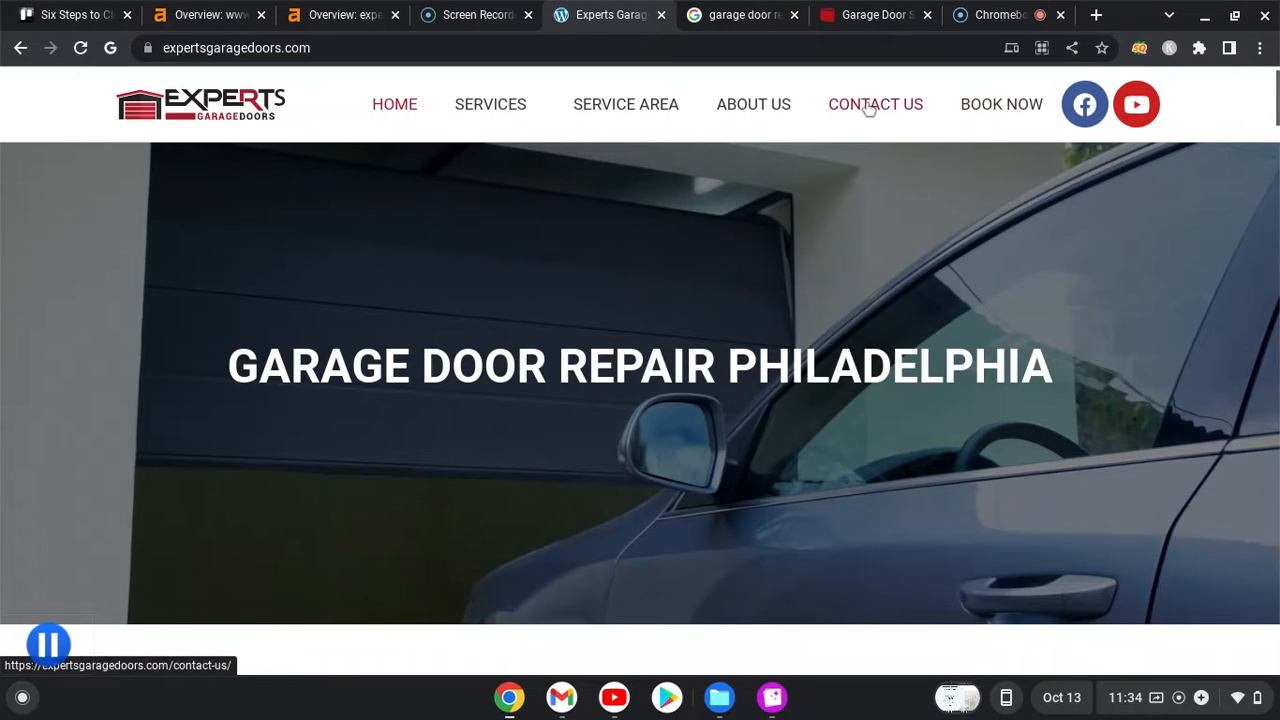
mouse_move(490, 104)
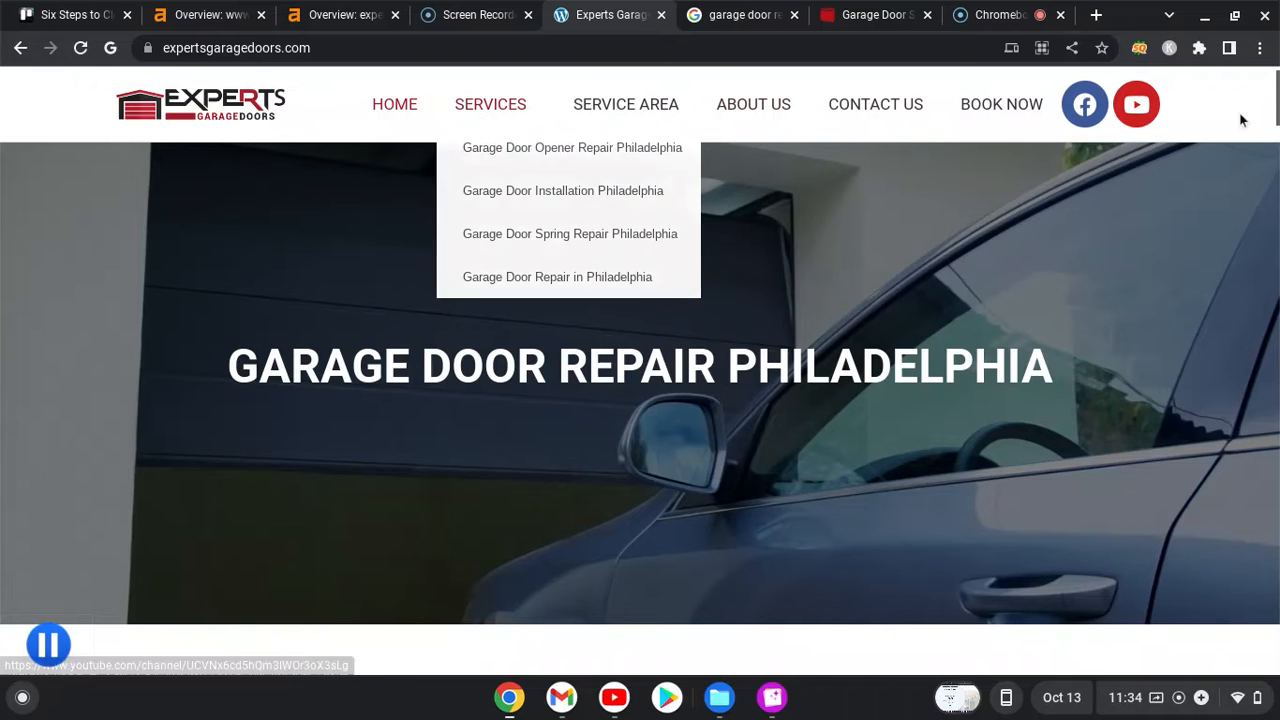
- Scroll down to the footer and back up to the 'Why Use Our Company?' section
scroll("down", 3)
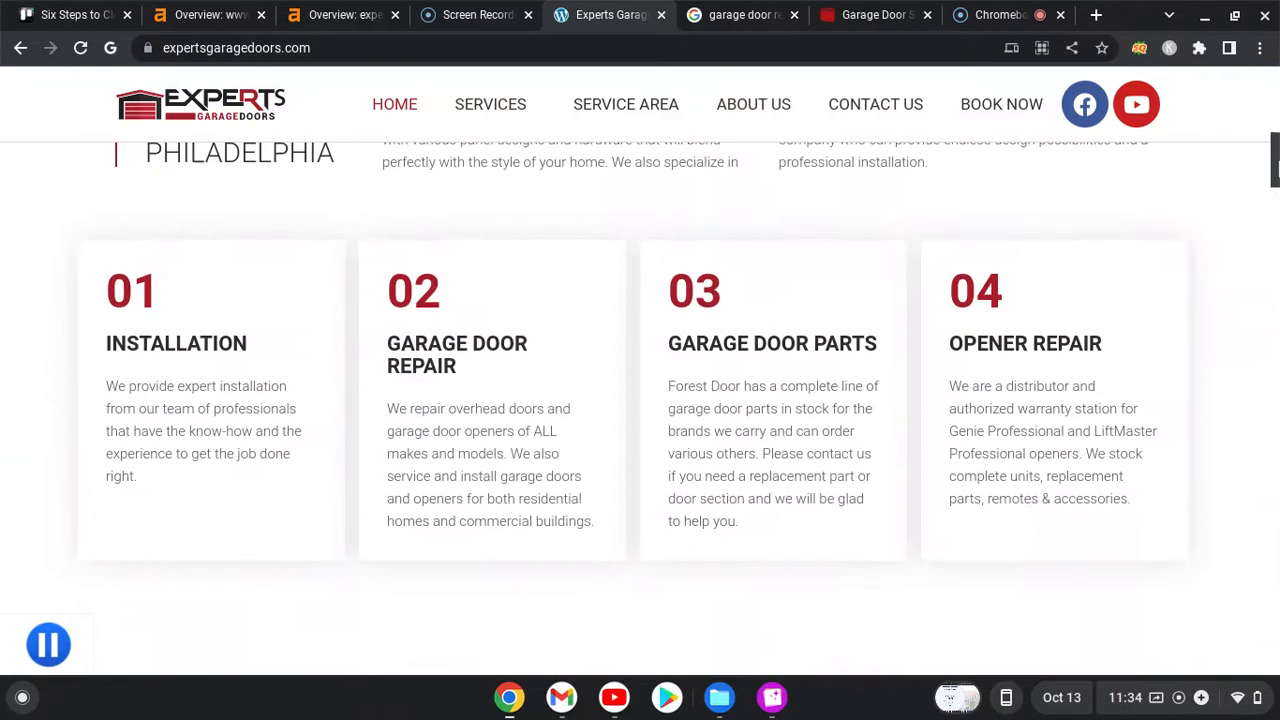
scroll("up", 3)
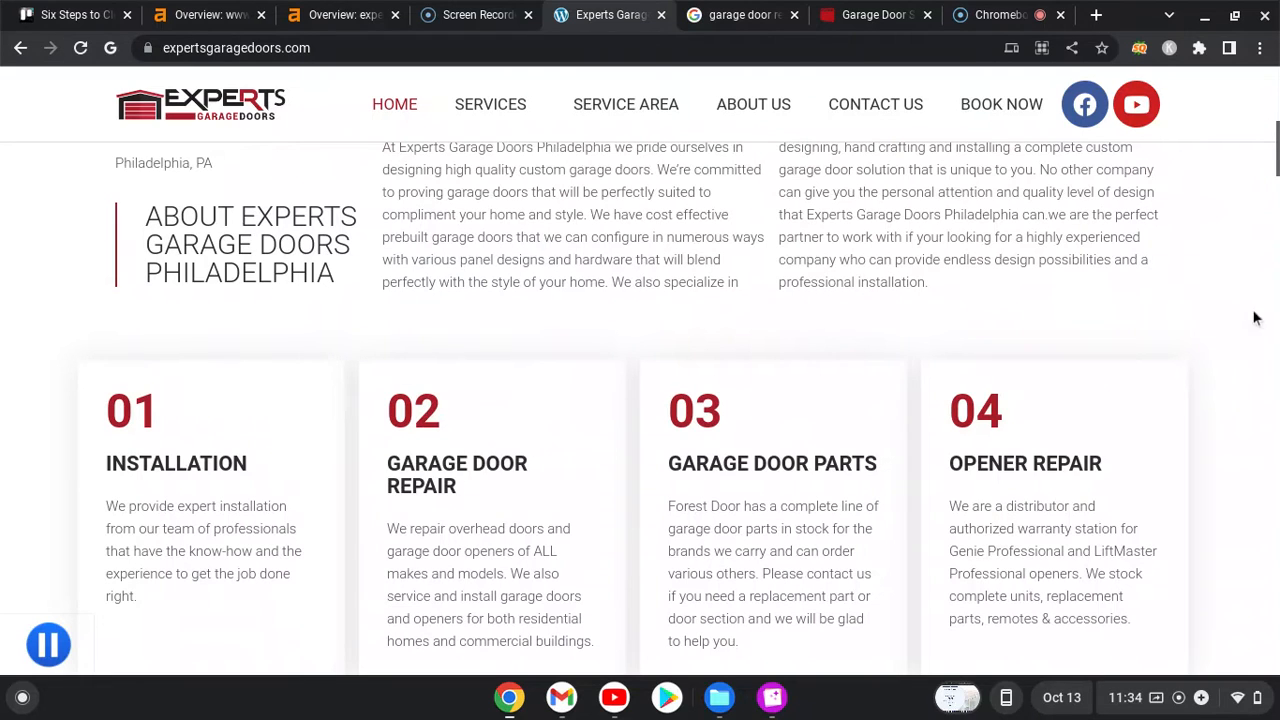
mouse_move(1107, 117)
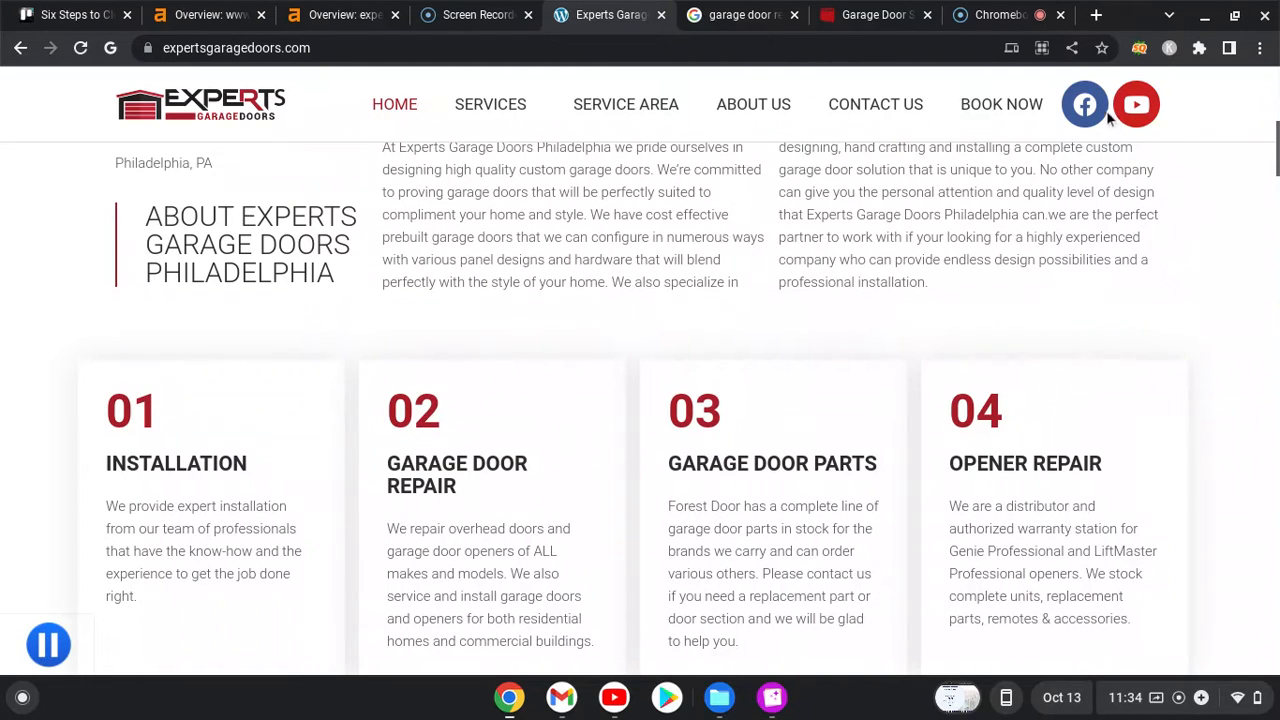
scroll("down", 3)
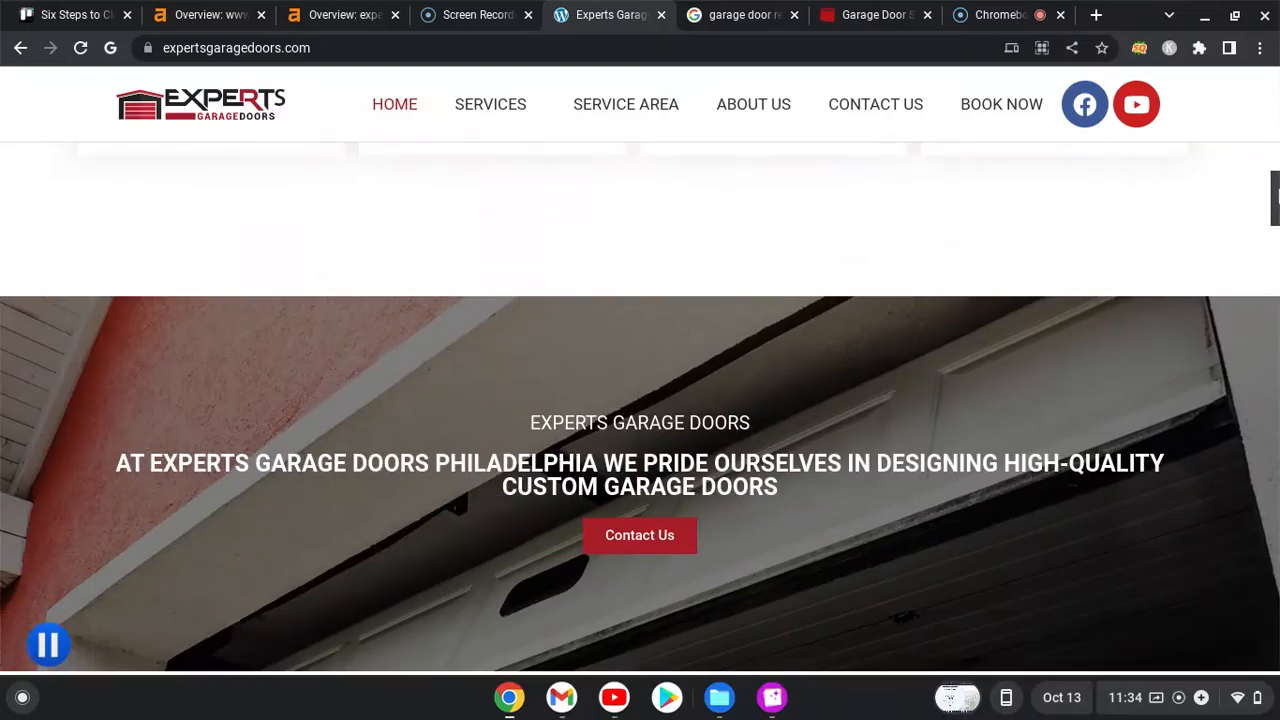
scroll("down", 3)
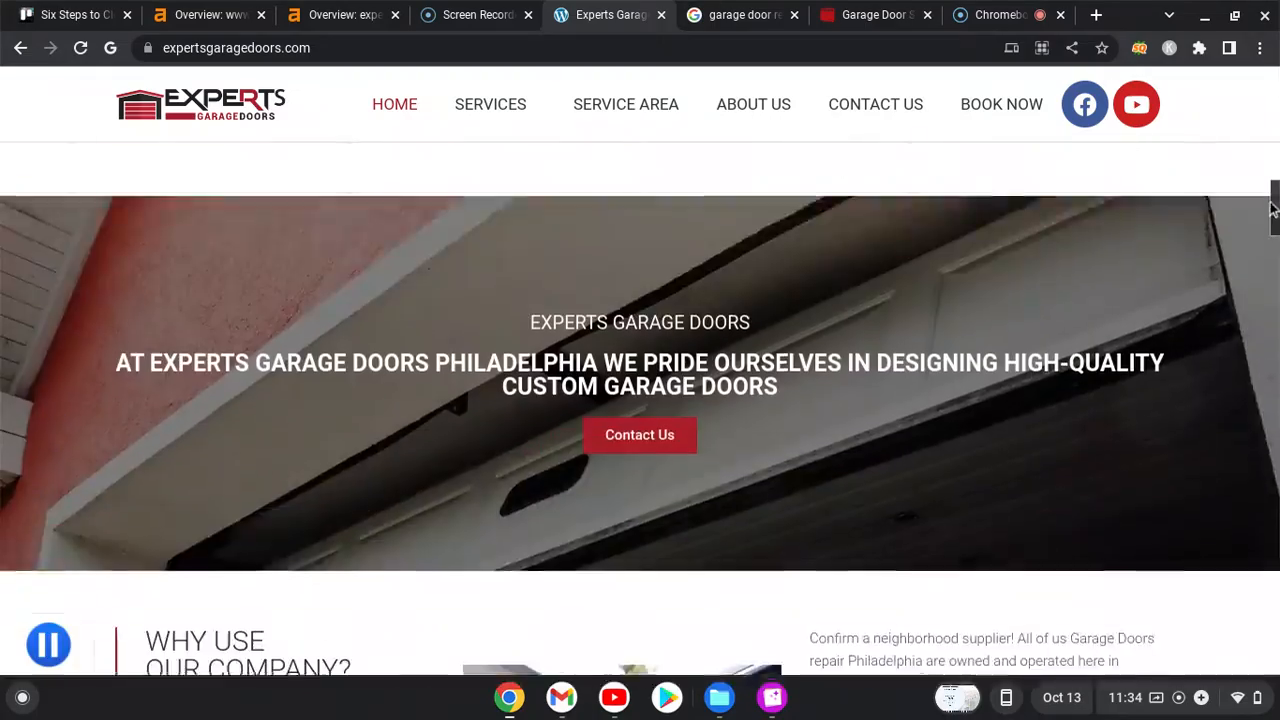
scroll("down", 3)
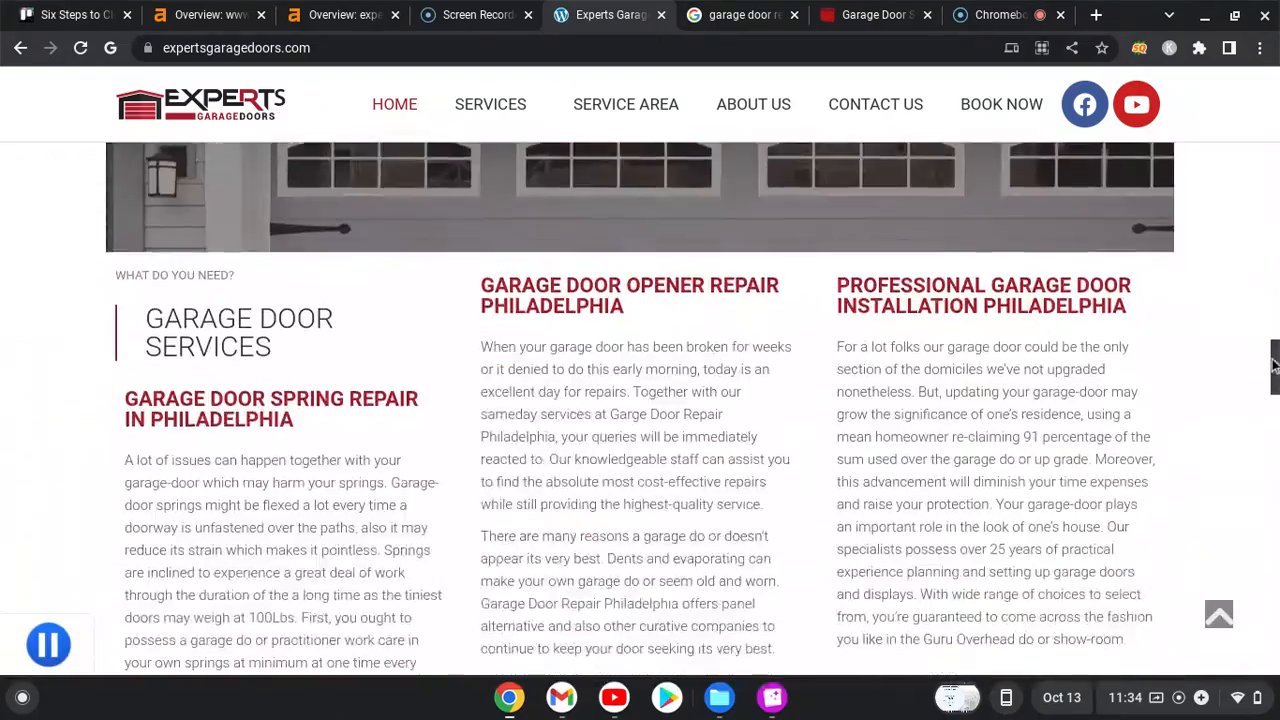
scroll("down", 3)
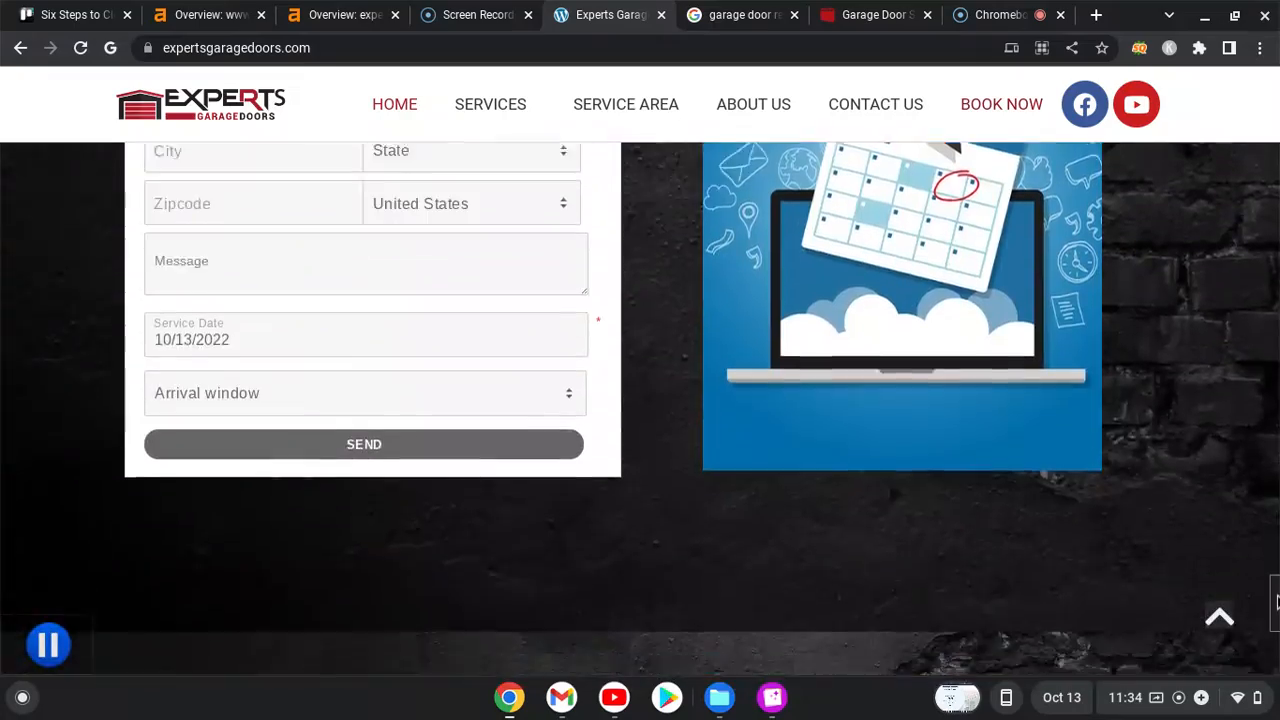
scroll("down", 3)
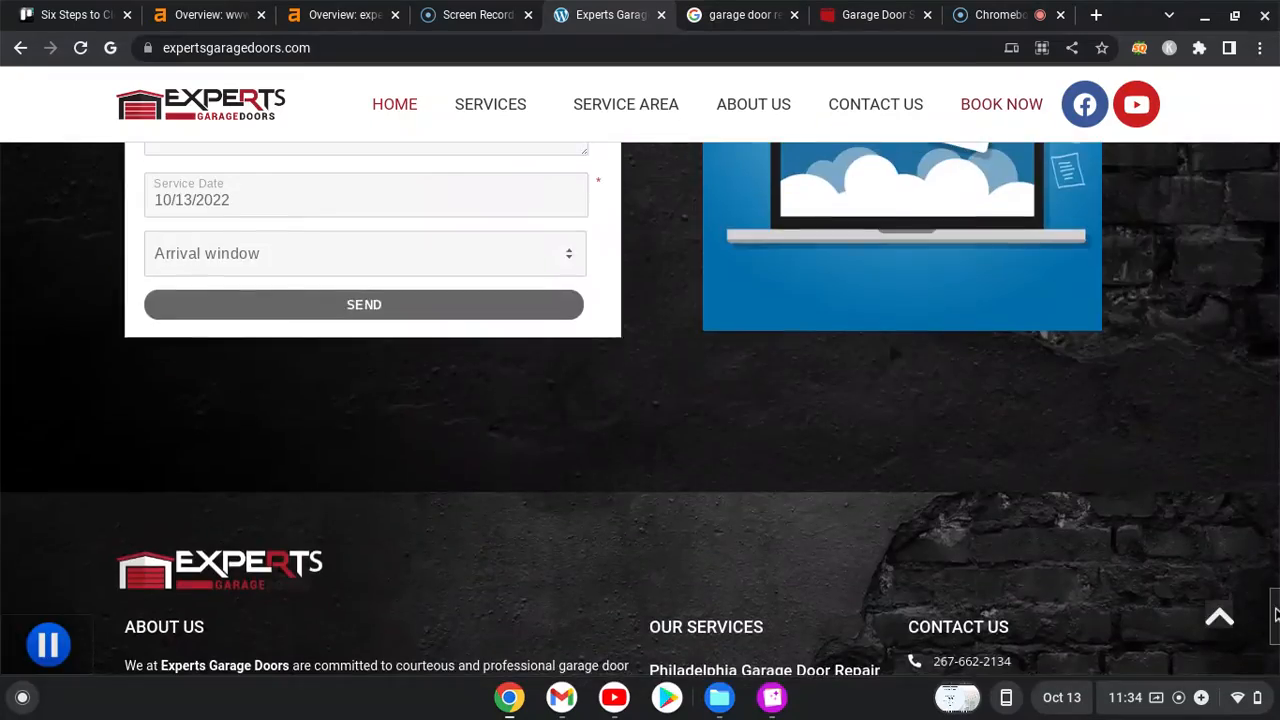
scroll("up", 3)
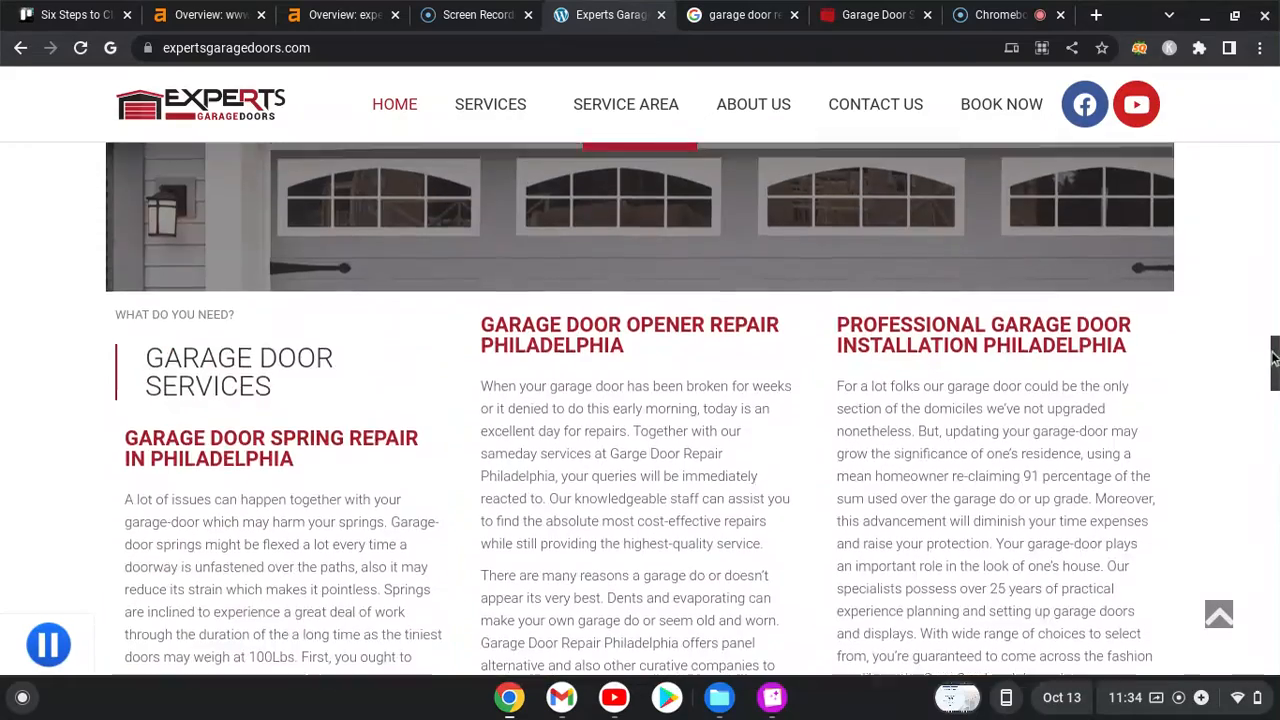
scroll("down", 3)
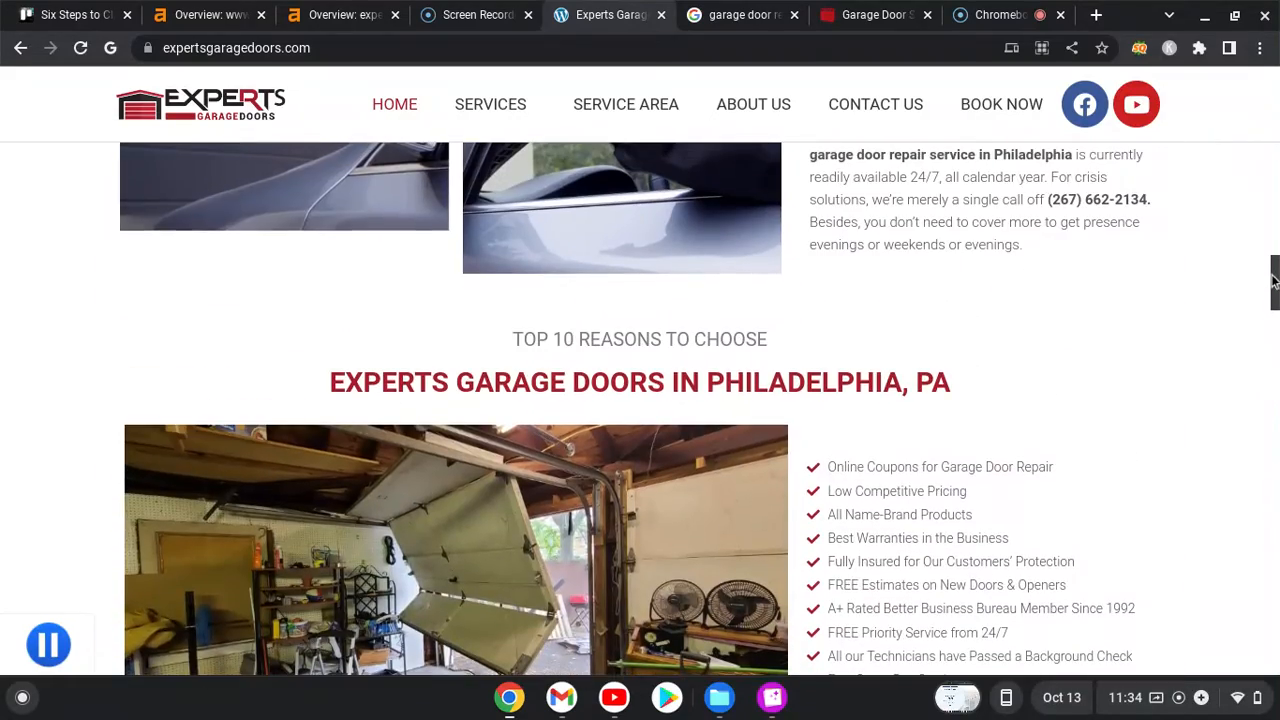
scroll("up", 3)
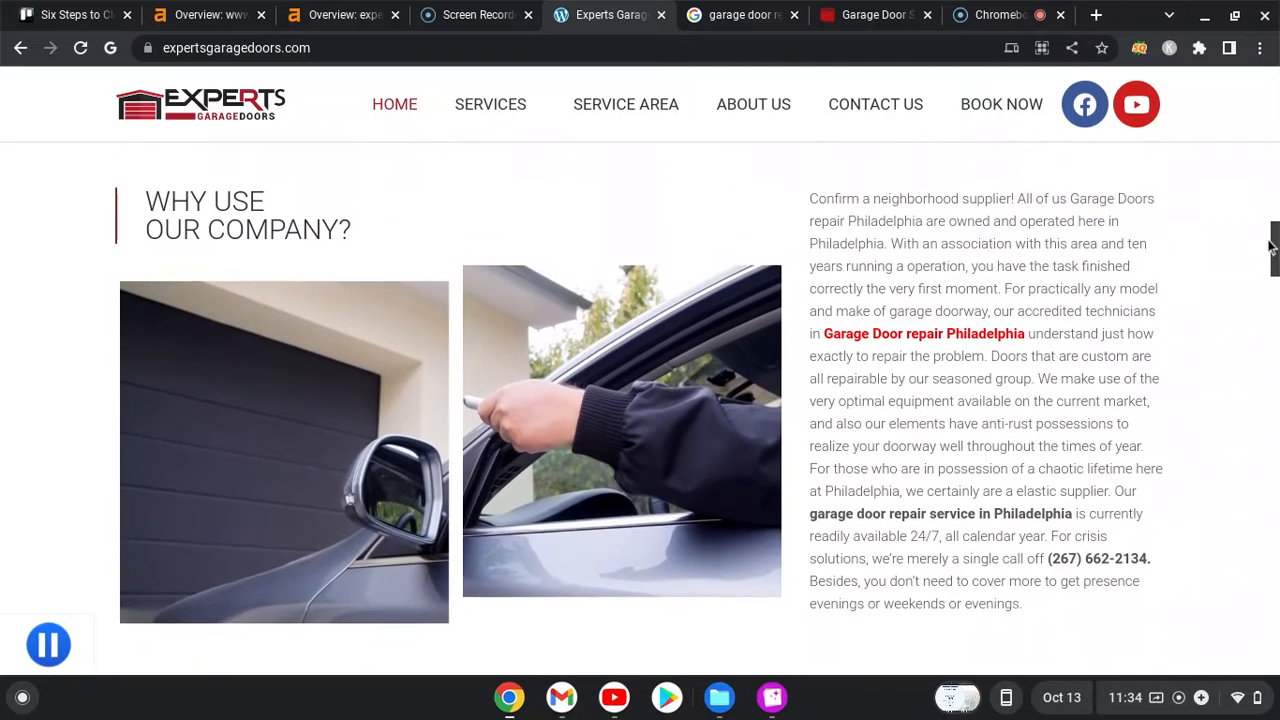
scroll("down", 3)
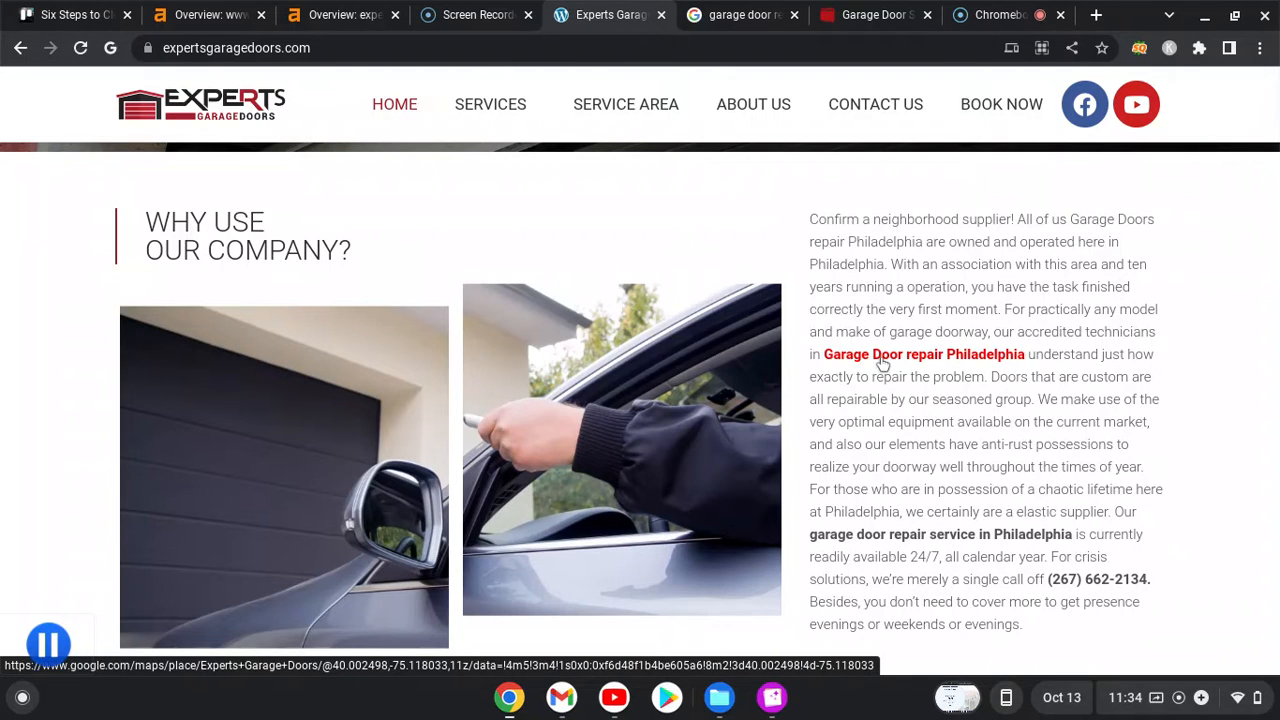
mouse_move(925, 358)
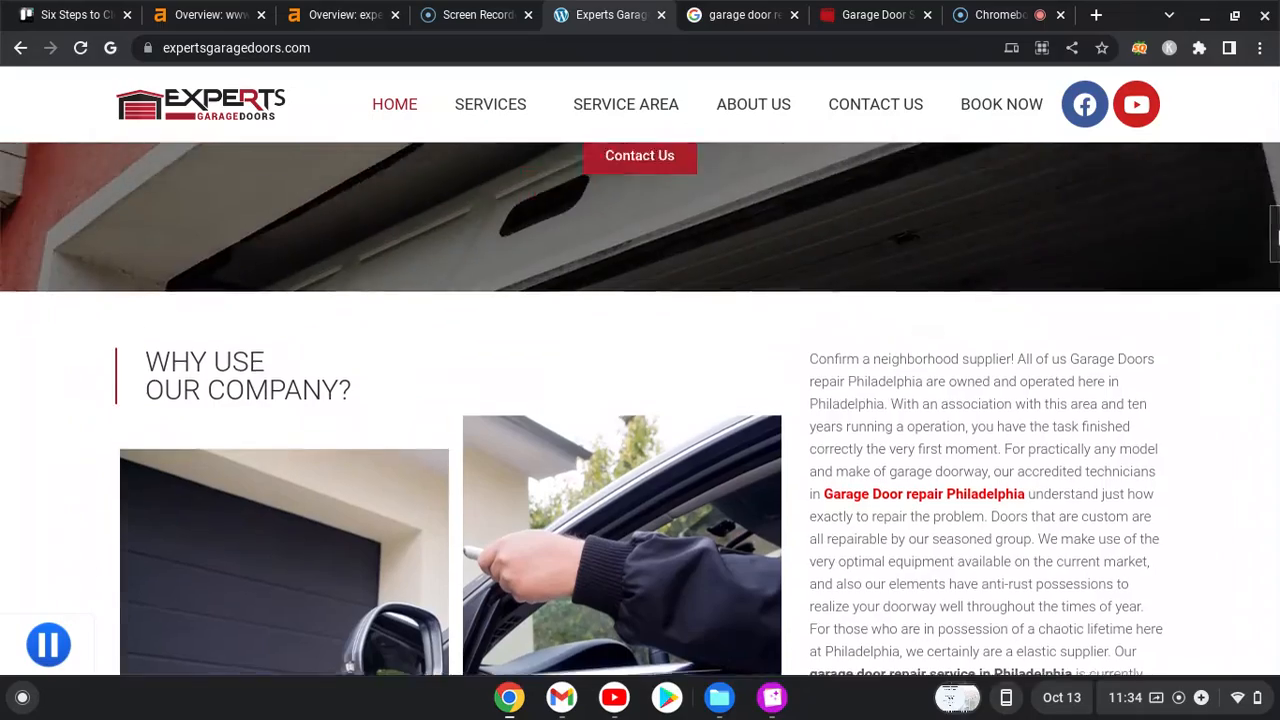
scroll("down", 3)
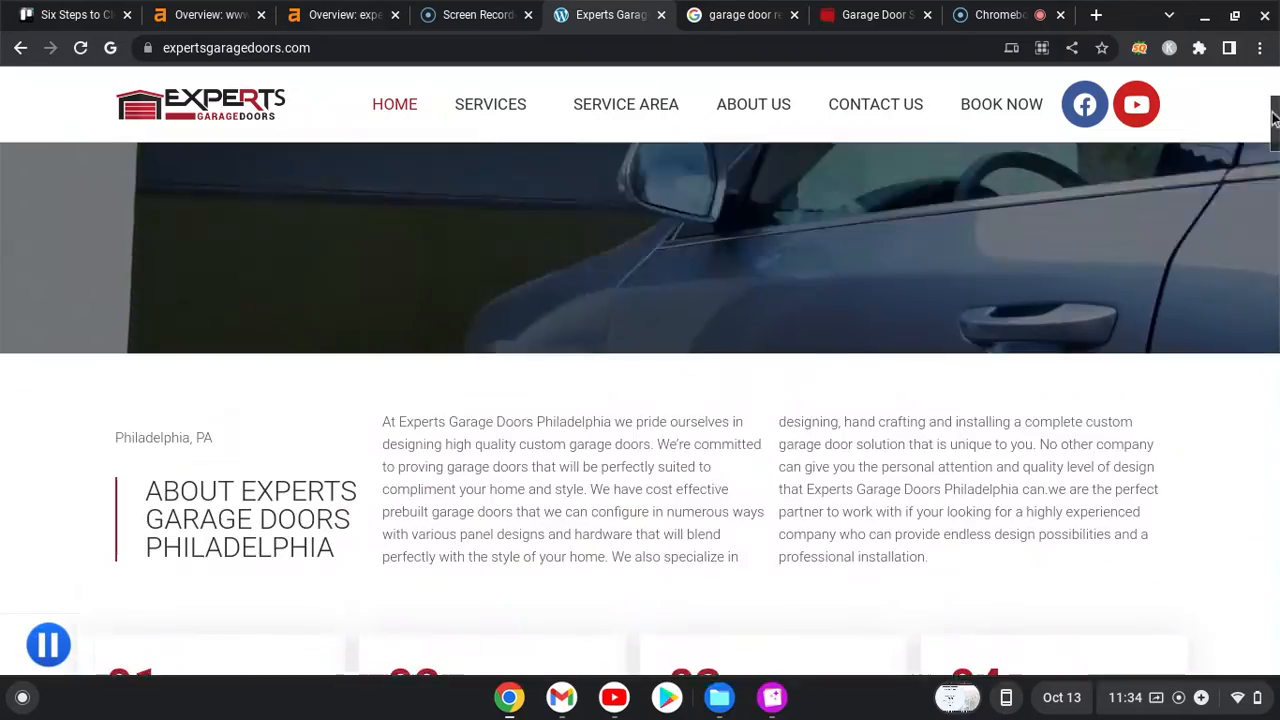
scroll("down", 3)
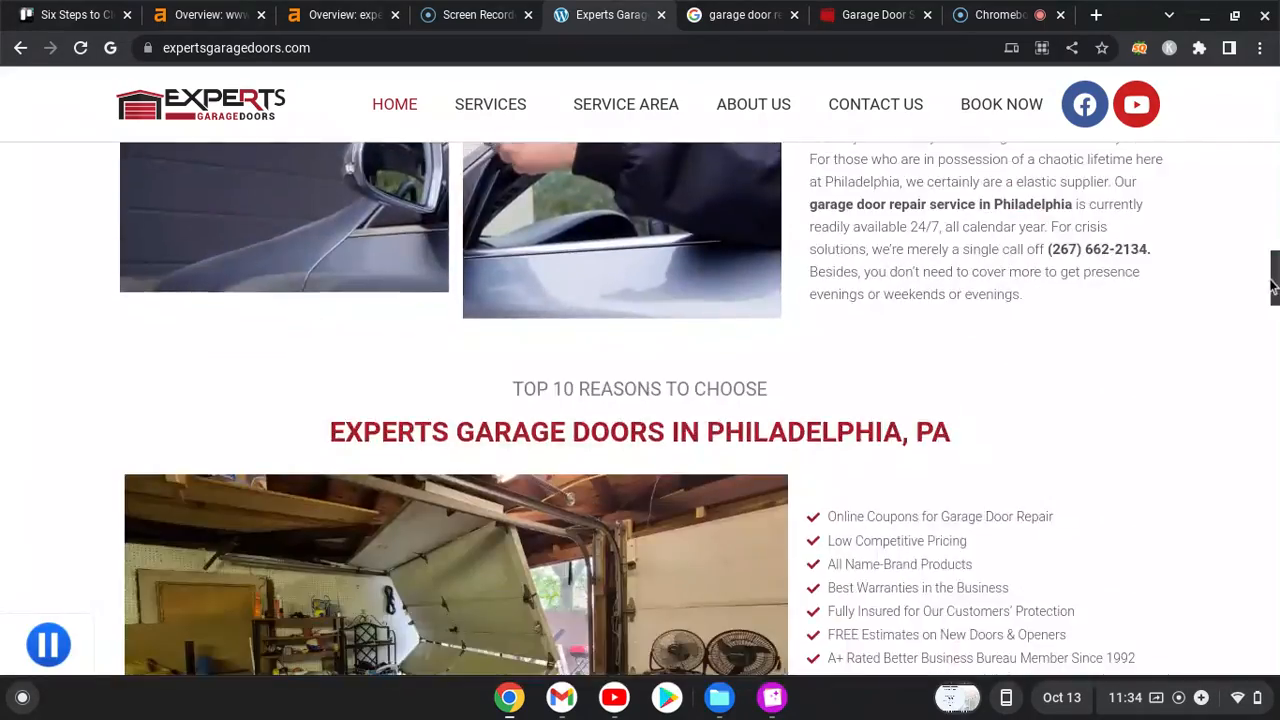
scroll("up", 3)
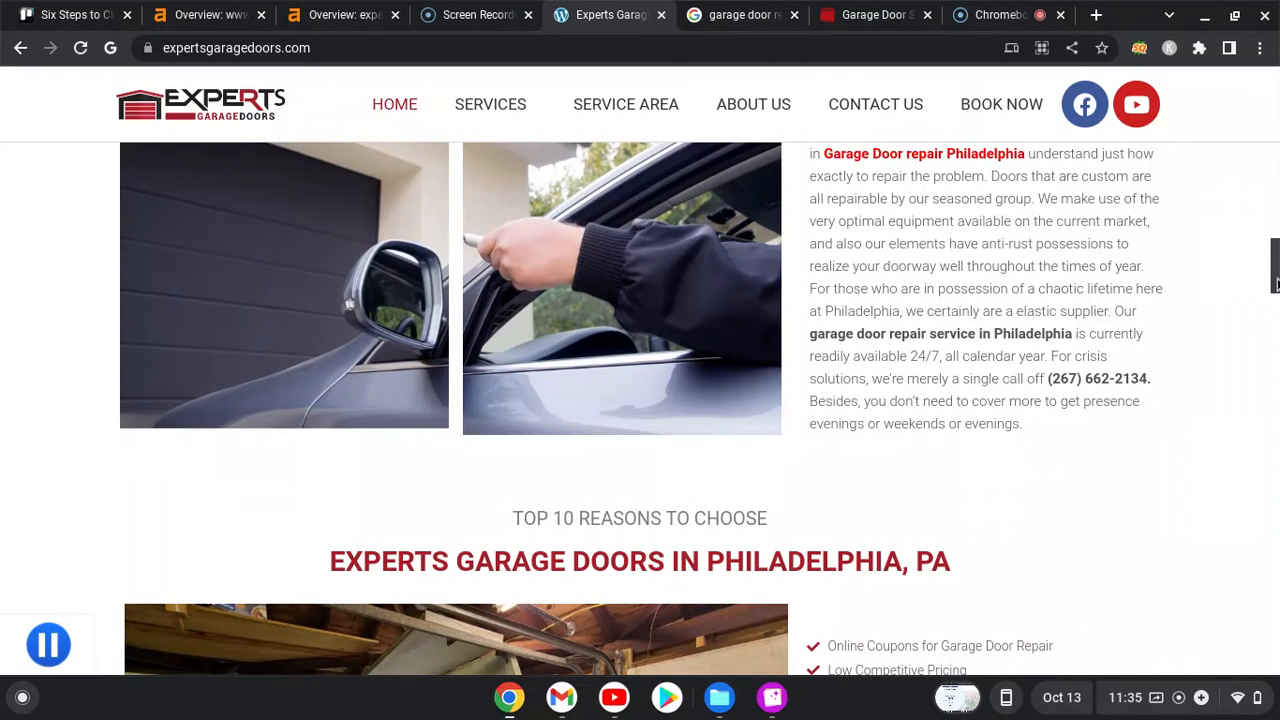
scroll("down", 3)
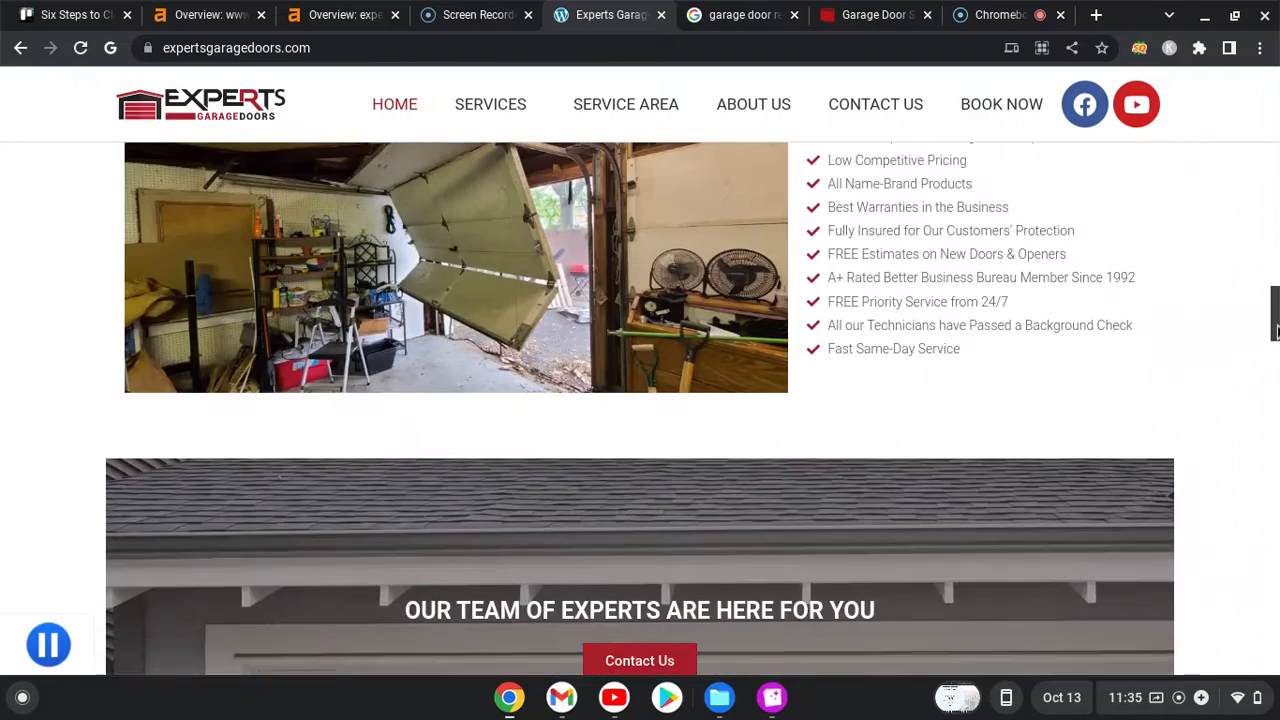
scroll("down", 3)
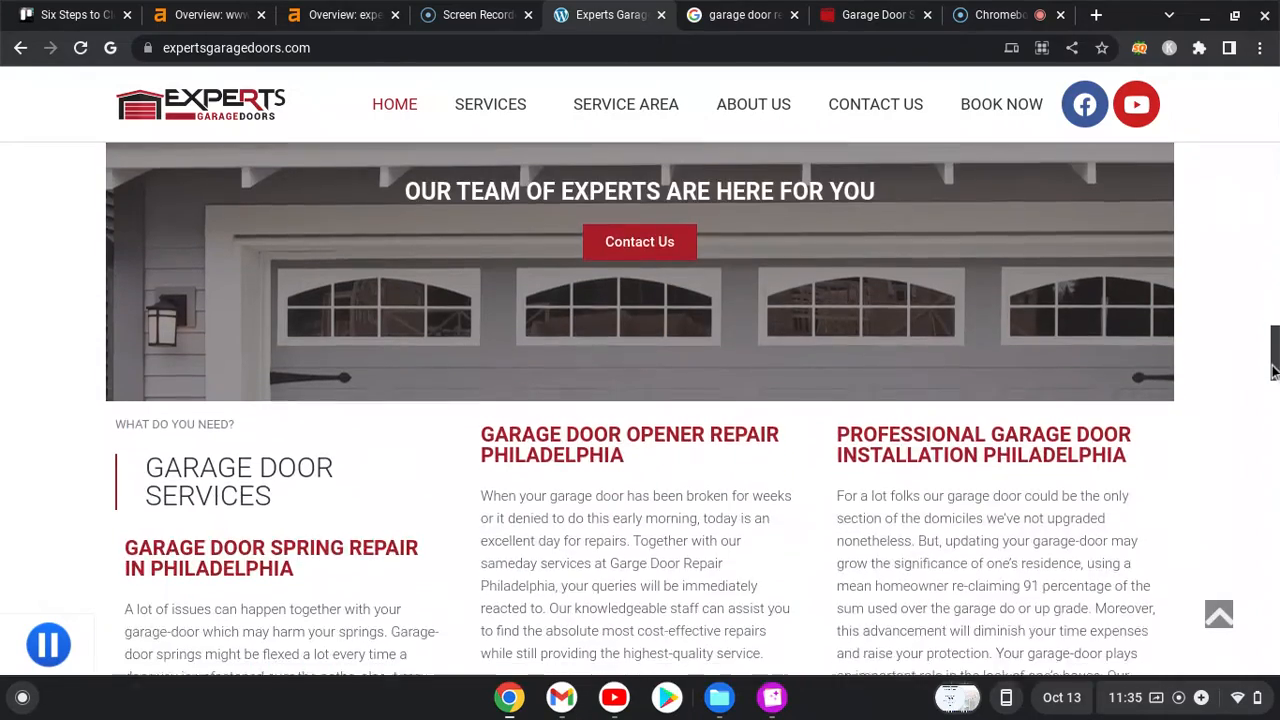
scroll("down", 3)
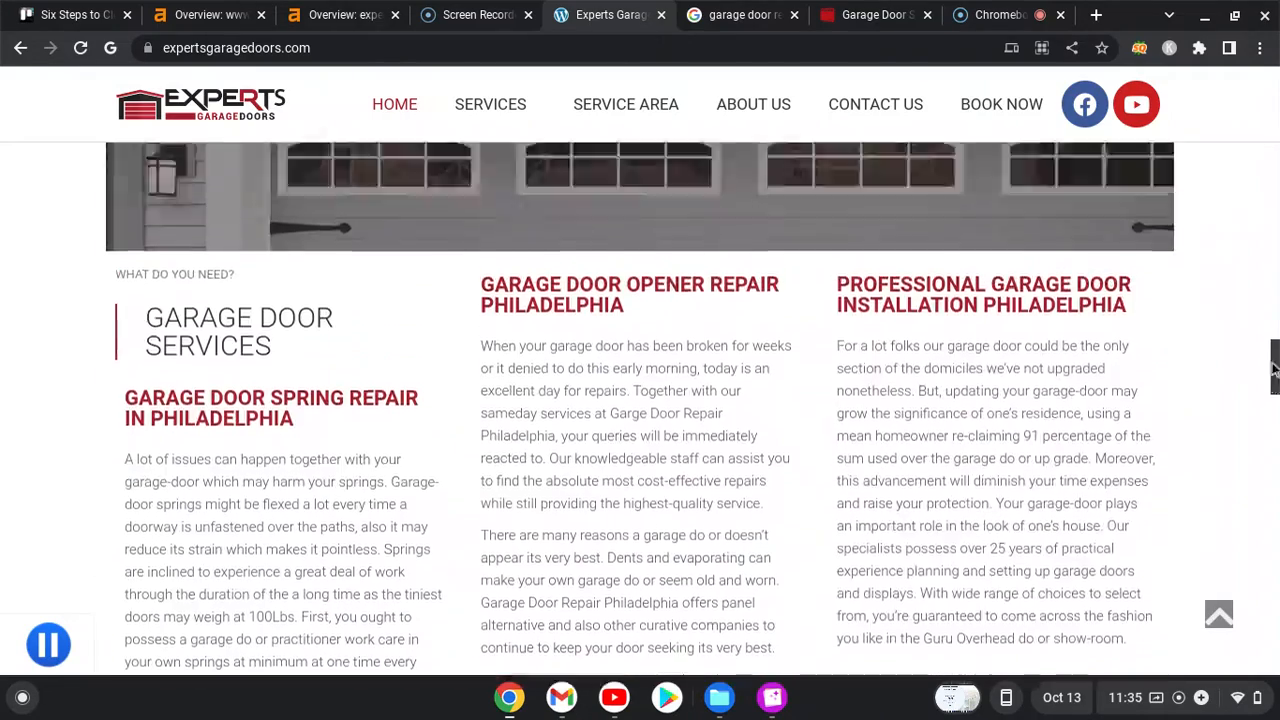
scroll("up", 3)
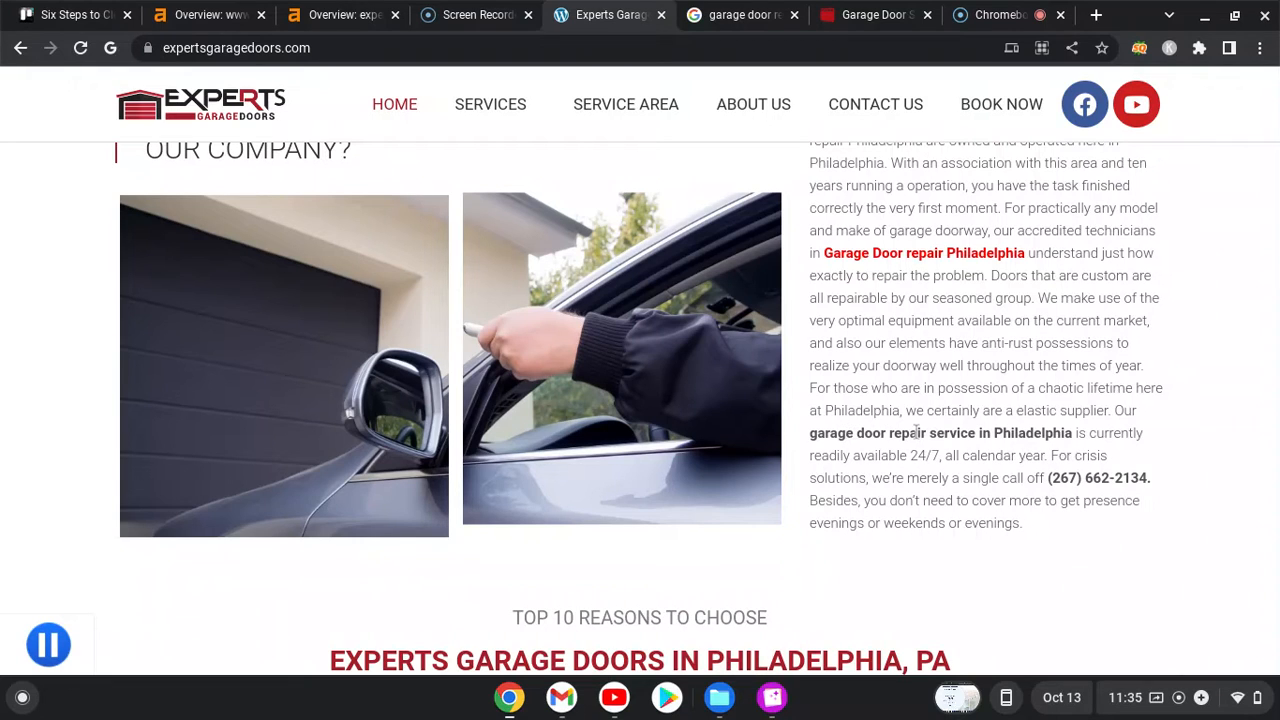
mouse_move(1046, 426)
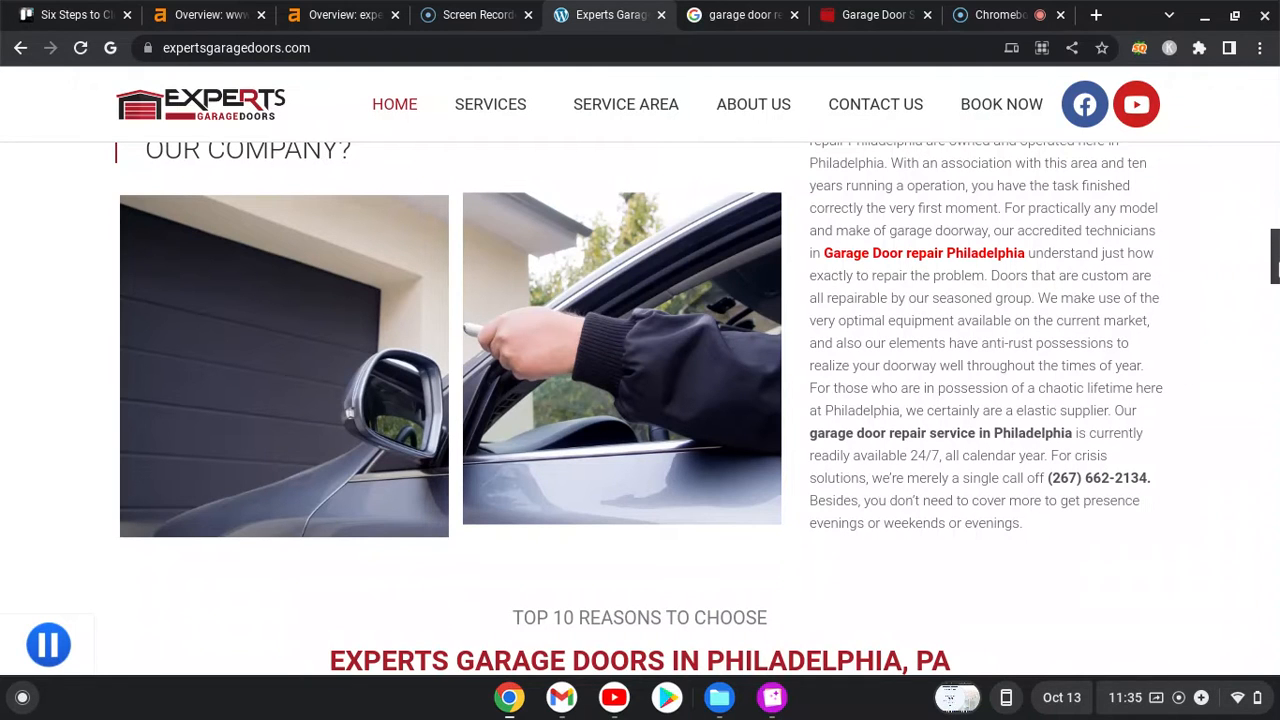
scroll("down", 3)
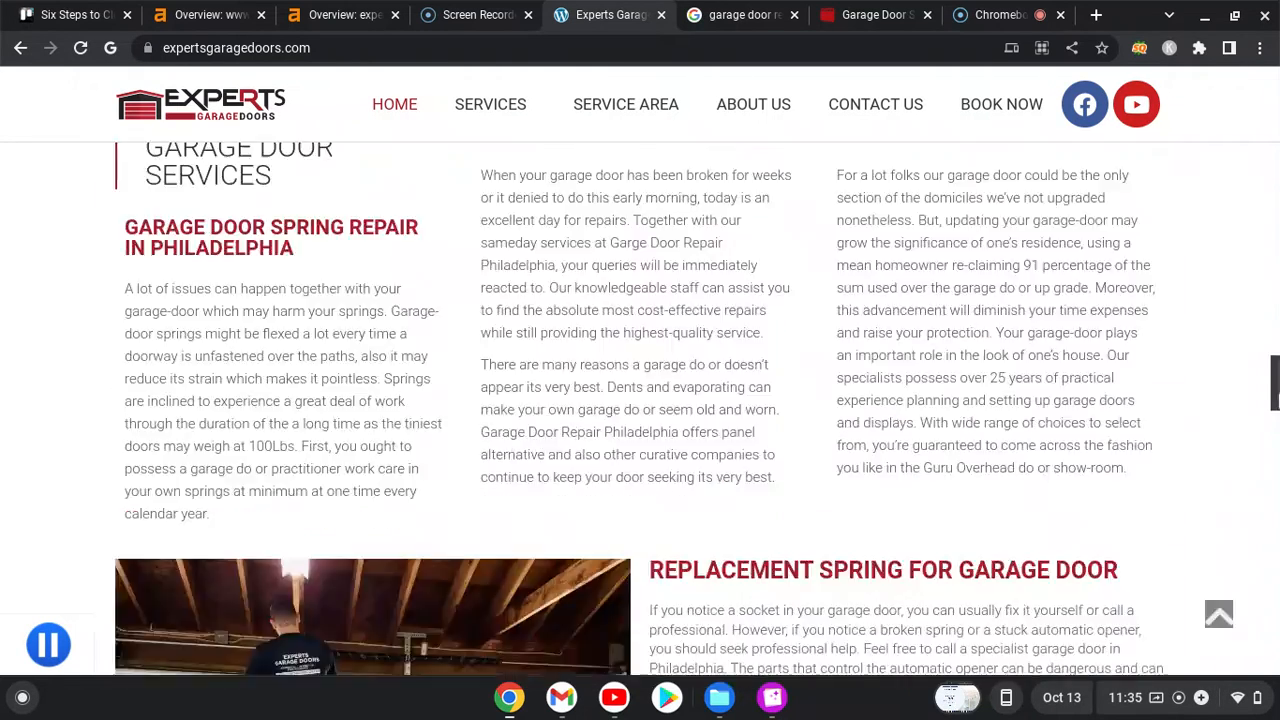
scroll("down", 3)
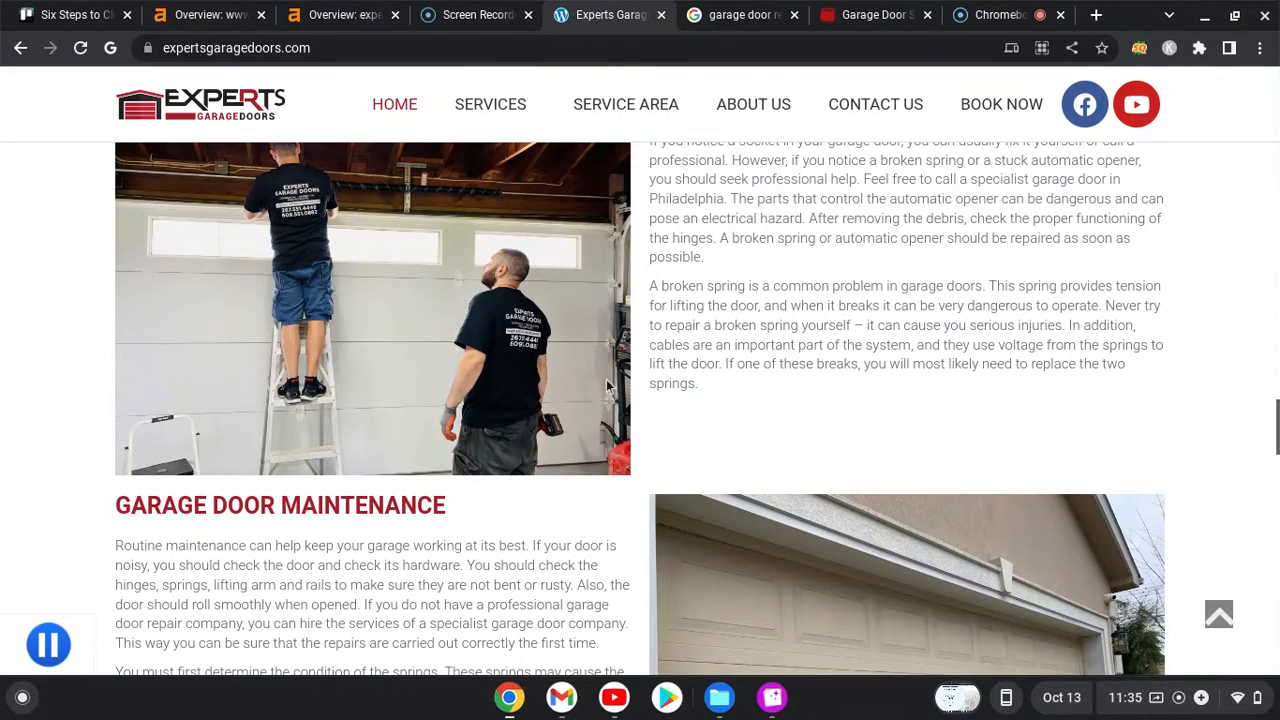
mouse_move(555, 350)
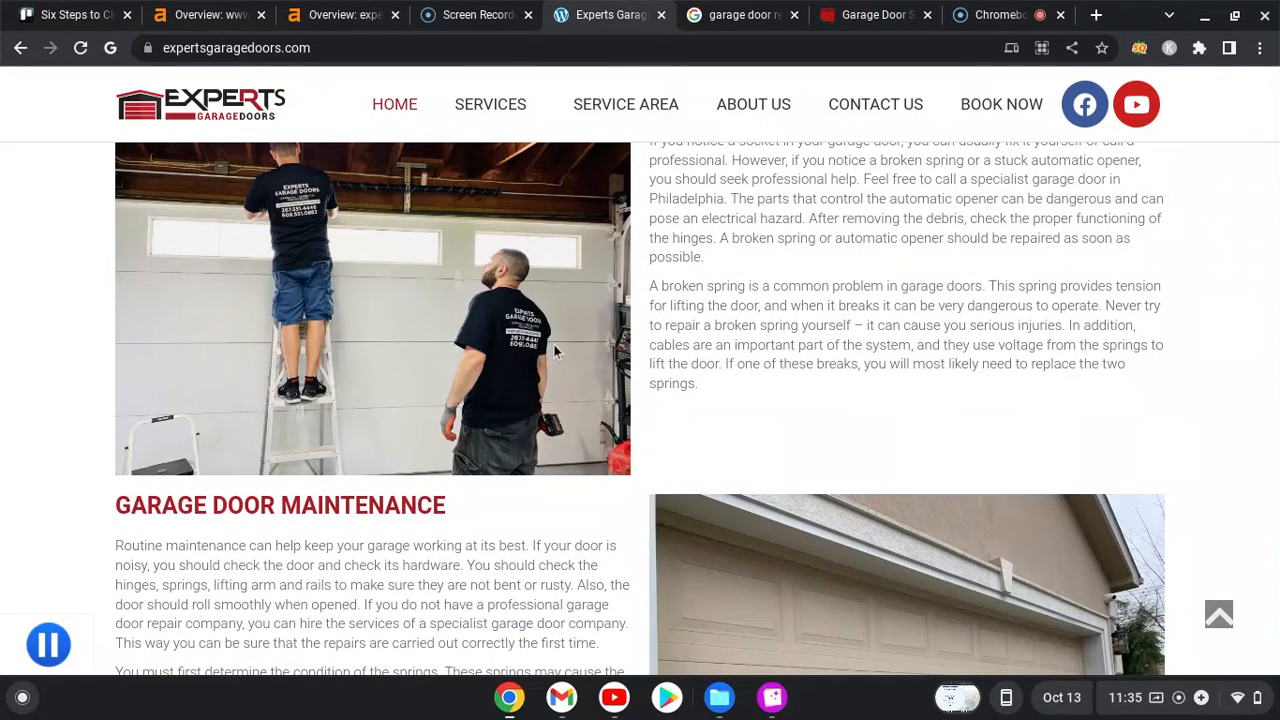
mouse_move(697, 403)
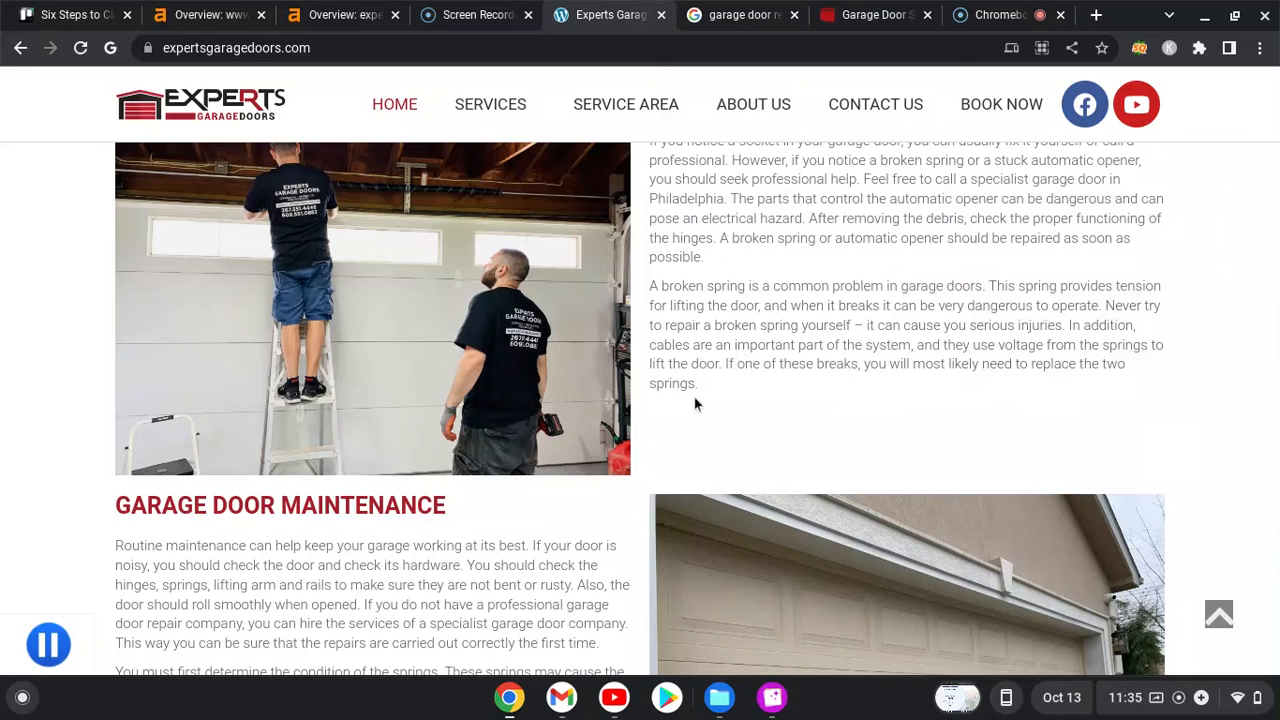
scroll("down", 3)
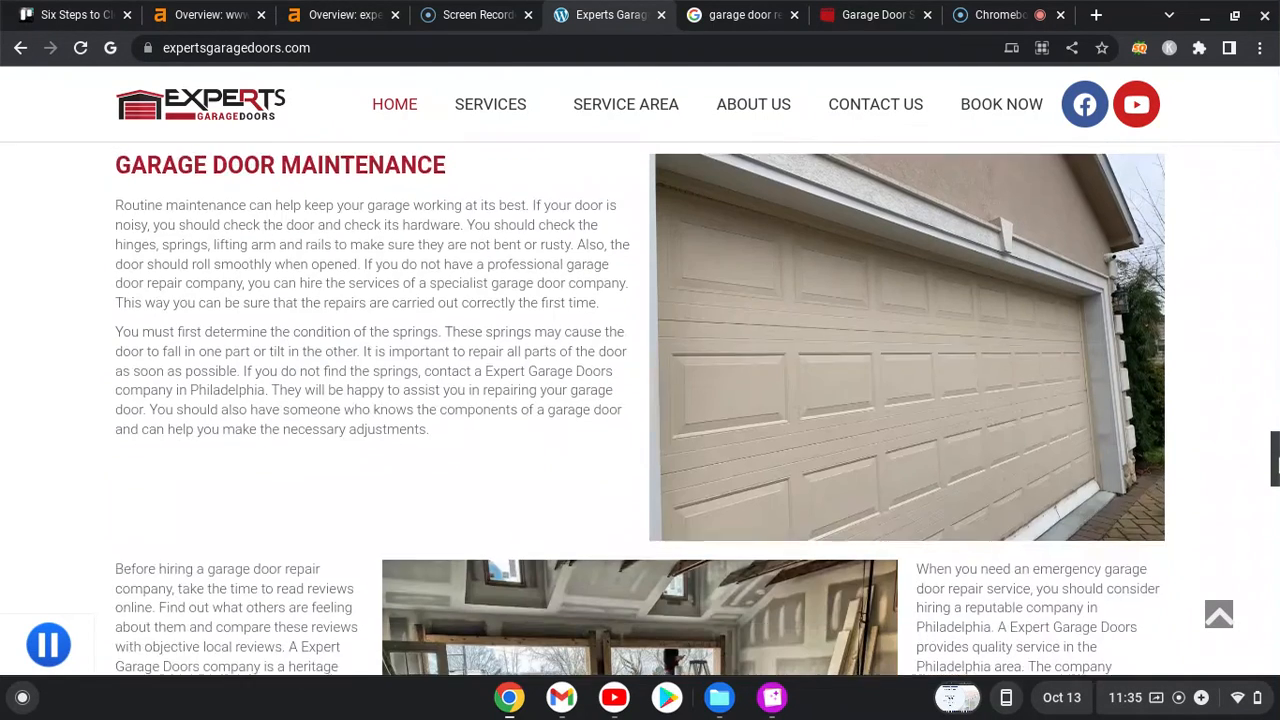
scroll("down", 3)
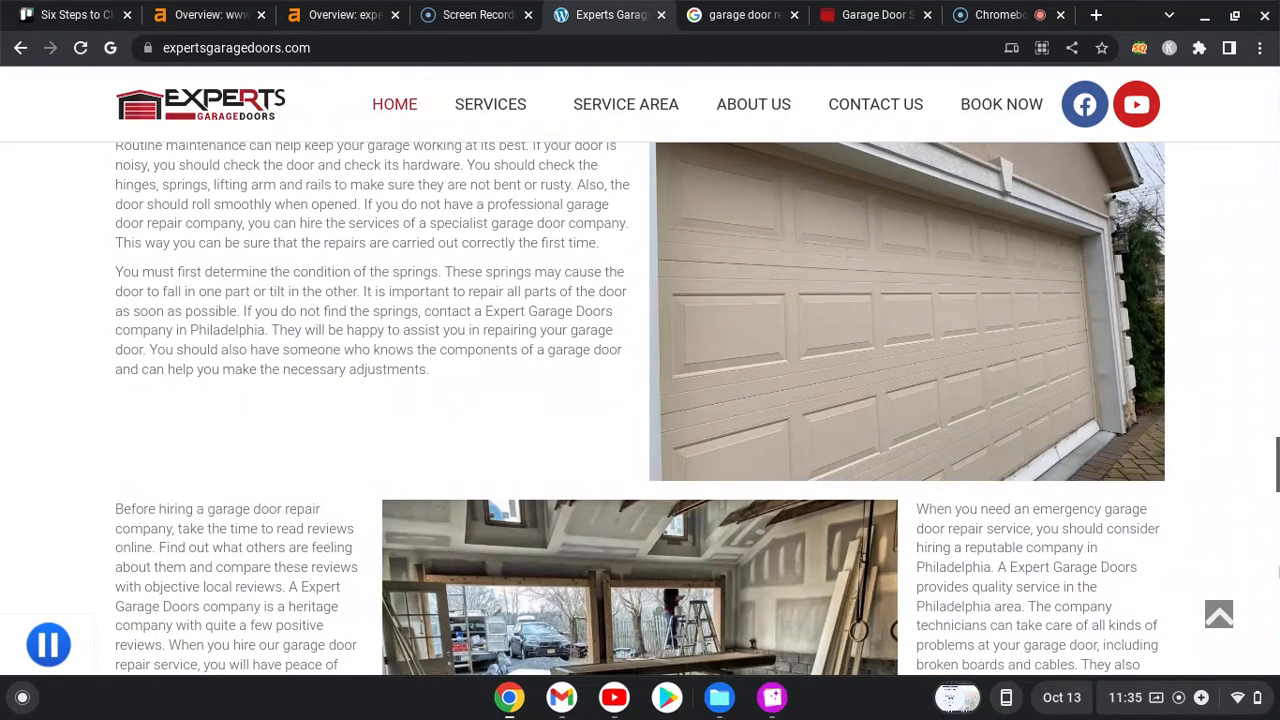
scroll("up", 3)
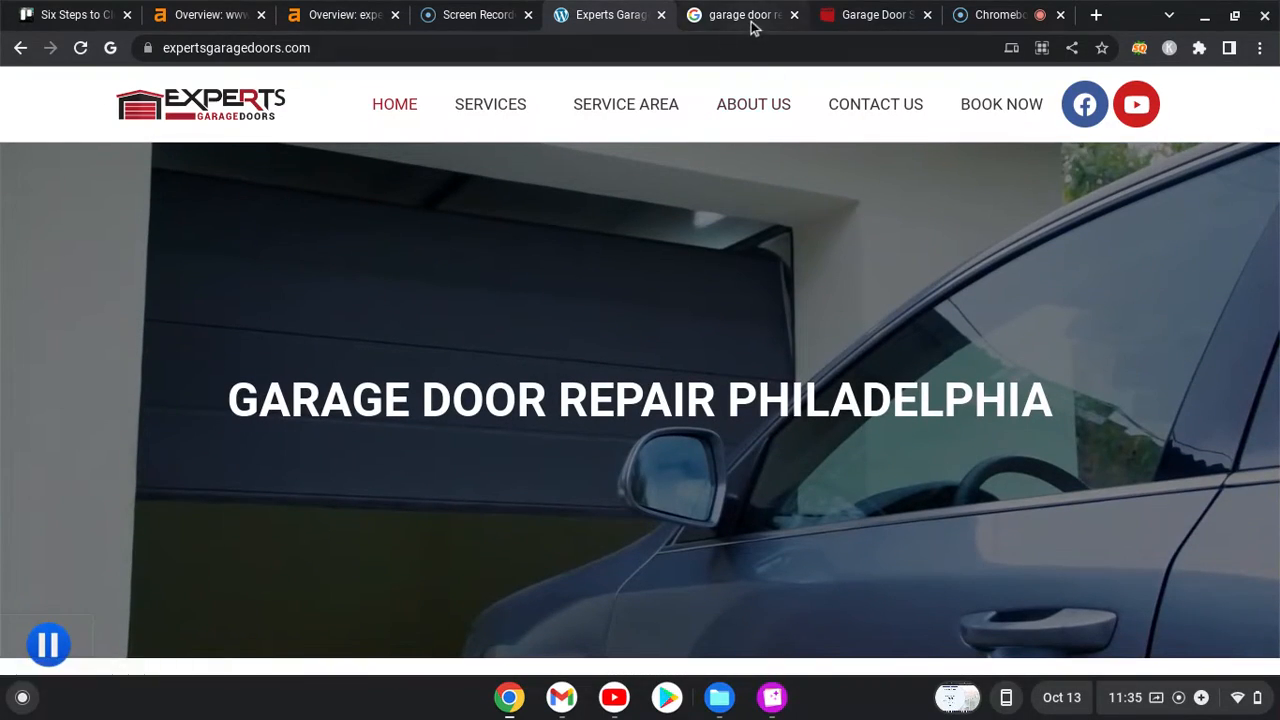
mouse_move(742, 14)
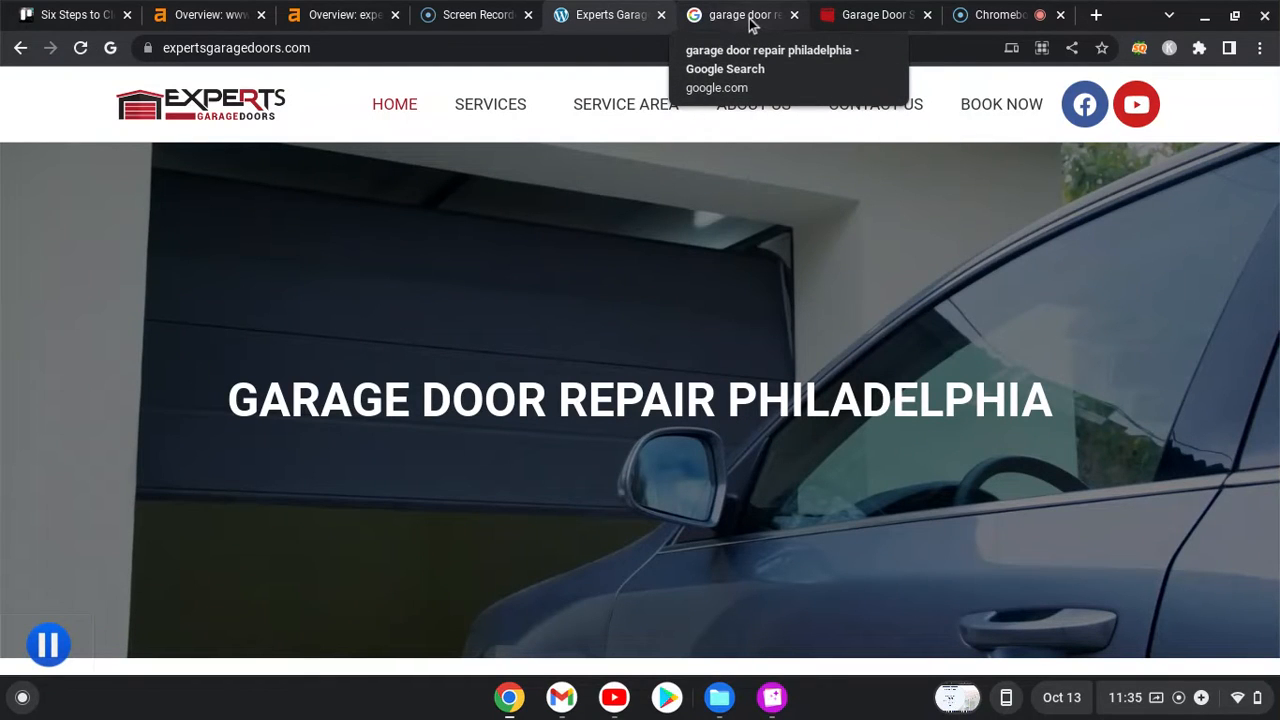
- Return to the 'garage door repair philadelphia' results and scroll to the Places map pack
left_click(740, 14)
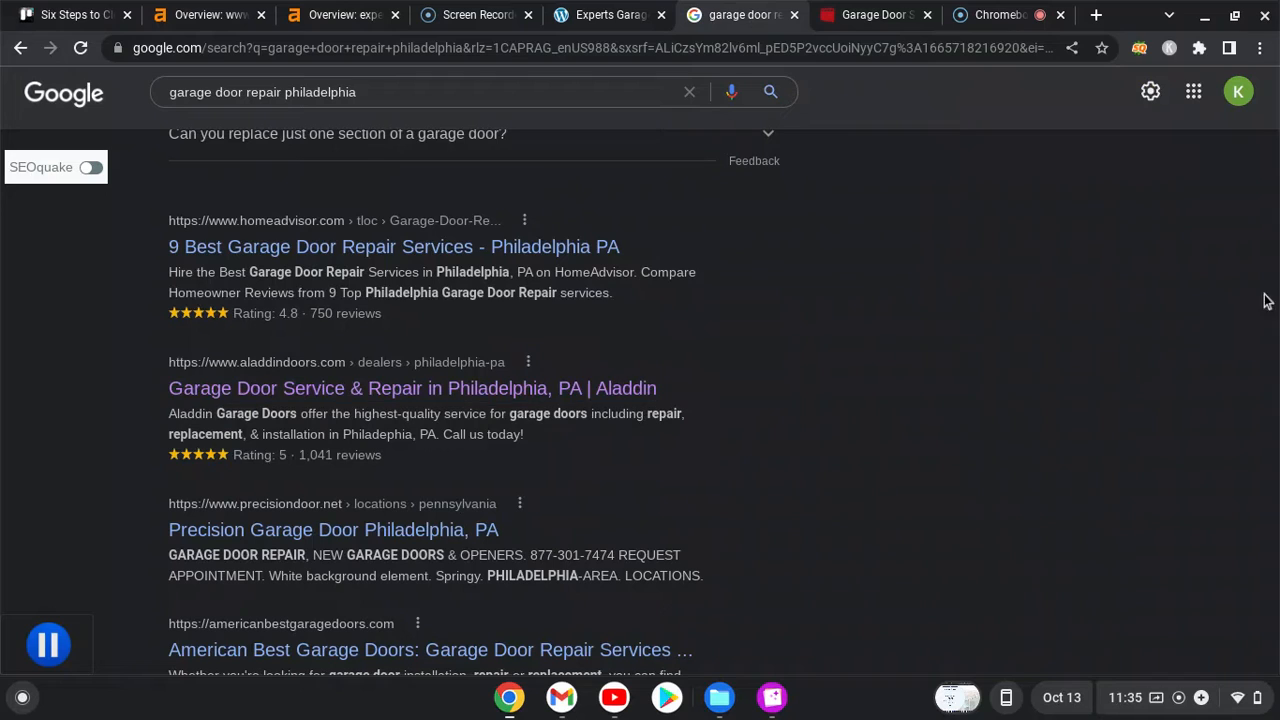
mouse_move(919, 329)
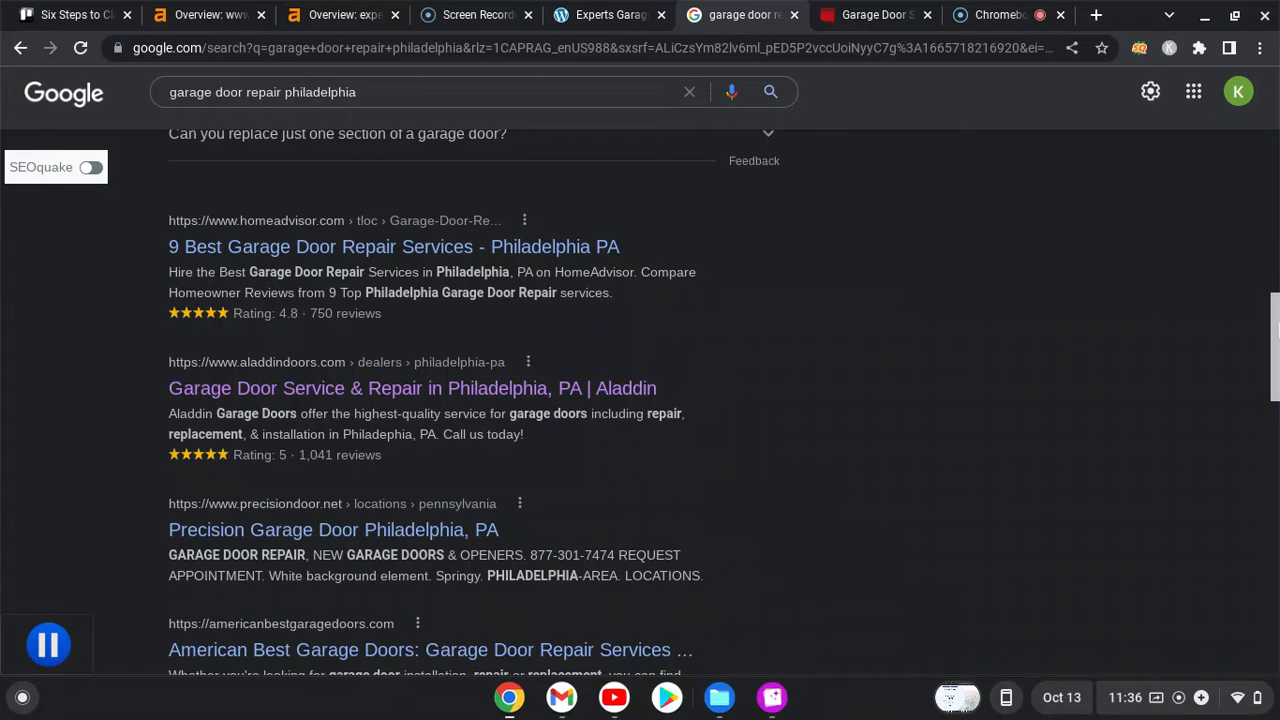
scroll("up", 3)
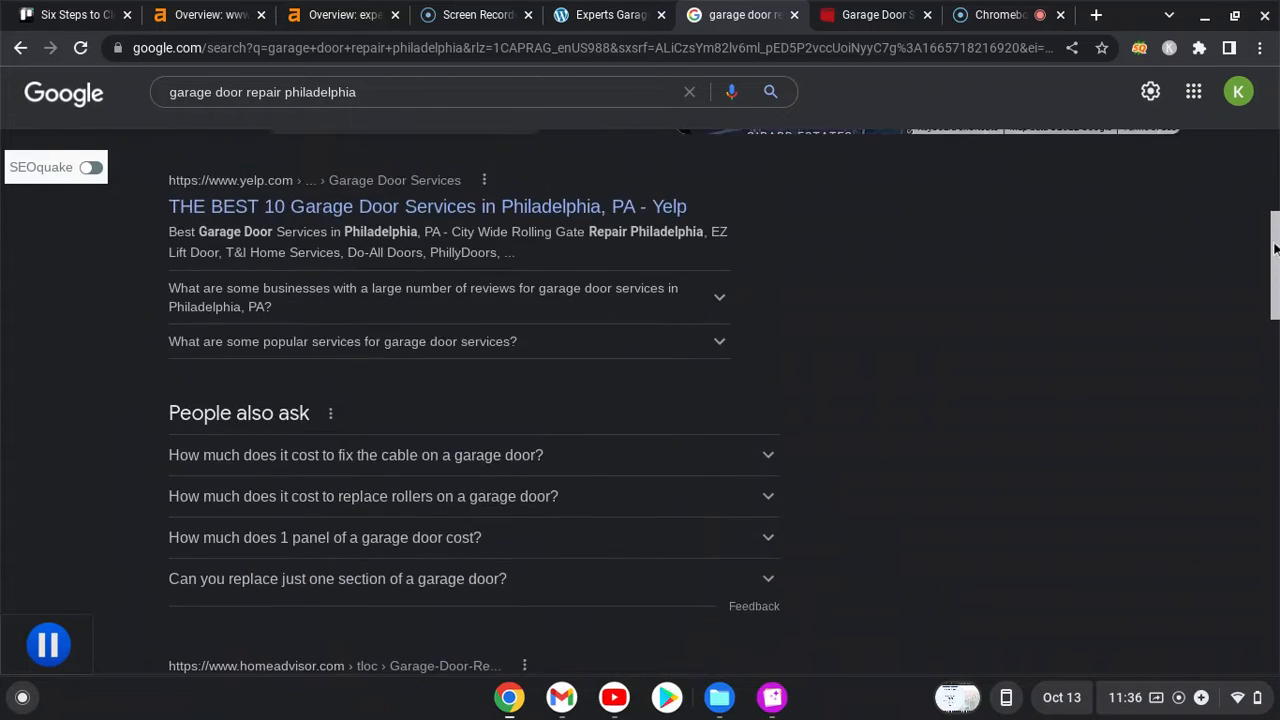
scroll("up", 3)
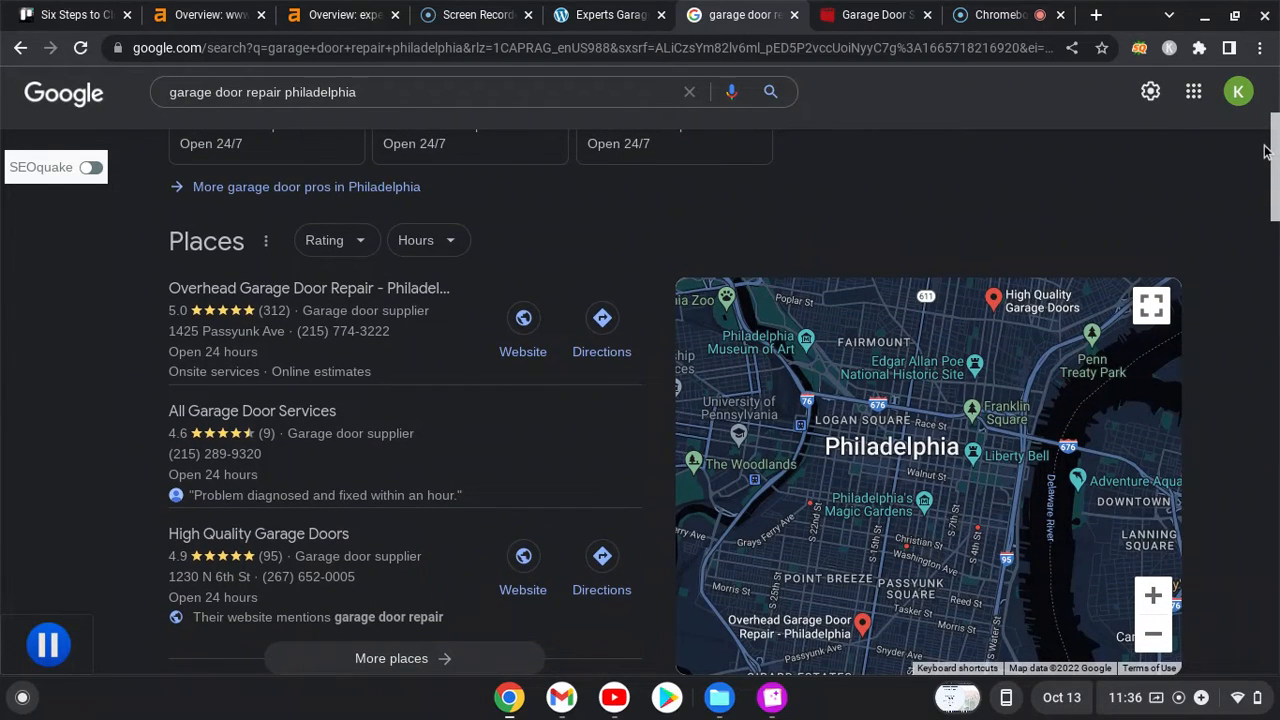
scroll("up", 3)
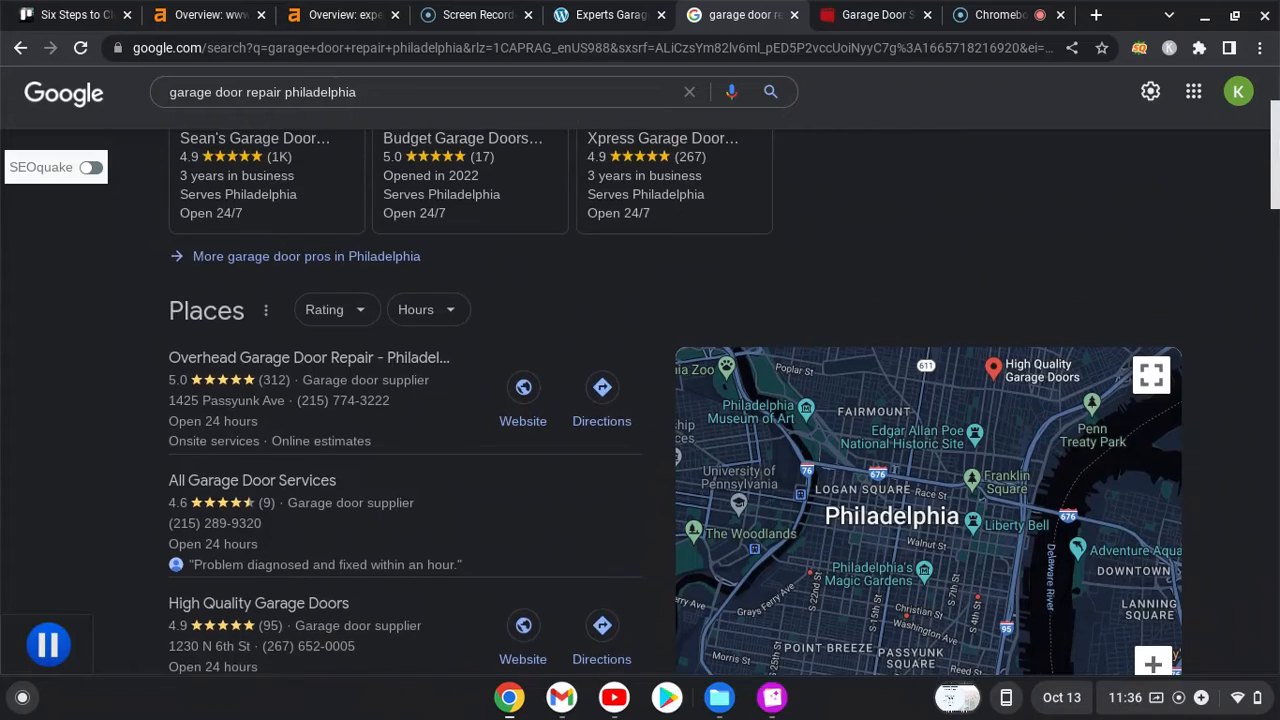
scroll("down", 3)
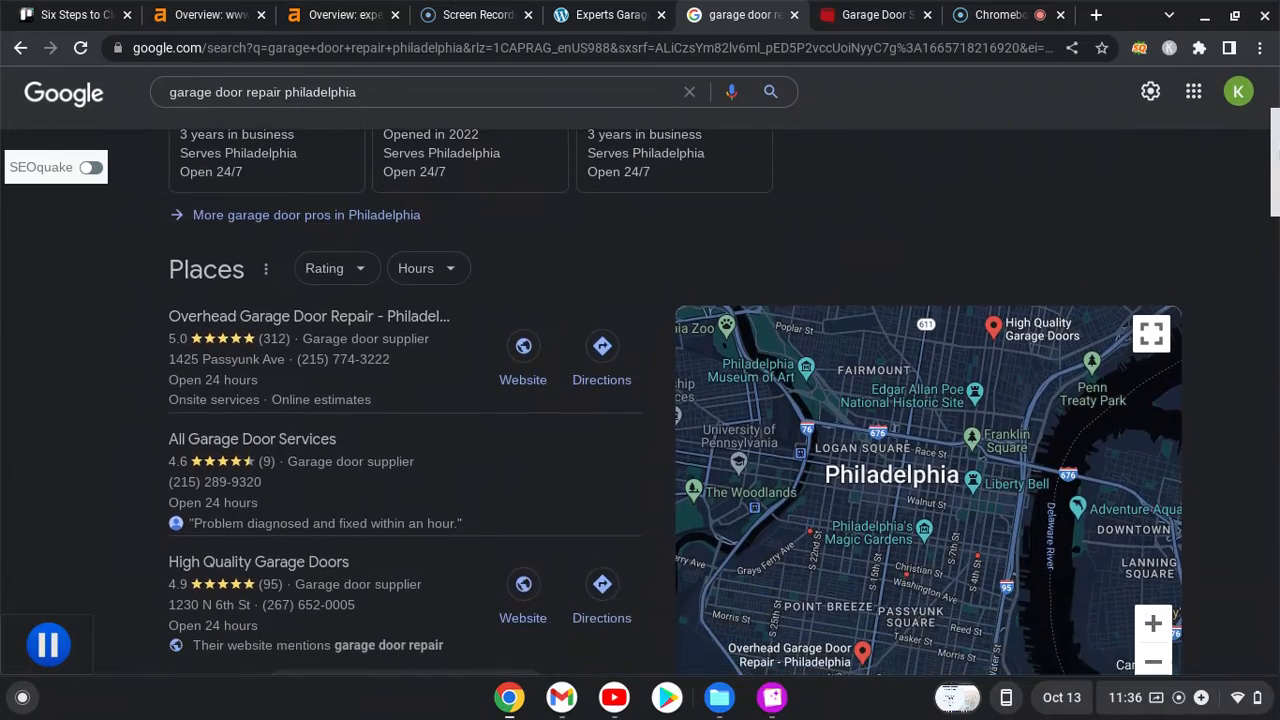
scroll("down", 3)
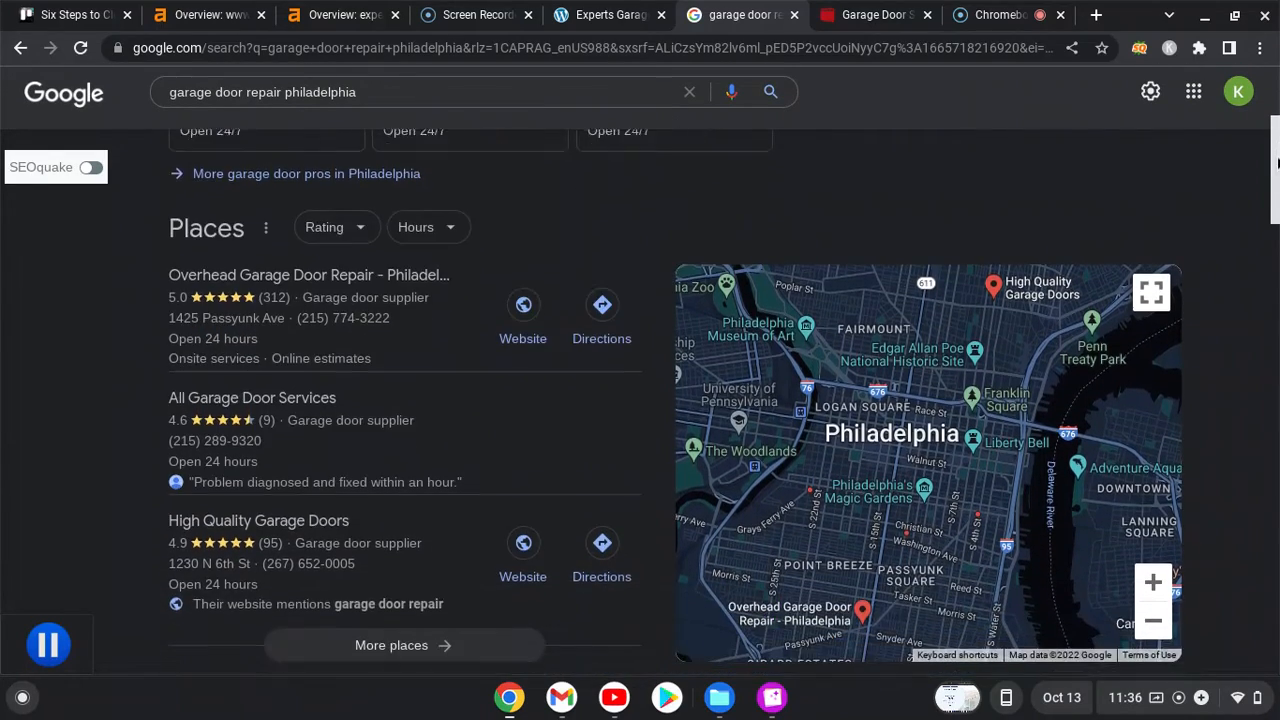
scroll("down", 3)
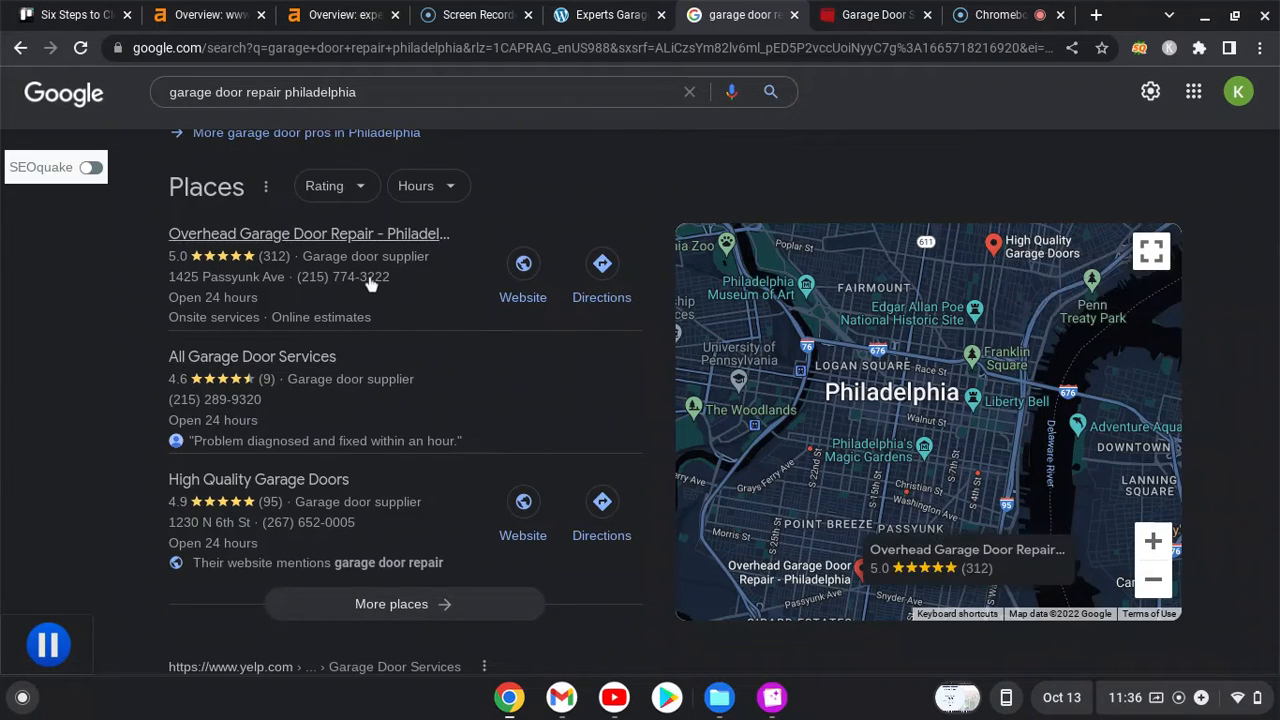
mouse_move(315, 238)
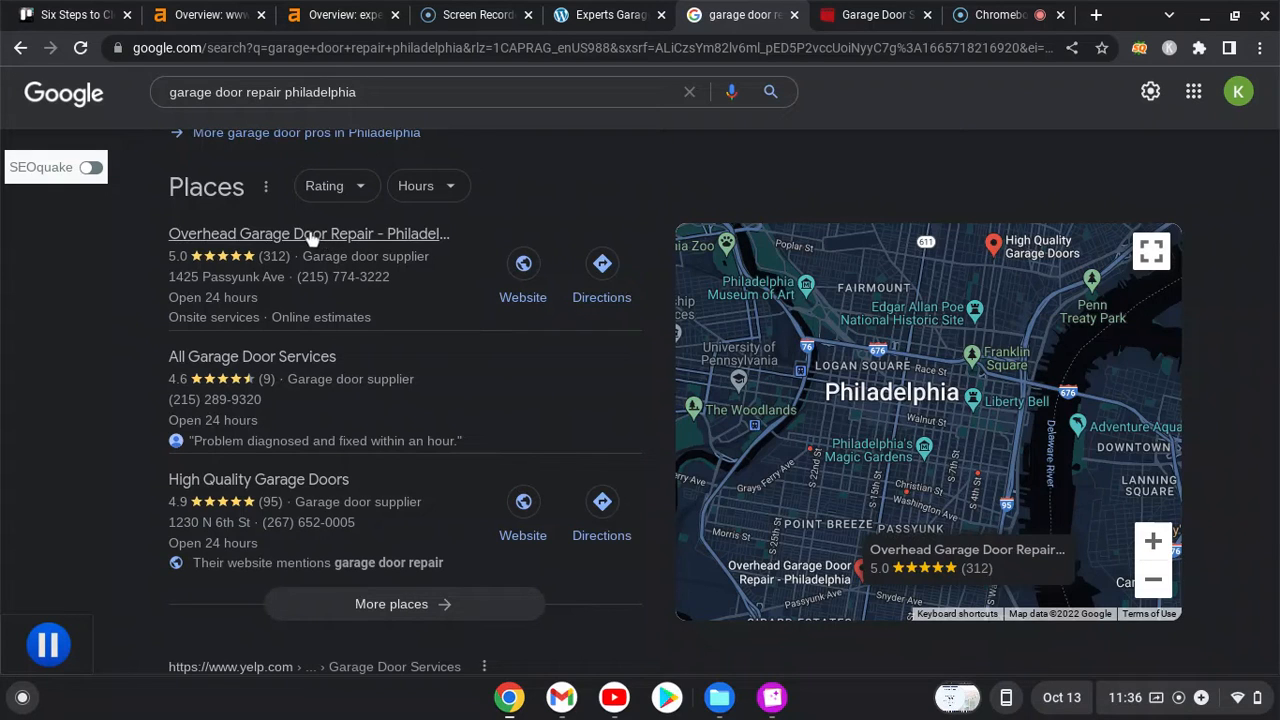
mouse_move(282, 292)
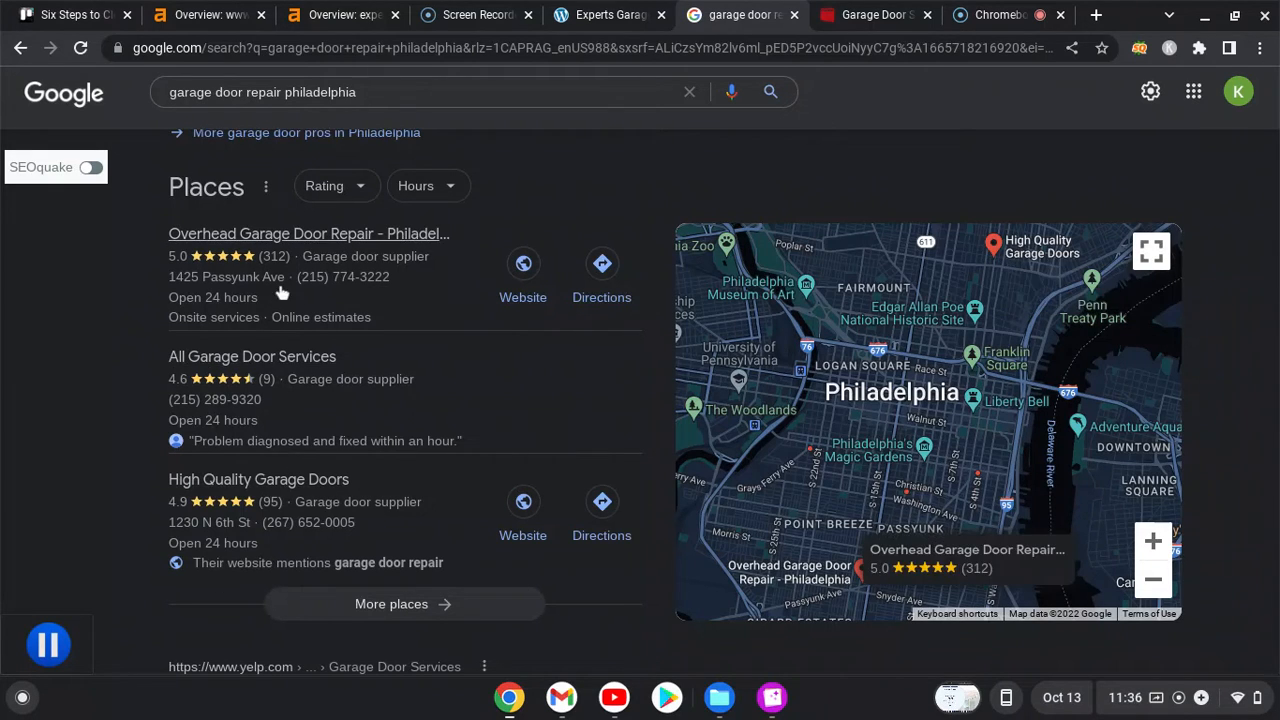
mouse_move(383, 350)
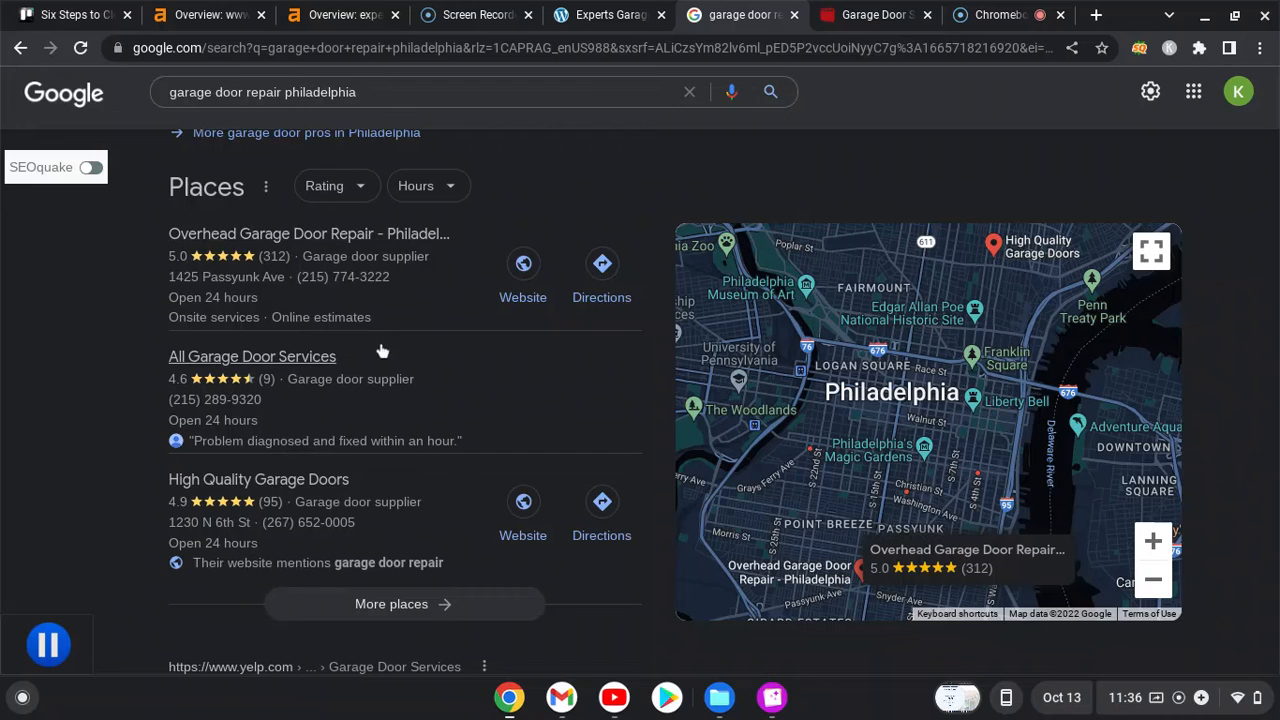
mouse_move(469, 253)
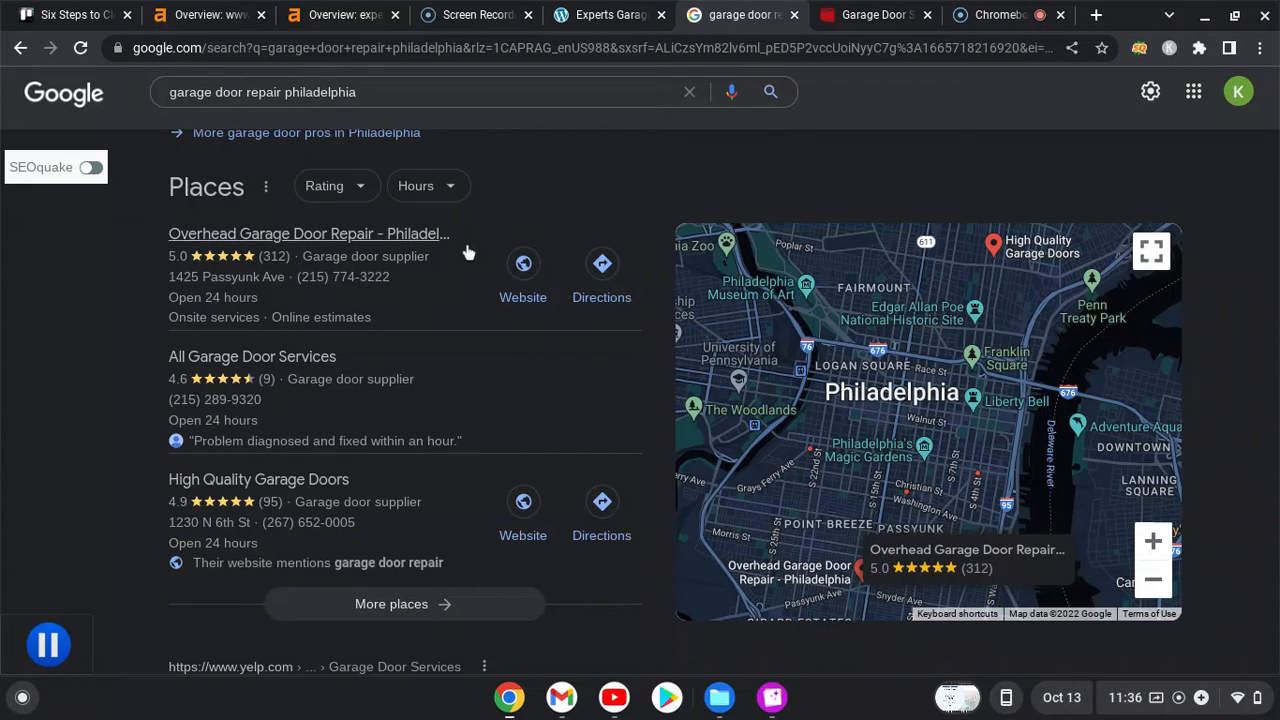
mouse_move(818, 249)
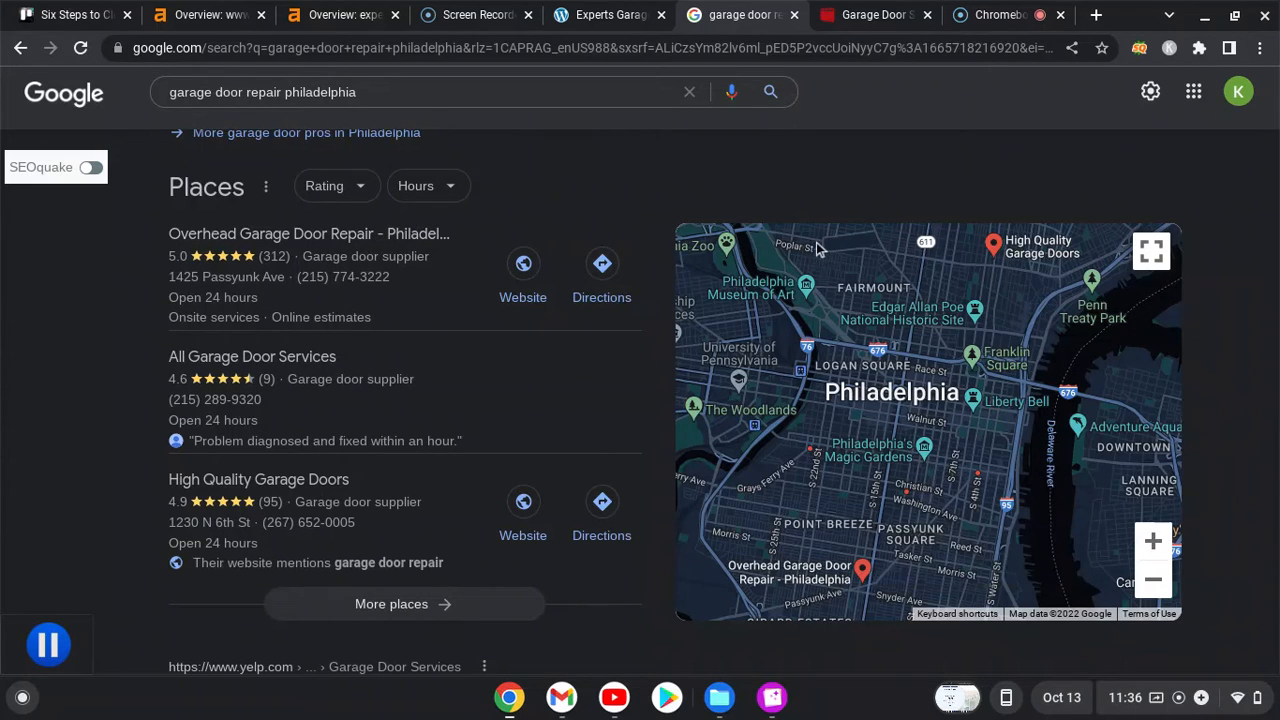
mouse_move(601, 263)
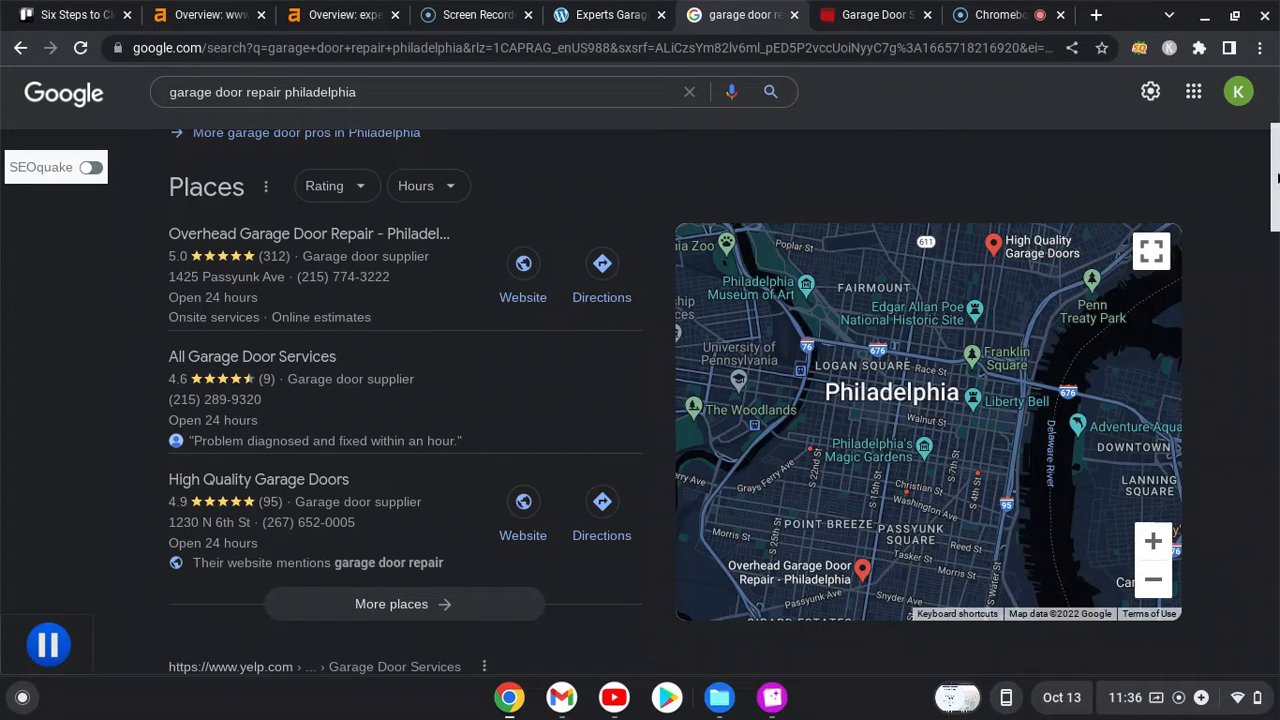
- Scroll through the Yelp, HomeAdvisor and Aladdin listings and back near the Places pack
scroll("down", 3)
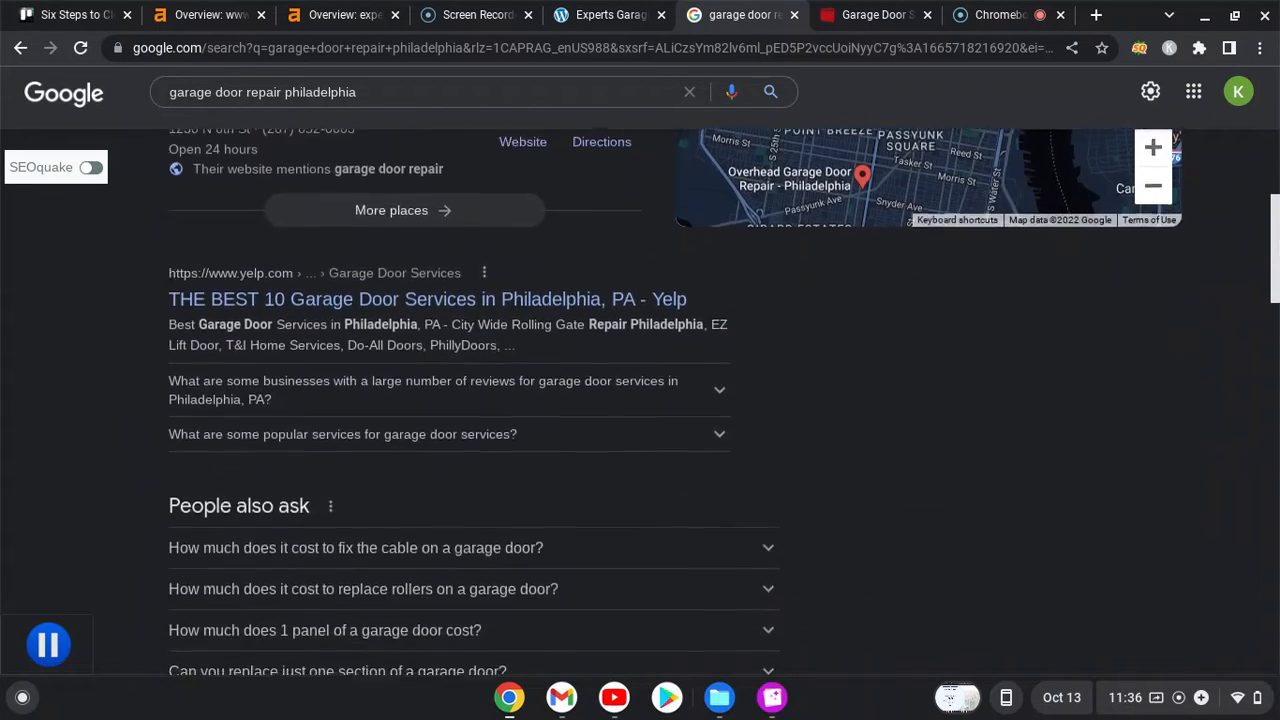
scroll("down", 3)
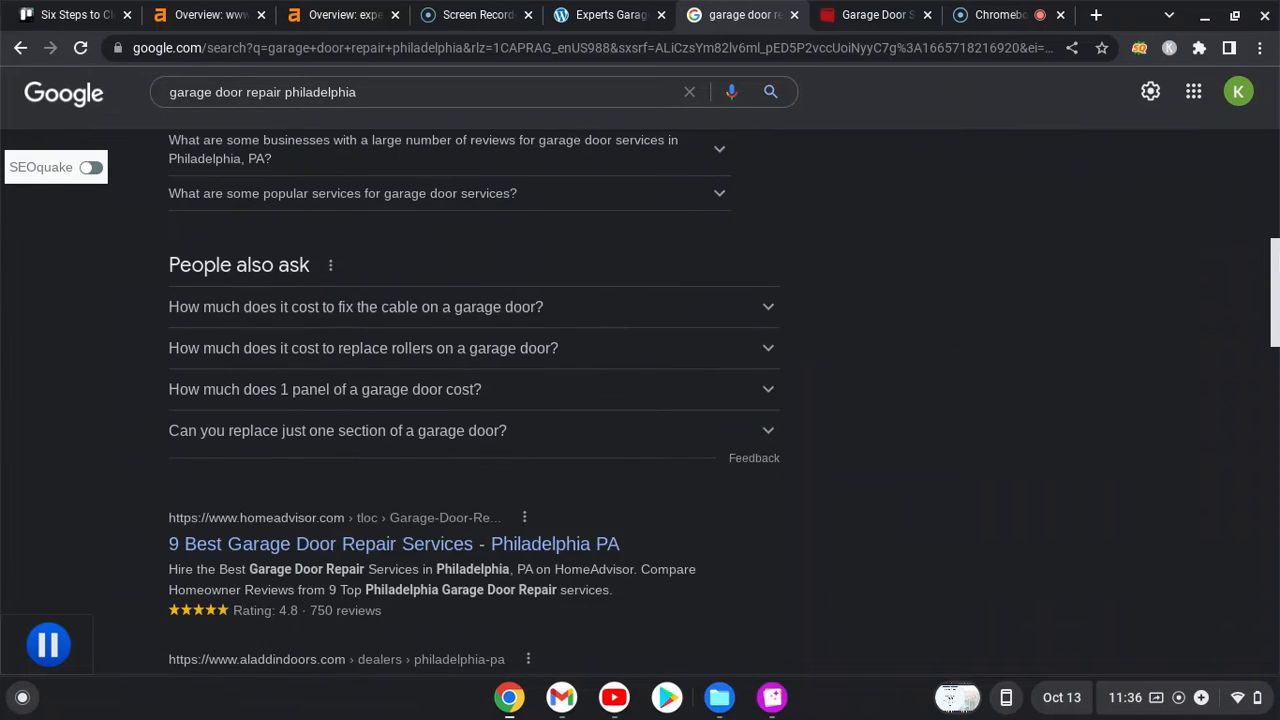
scroll("down", 3)
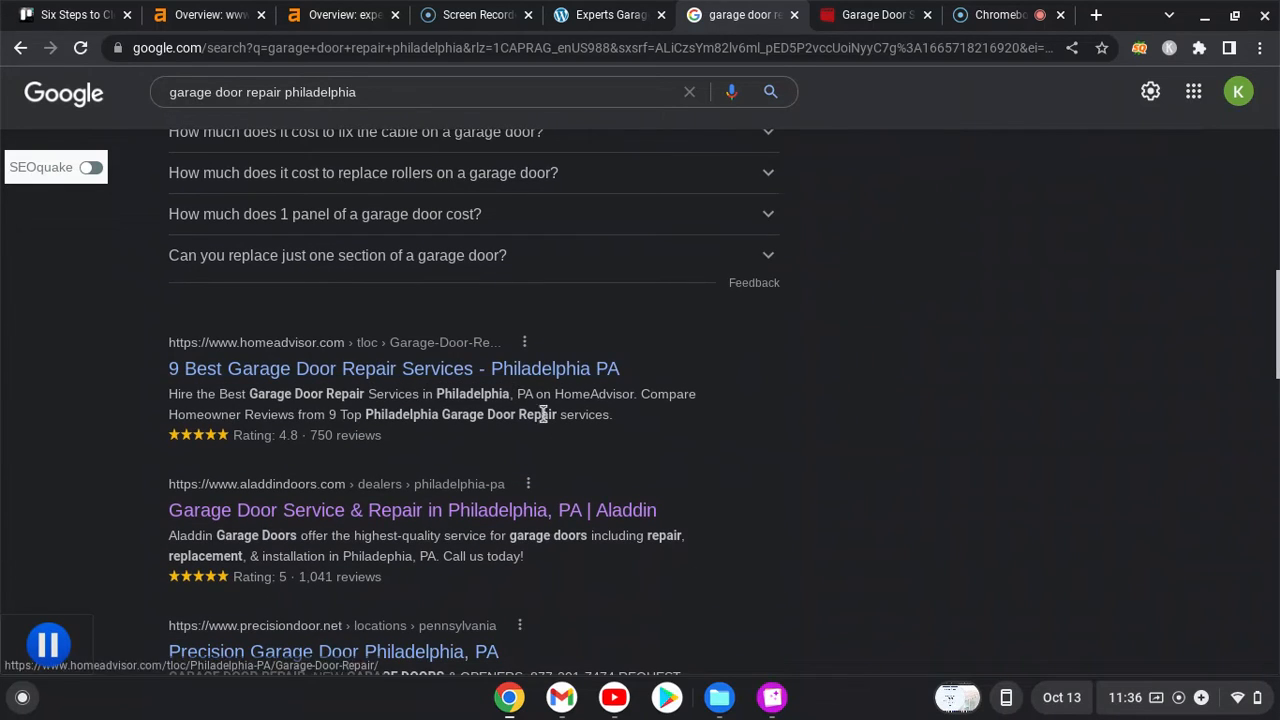
mouse_move(480, 556)
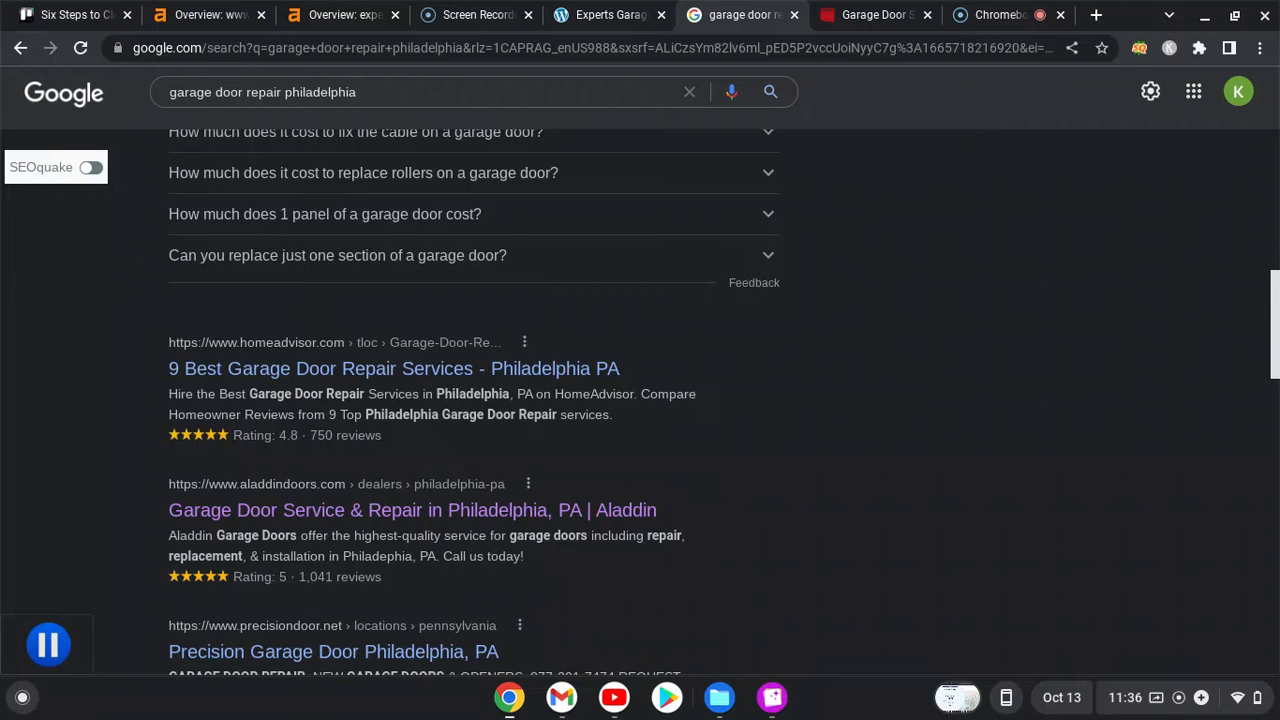
scroll("up", 3)
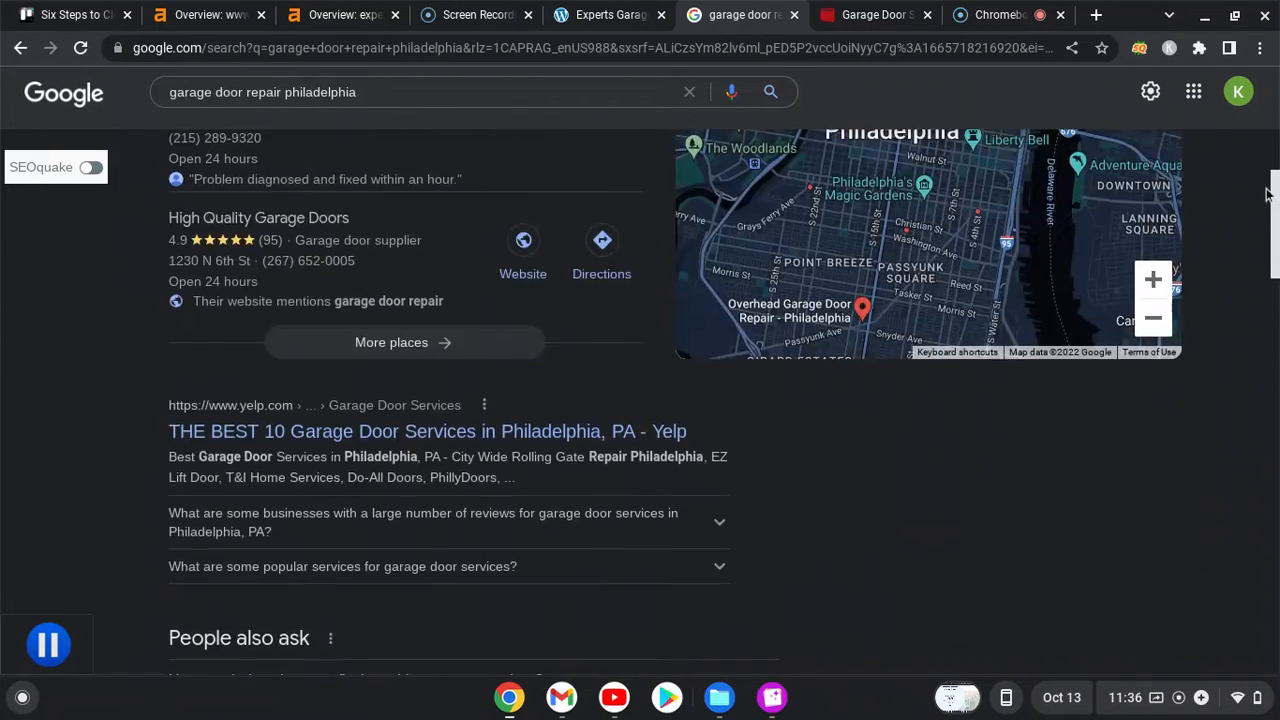
scroll("down", 3)
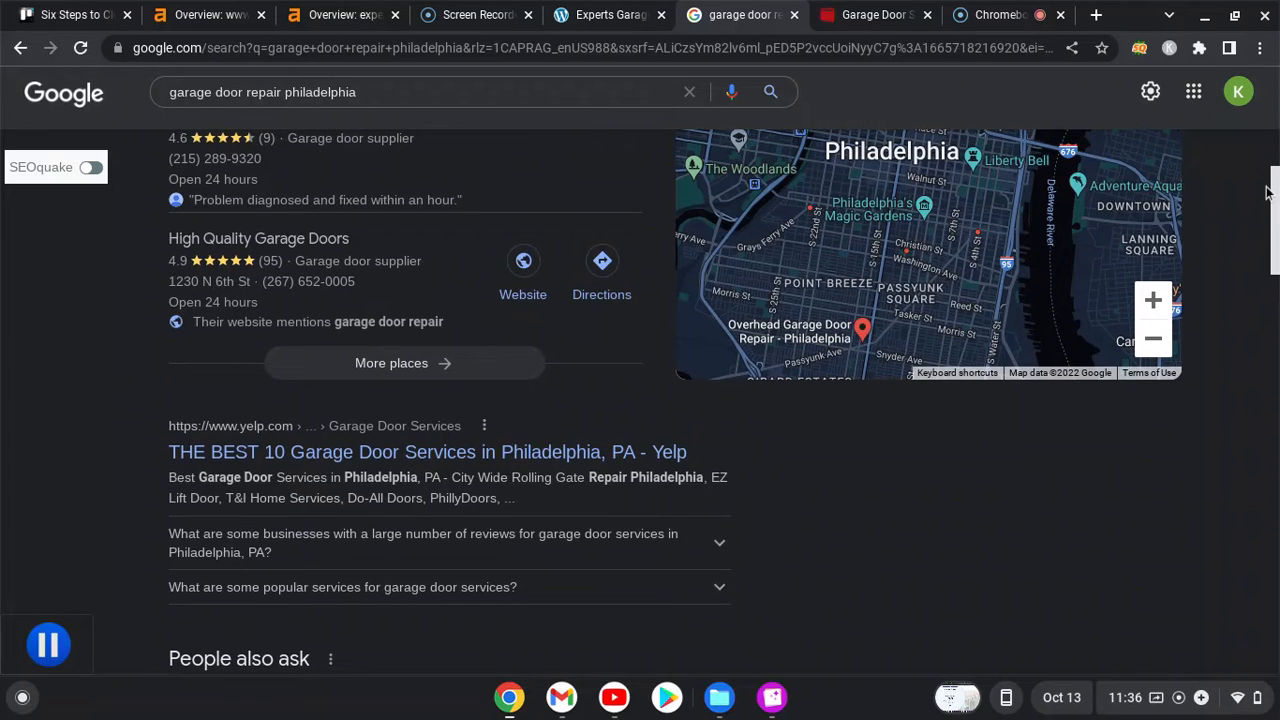
scroll("down", 3)
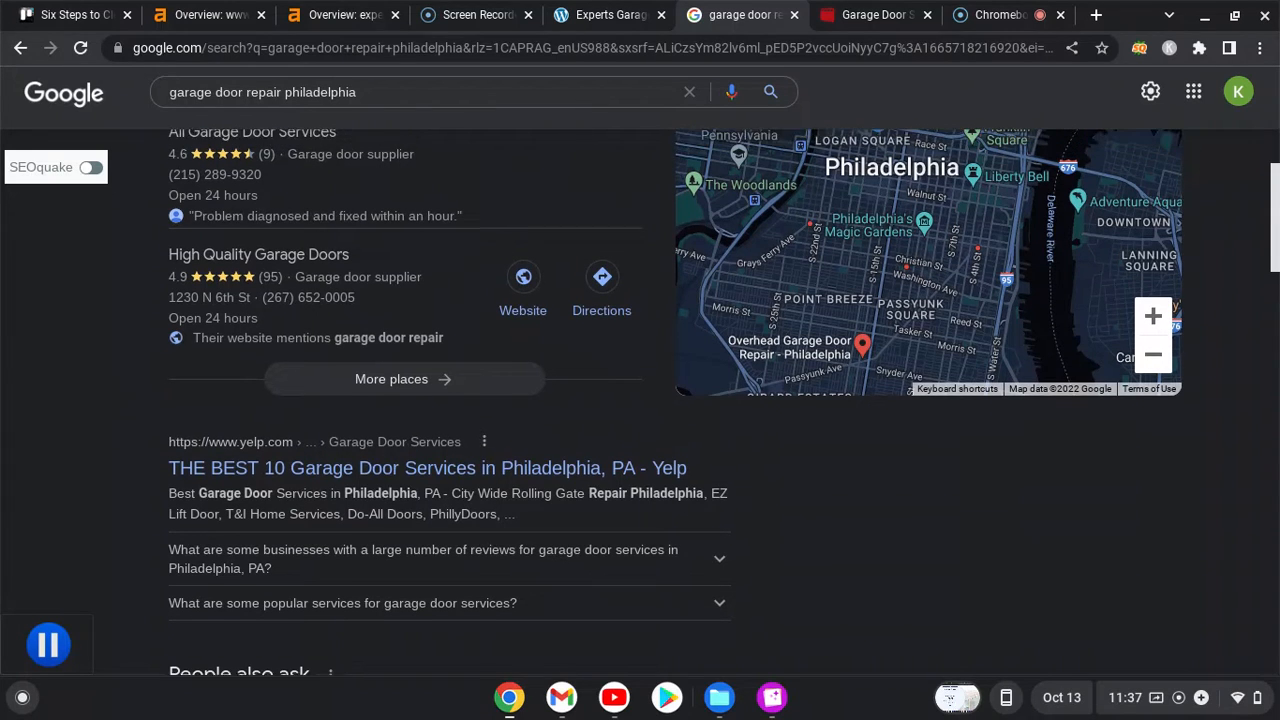
scroll("up", 3)
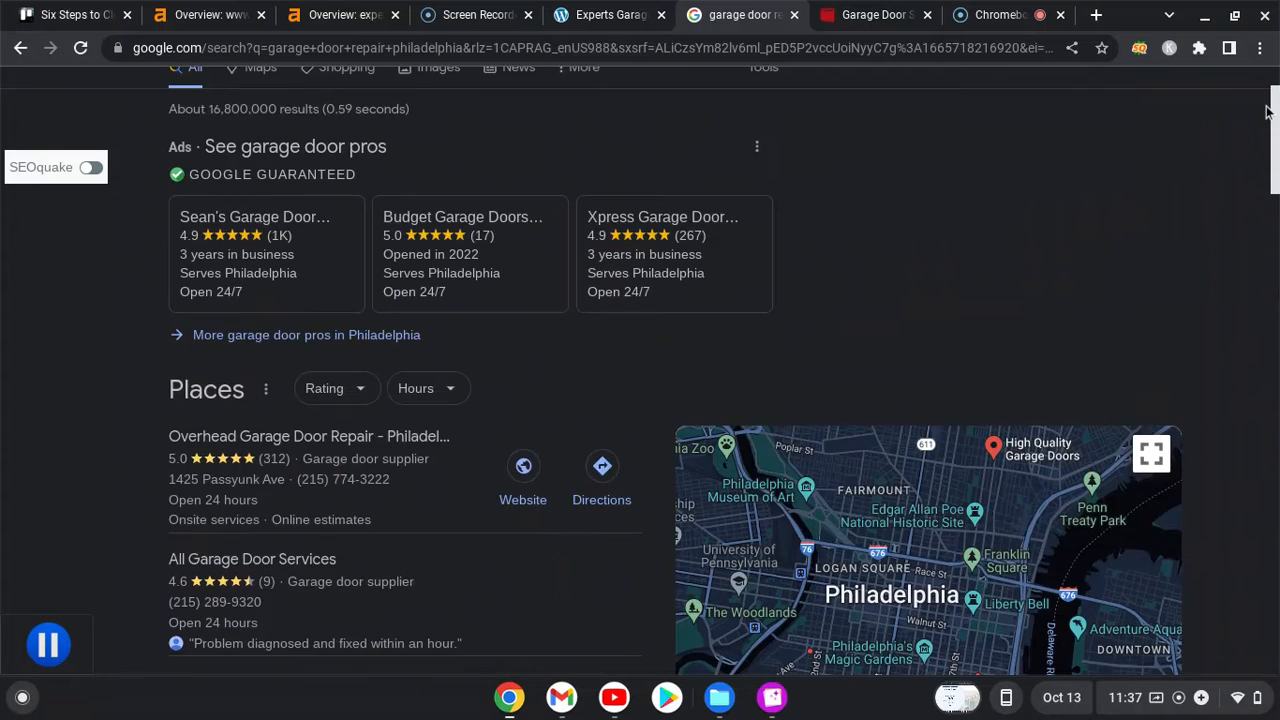
scroll("up", 3)
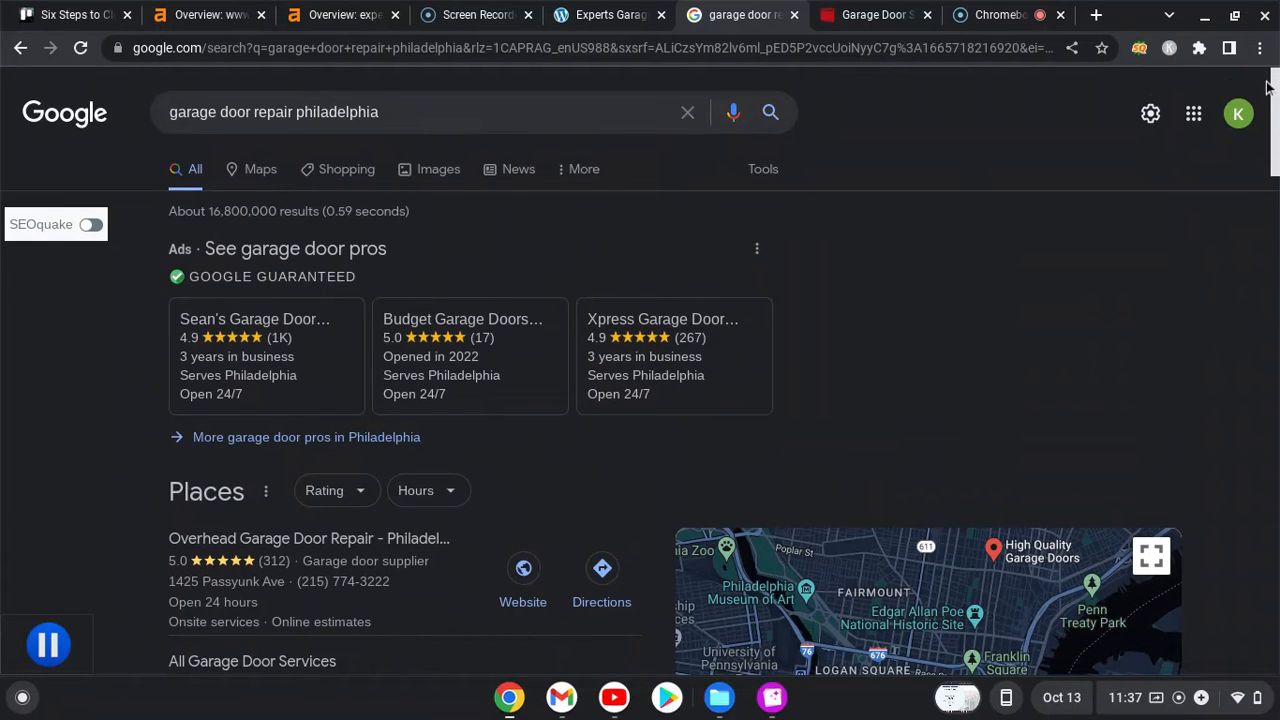
mouse_move(575, 242)
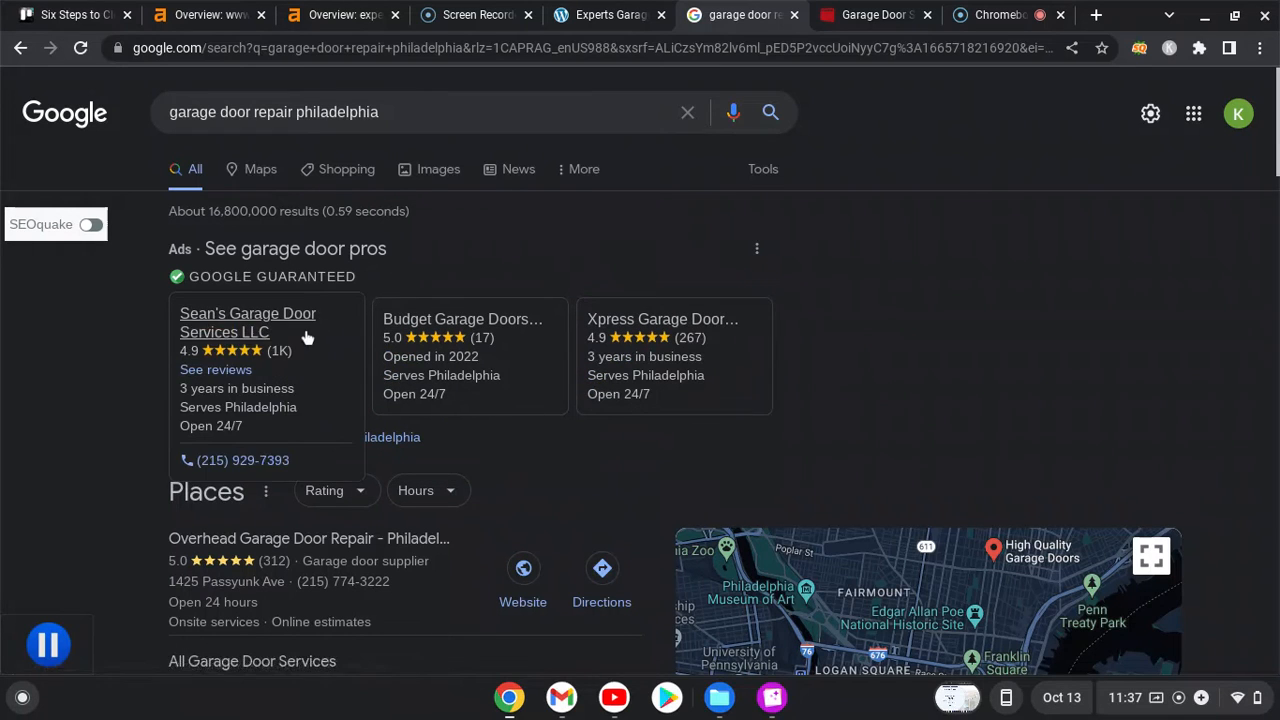
mouse_move(1007, 221)
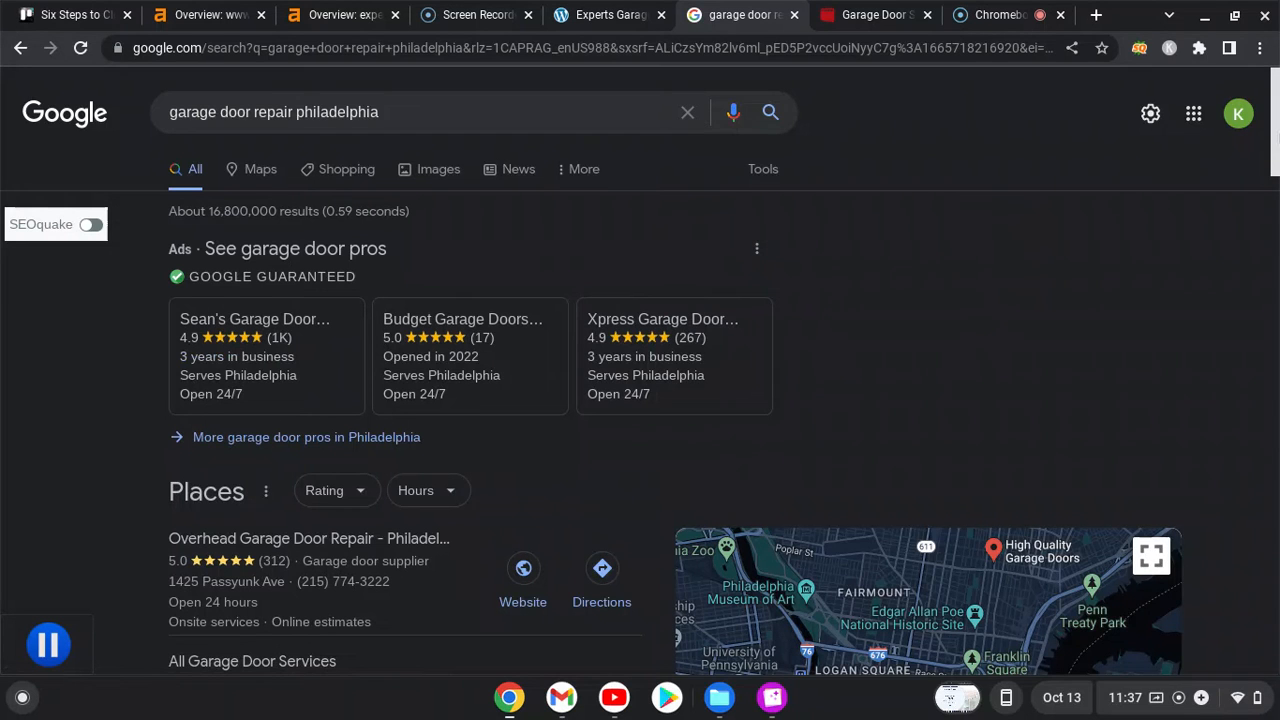
scroll("down", 3)
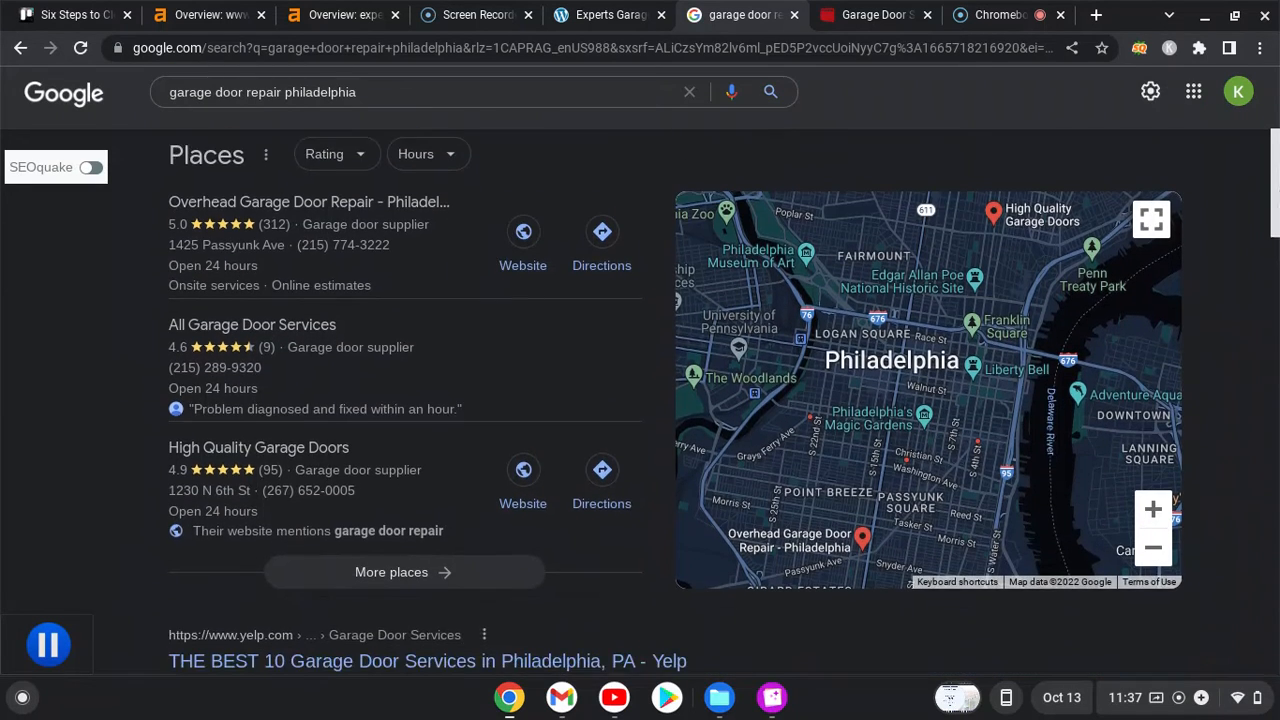
scroll("down", 3)
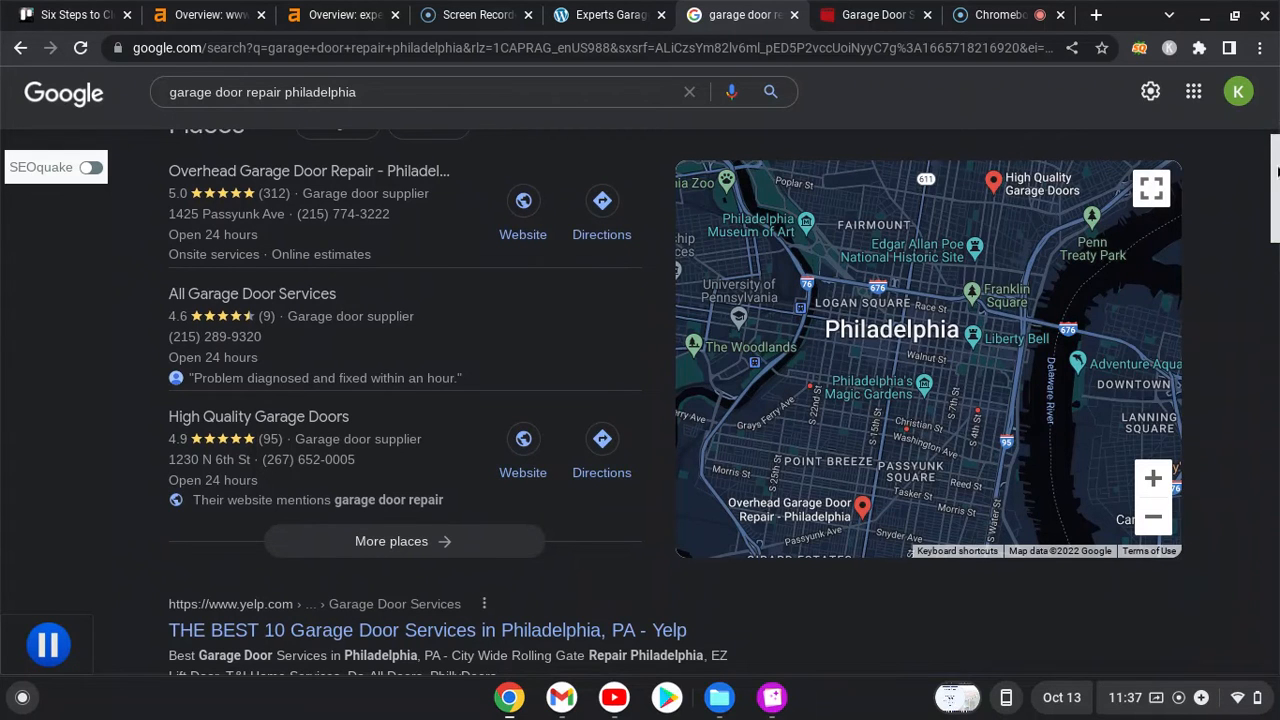
scroll("down", 3)
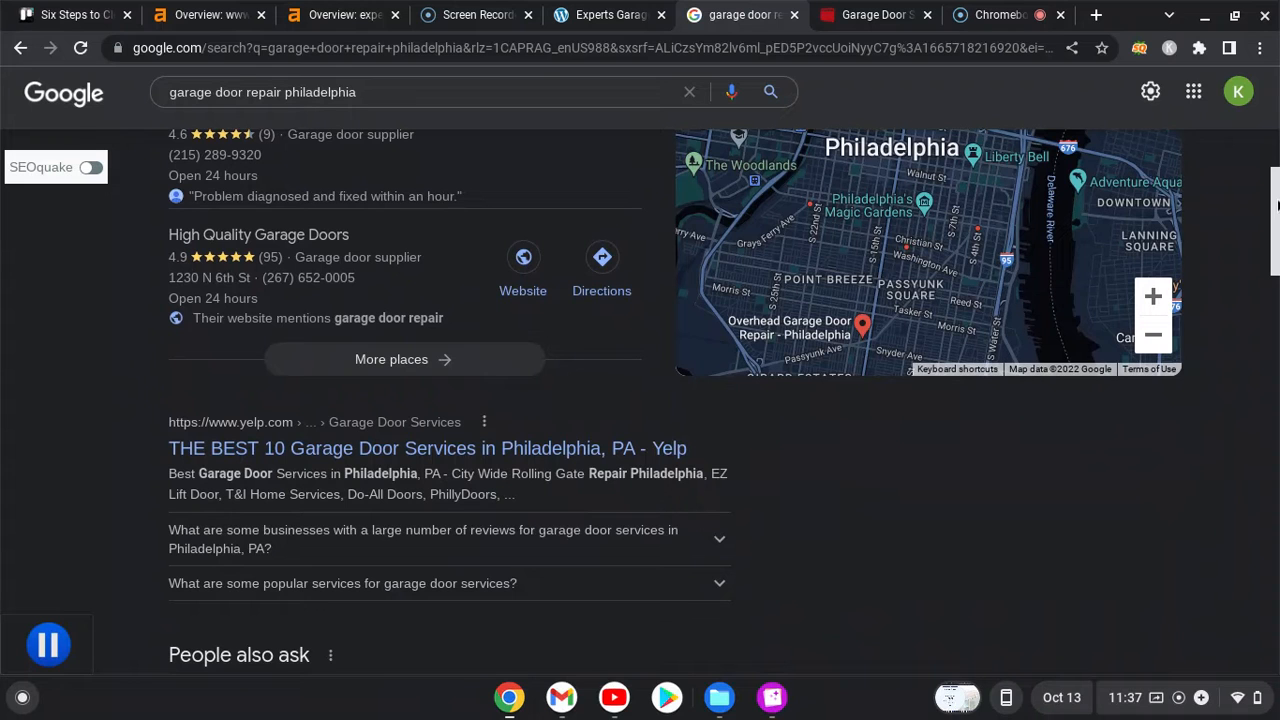
scroll("down", 3)
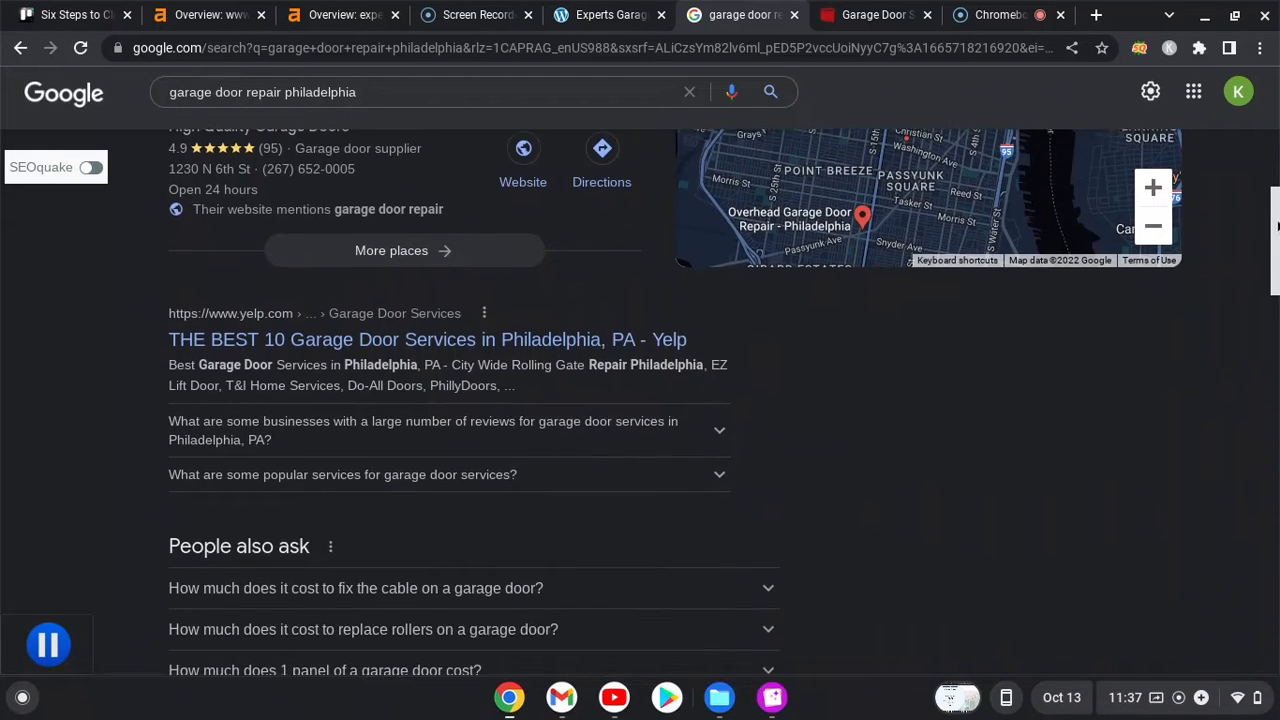
scroll("down", 3)
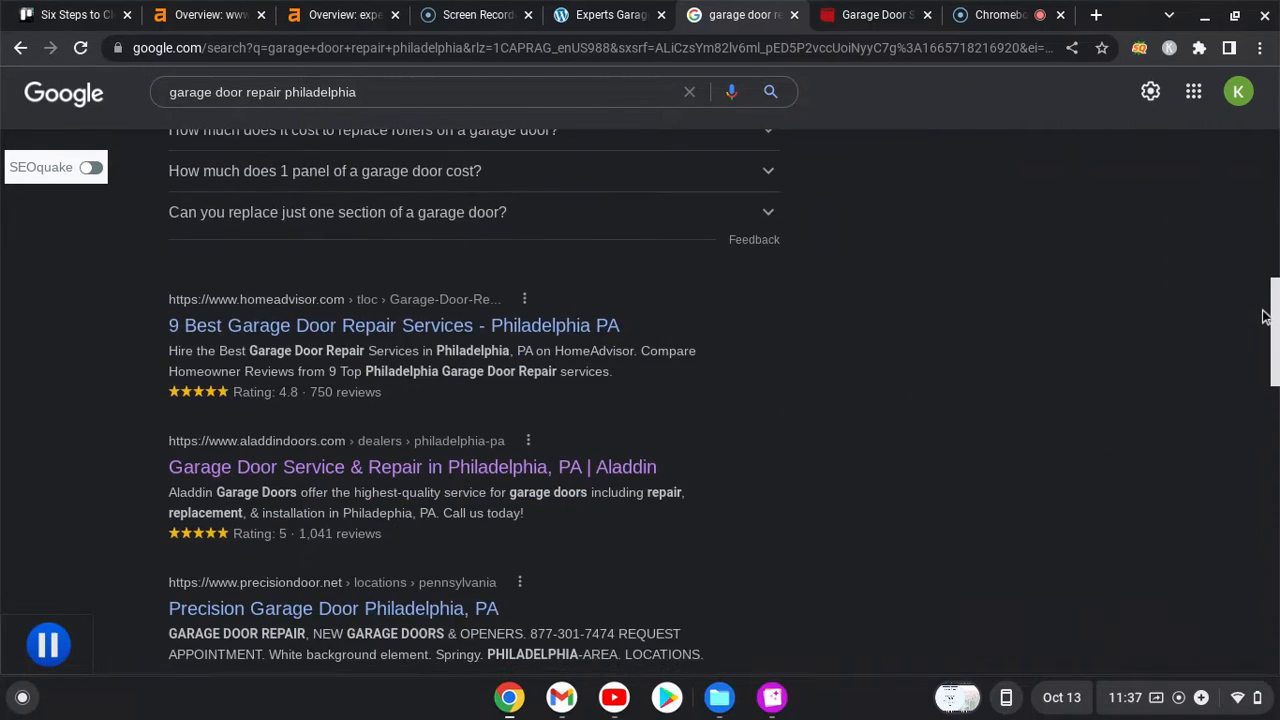
mouse_move(1256, 340)
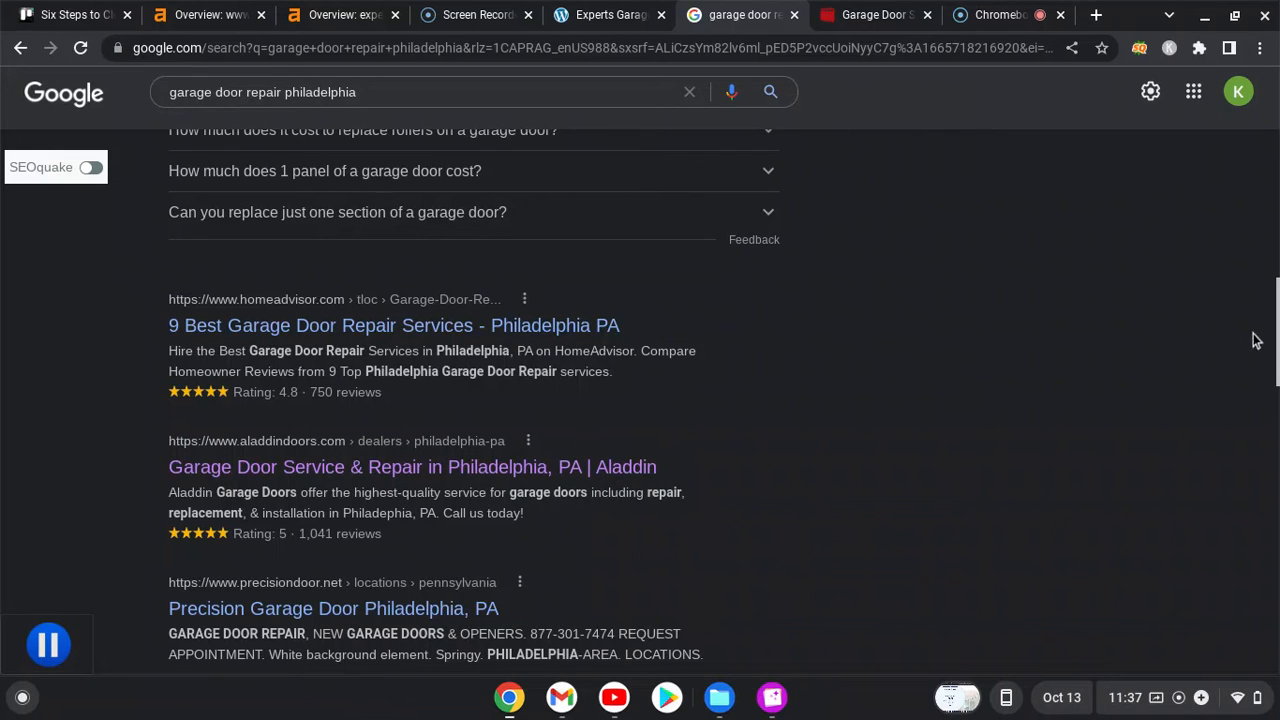
mouse_move(1270, 340)
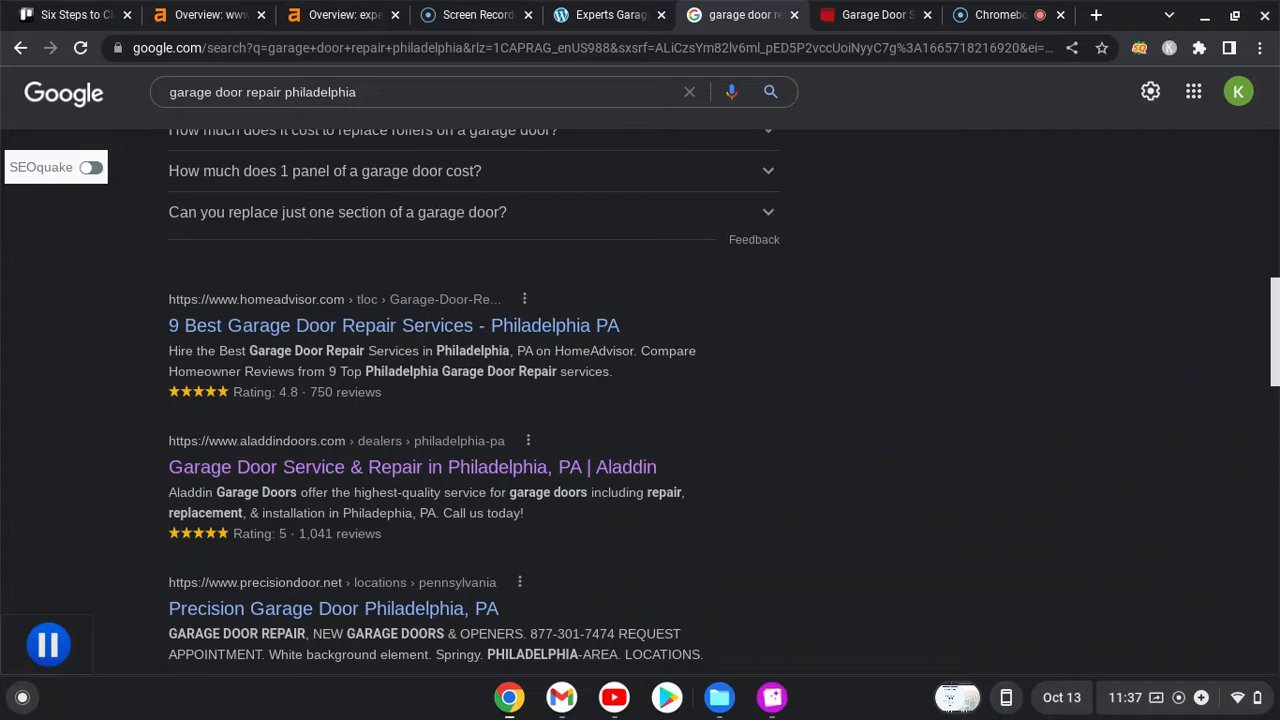
scroll("up", 3)
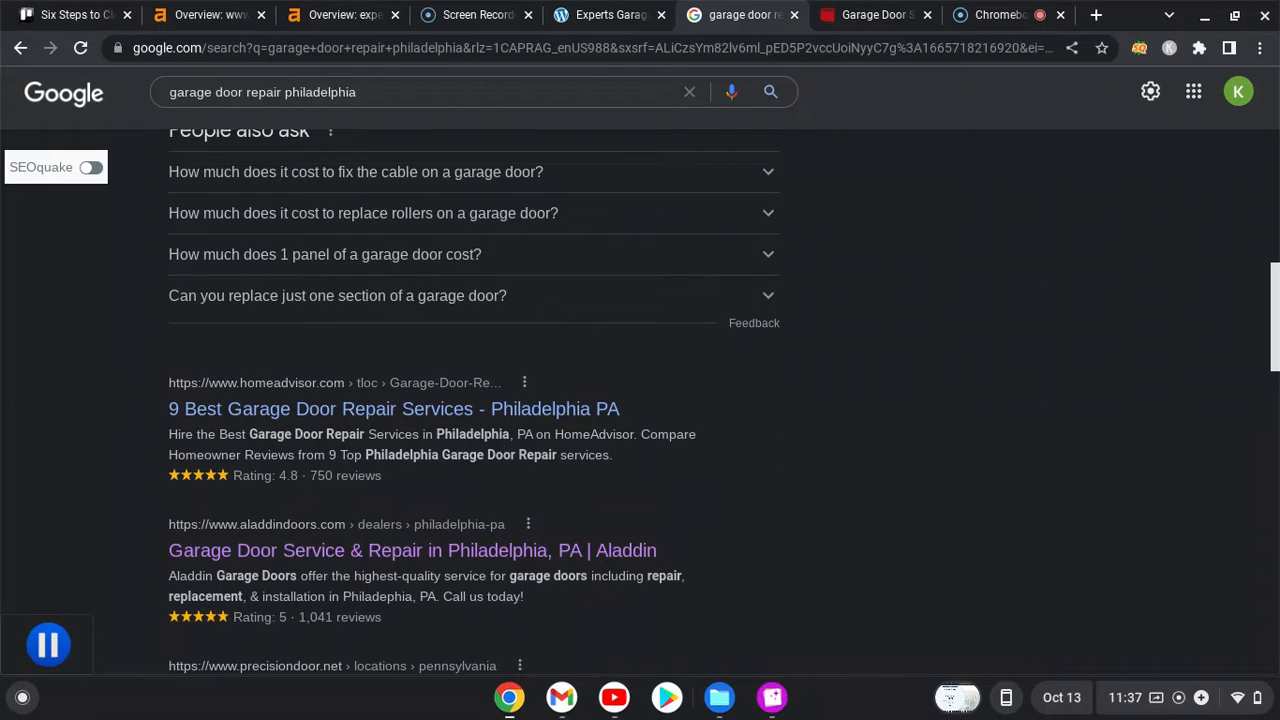
scroll("up", 3)
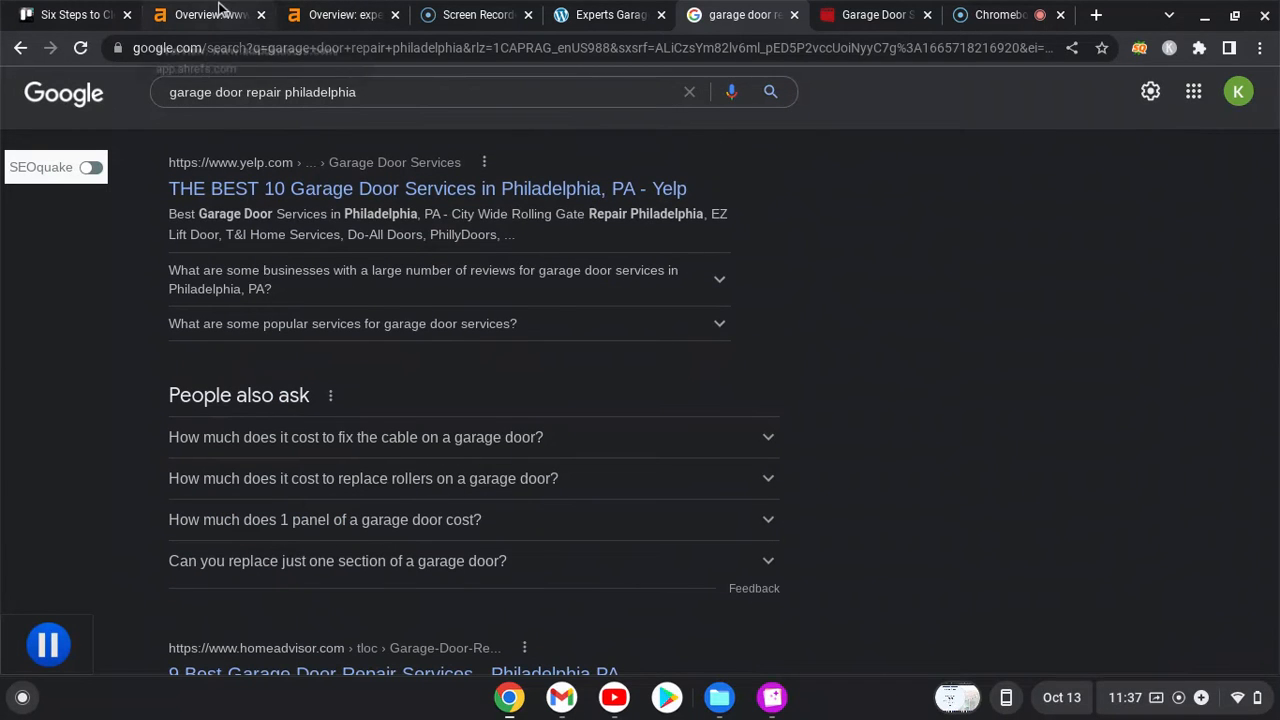
- Show the expertsgaragedoors.com overview: DR 5, 822 backlinks, 60 keywords, 90 traffic
left_click(208, 14)
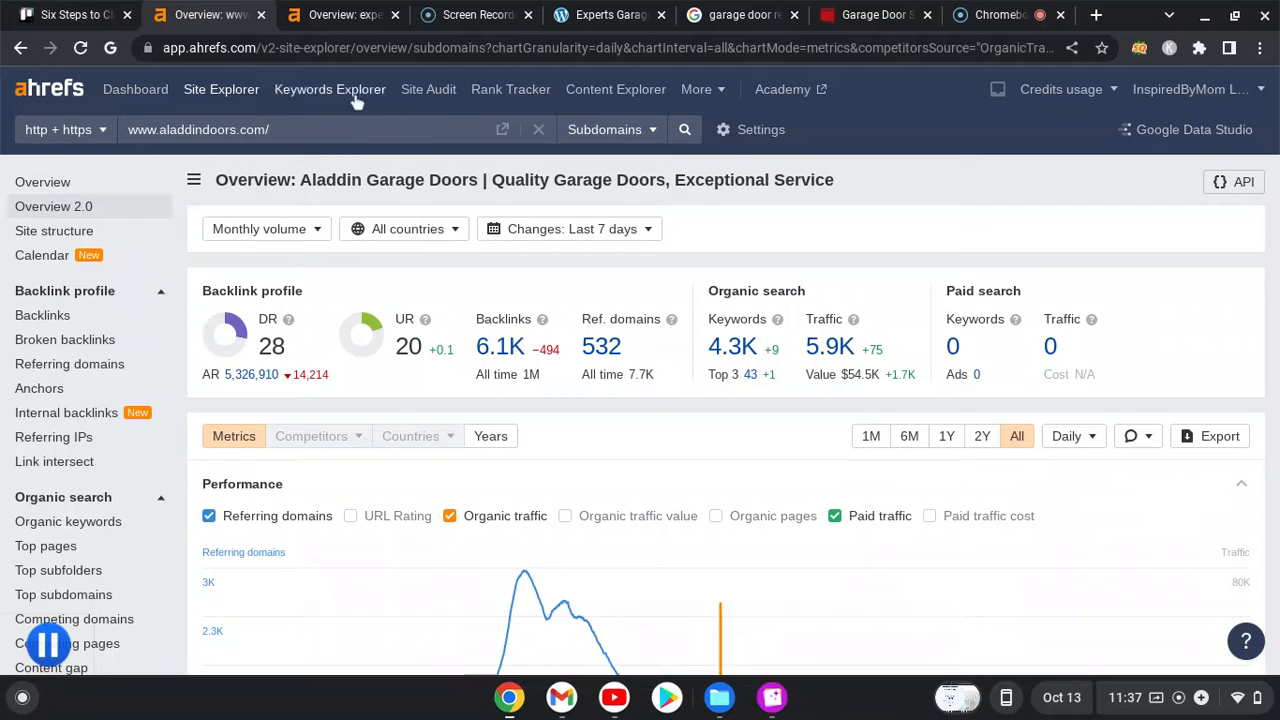
left_click(340, 14)
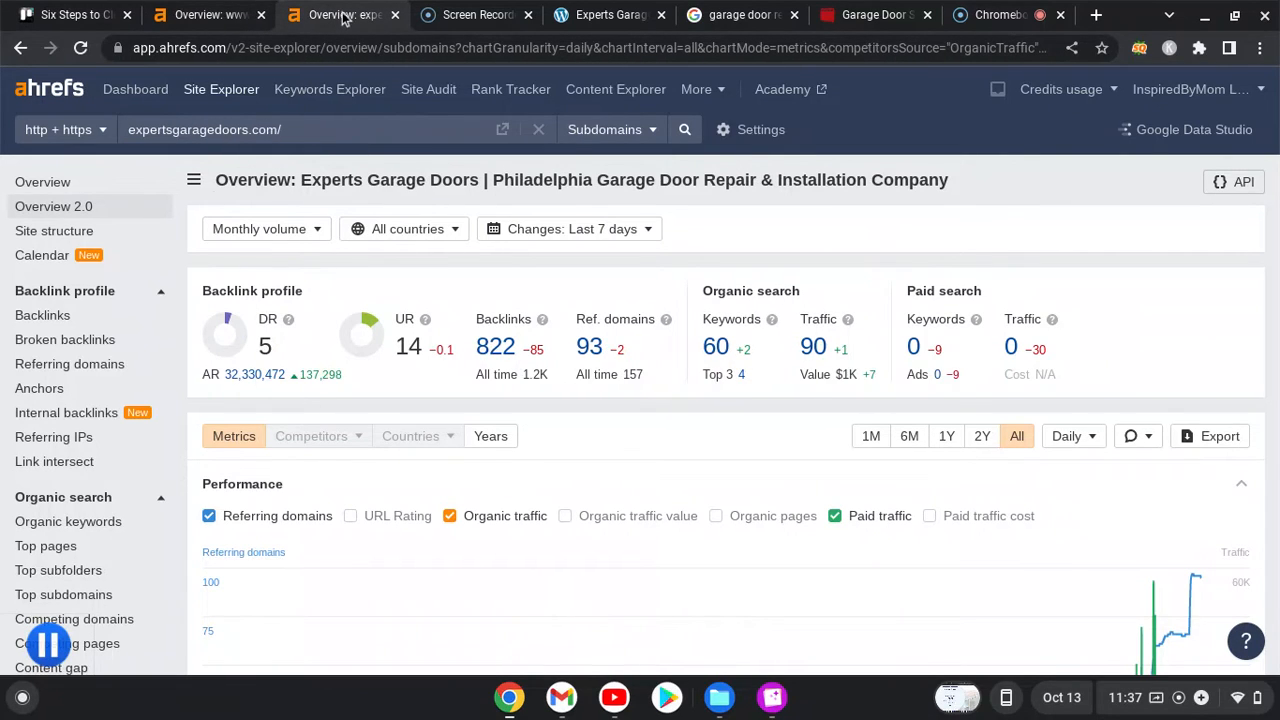
mouse_move(130, 108)
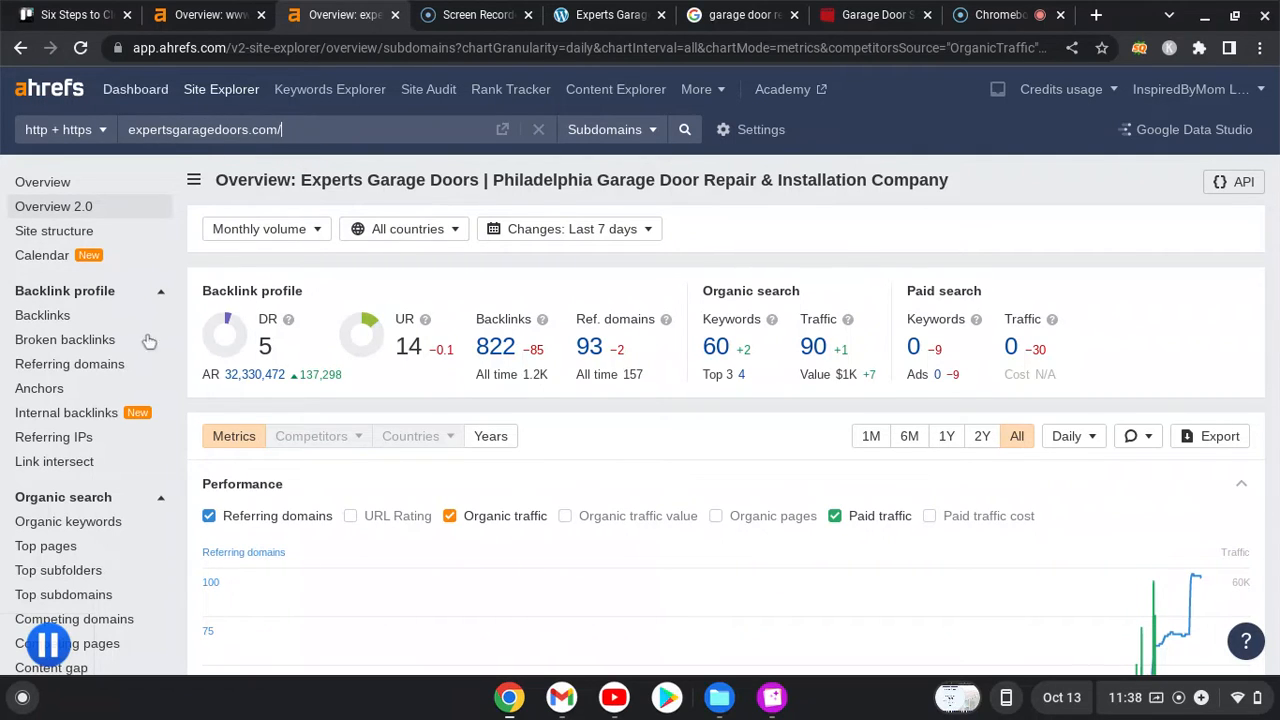
mouse_move(280, 467)
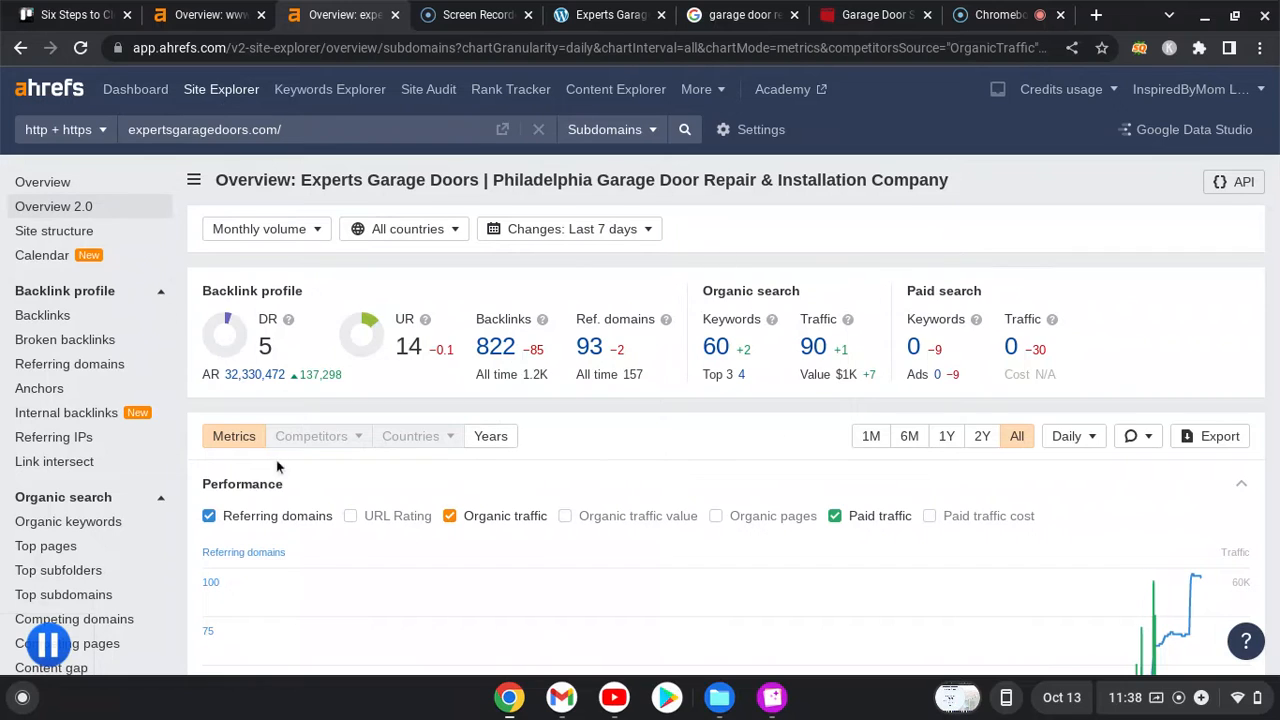
mouse_move(768, 338)
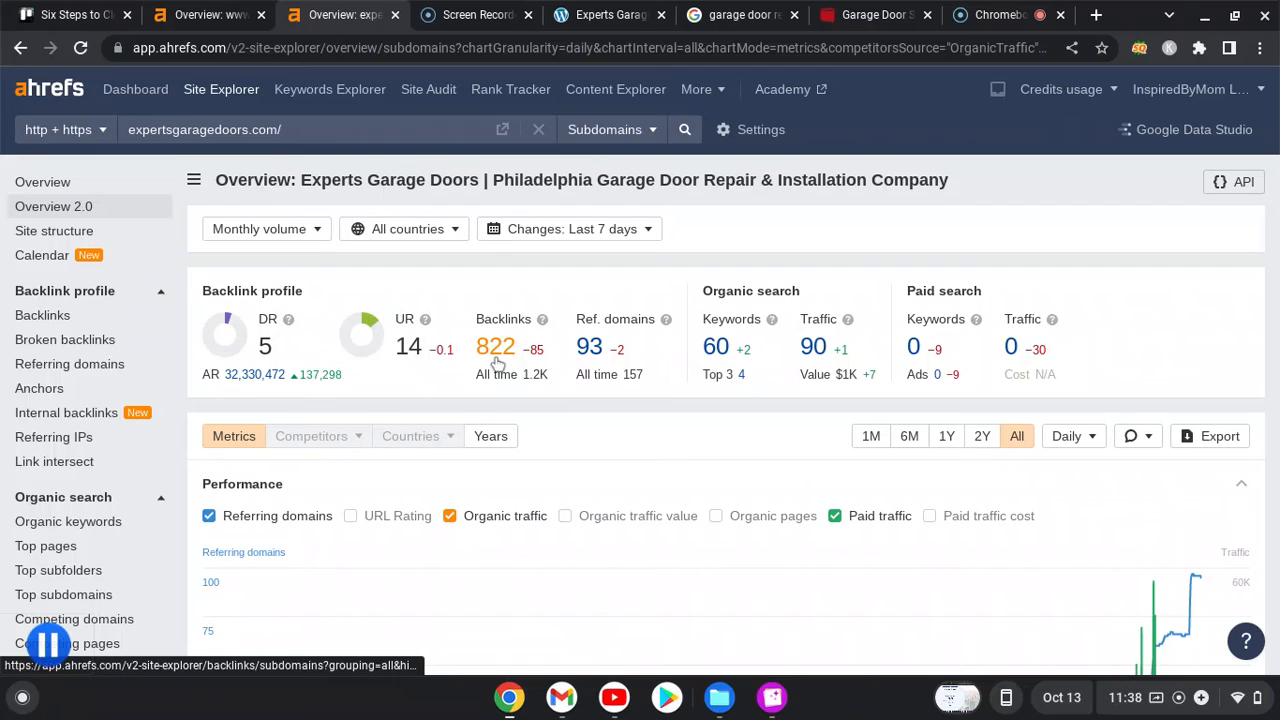
mouse_move(590, 347)
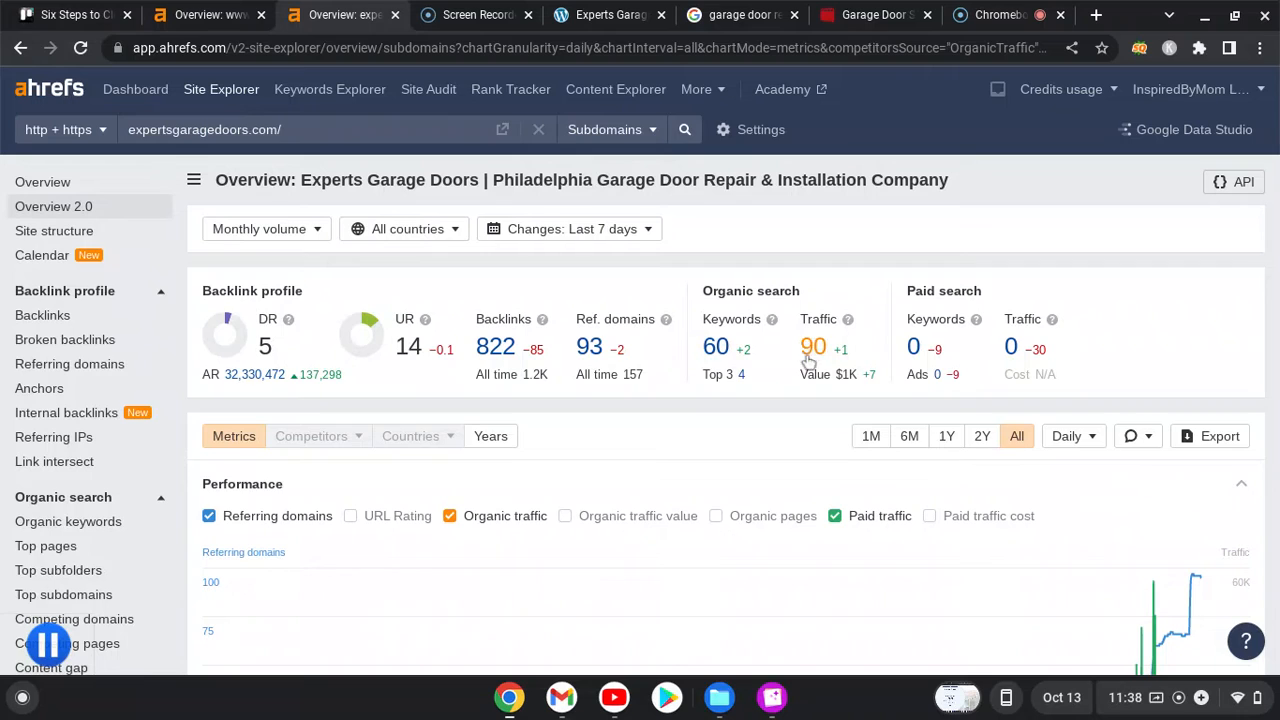
mouse_move(814, 347)
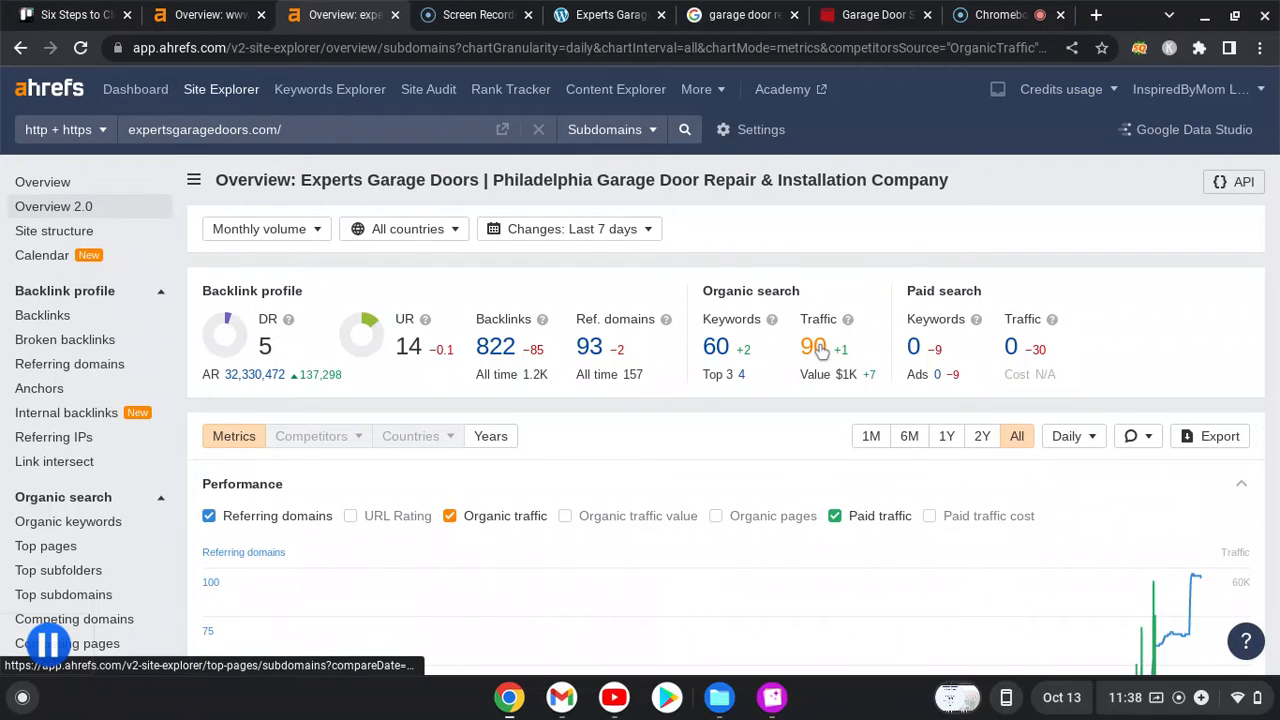
mouse_move(820, 354)
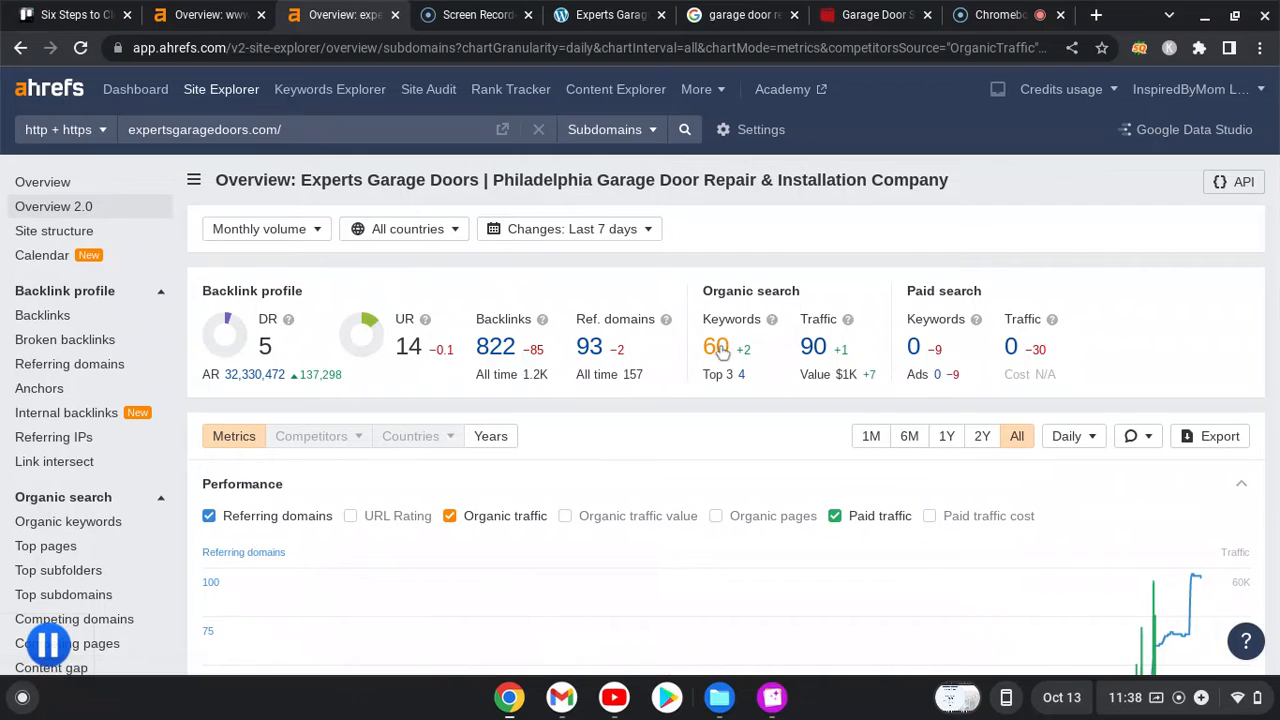
mouse_move(717, 348)
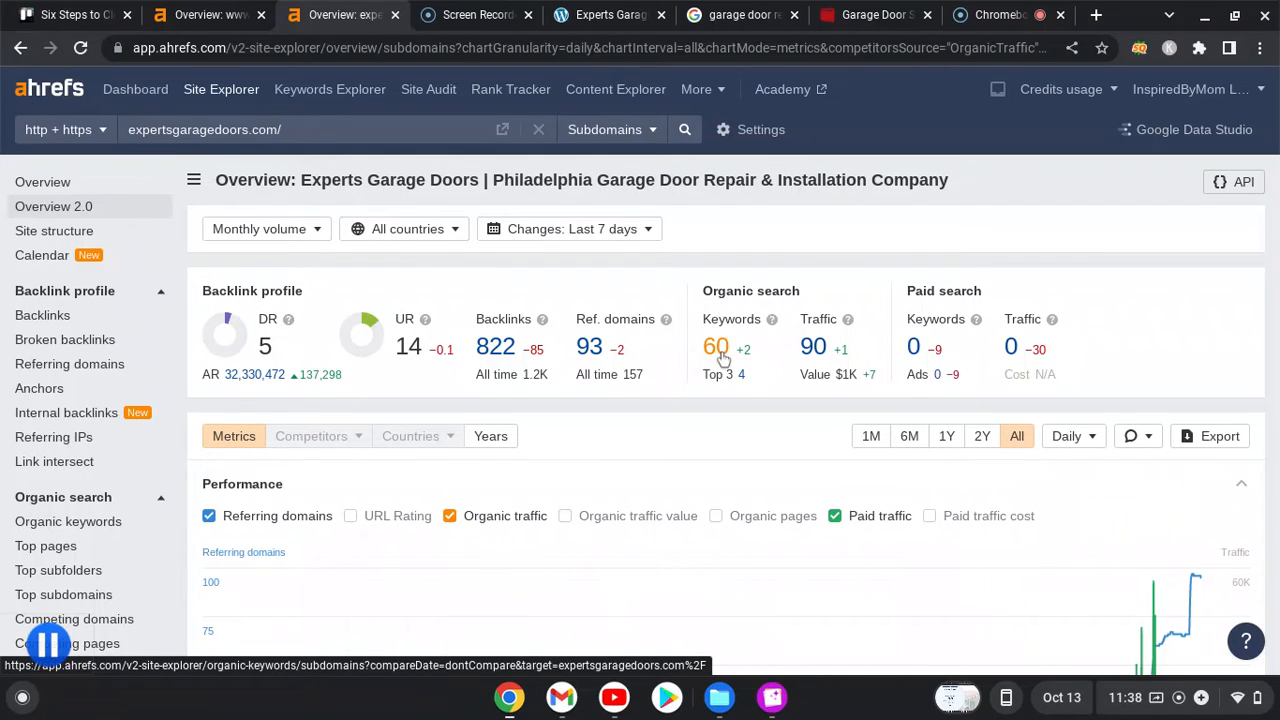
- Review the full Organic keywords report of expertsgaragedoors.com's 57 ranking keywords
left_click(716, 346)
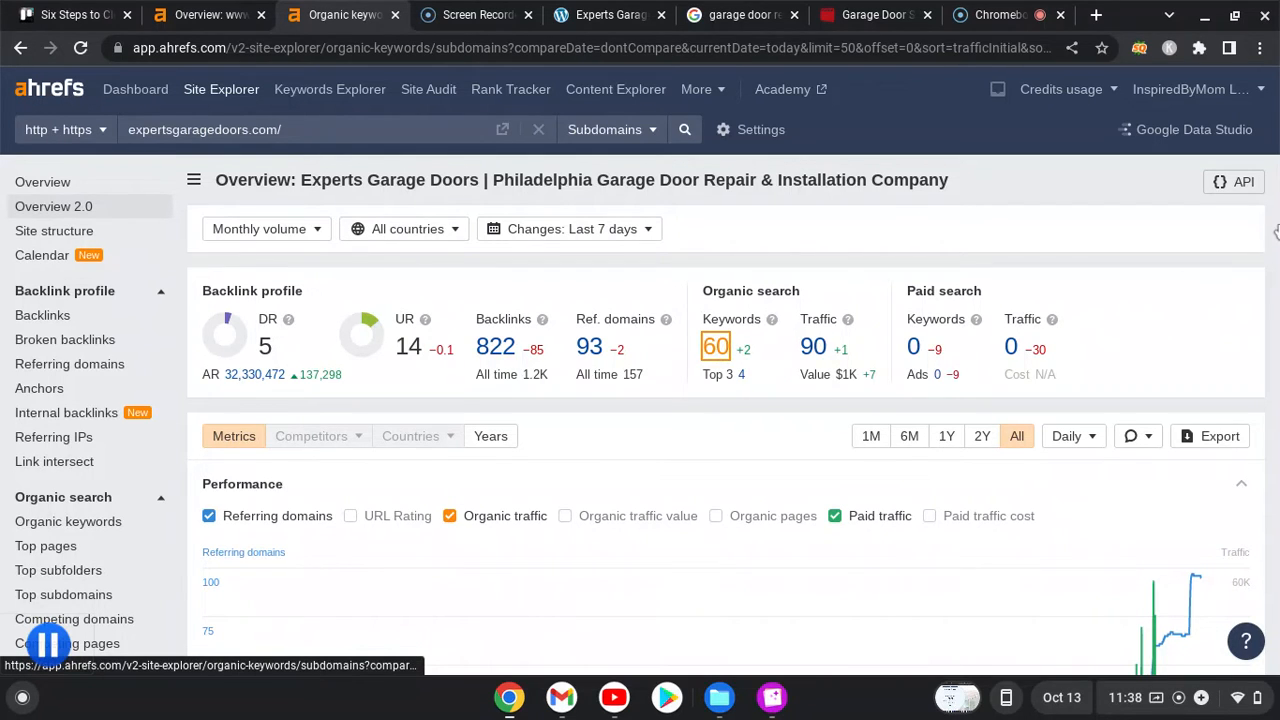
left_click(68, 521)
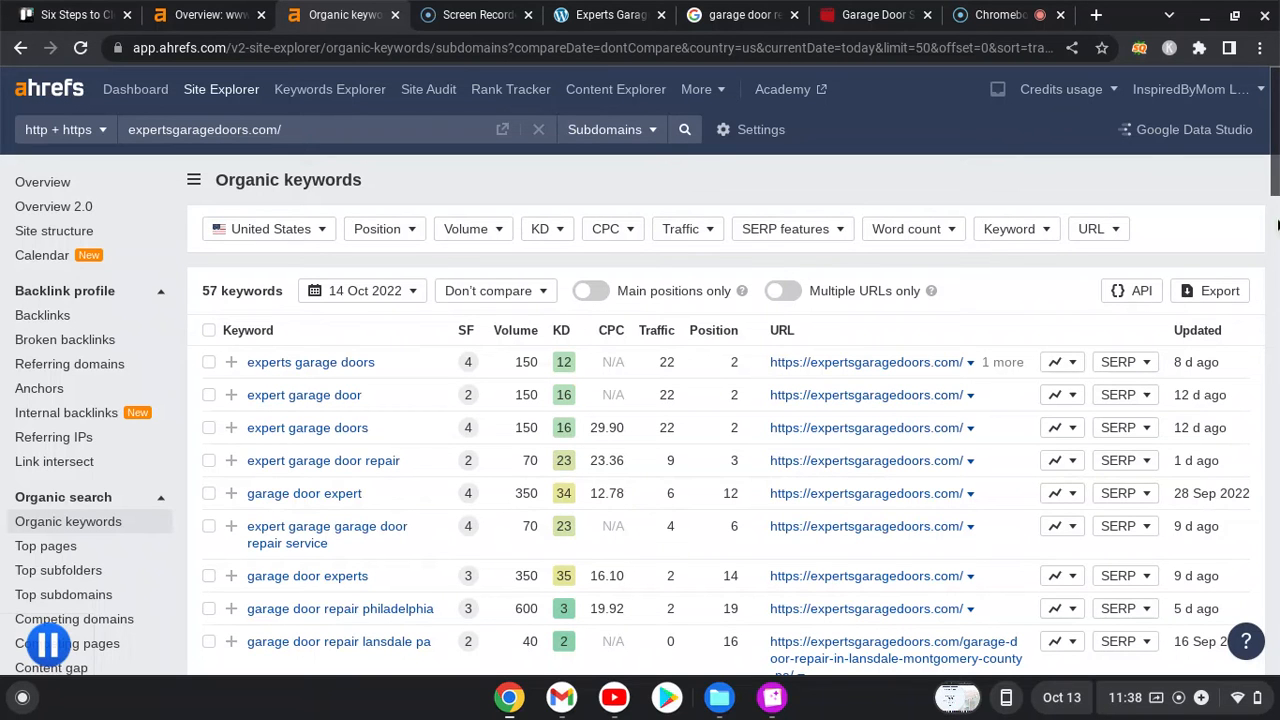
scroll("down", 3)
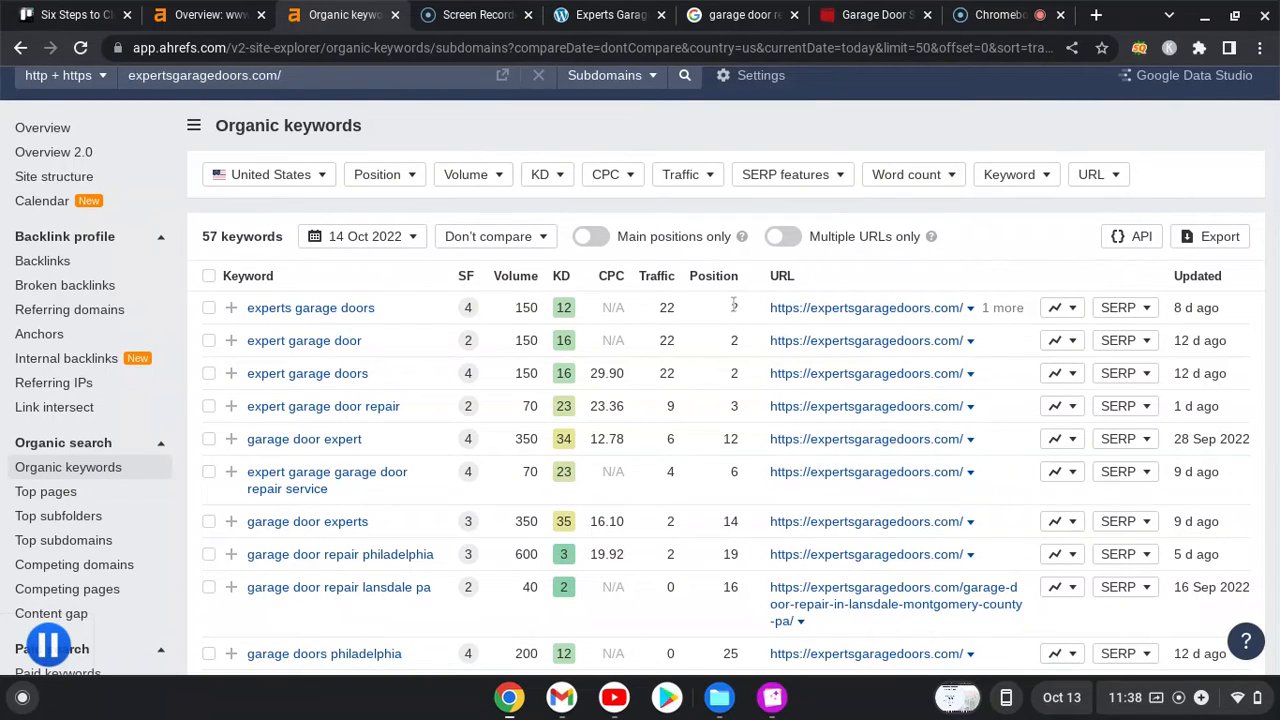
mouse_move(533, 410)
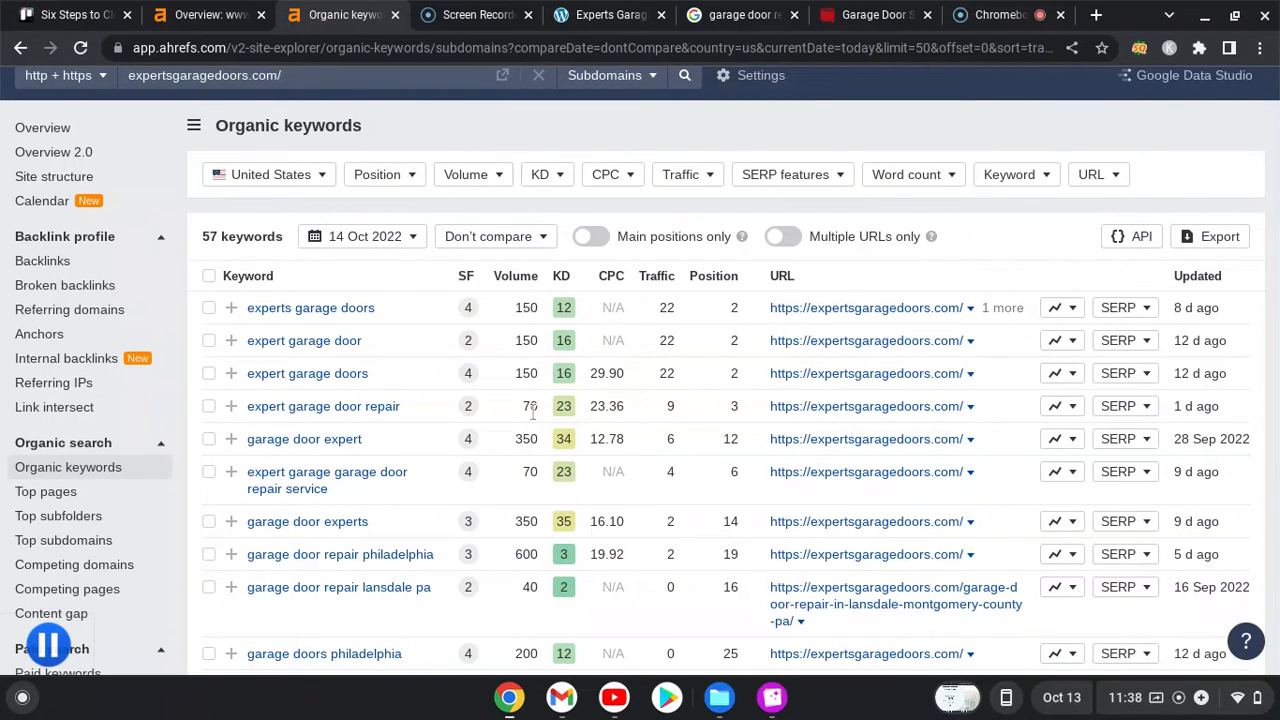
mouse_move(425, 455)
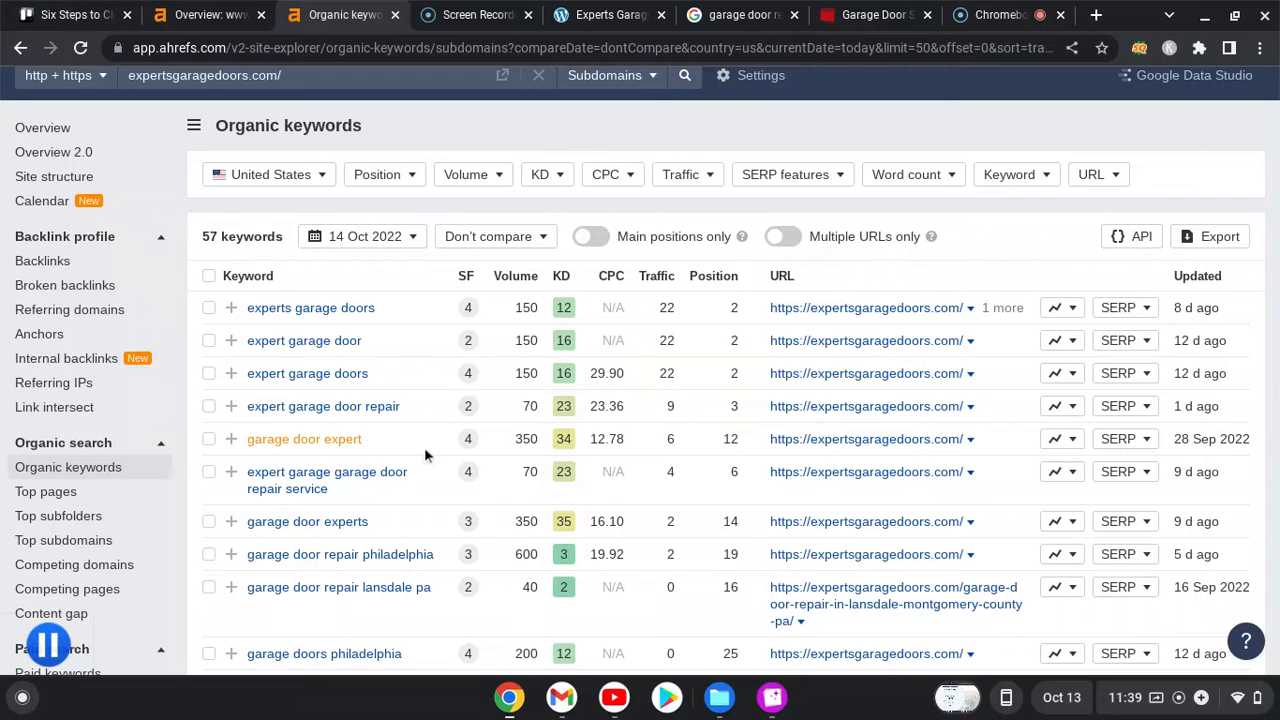
mouse_move(685, 418)
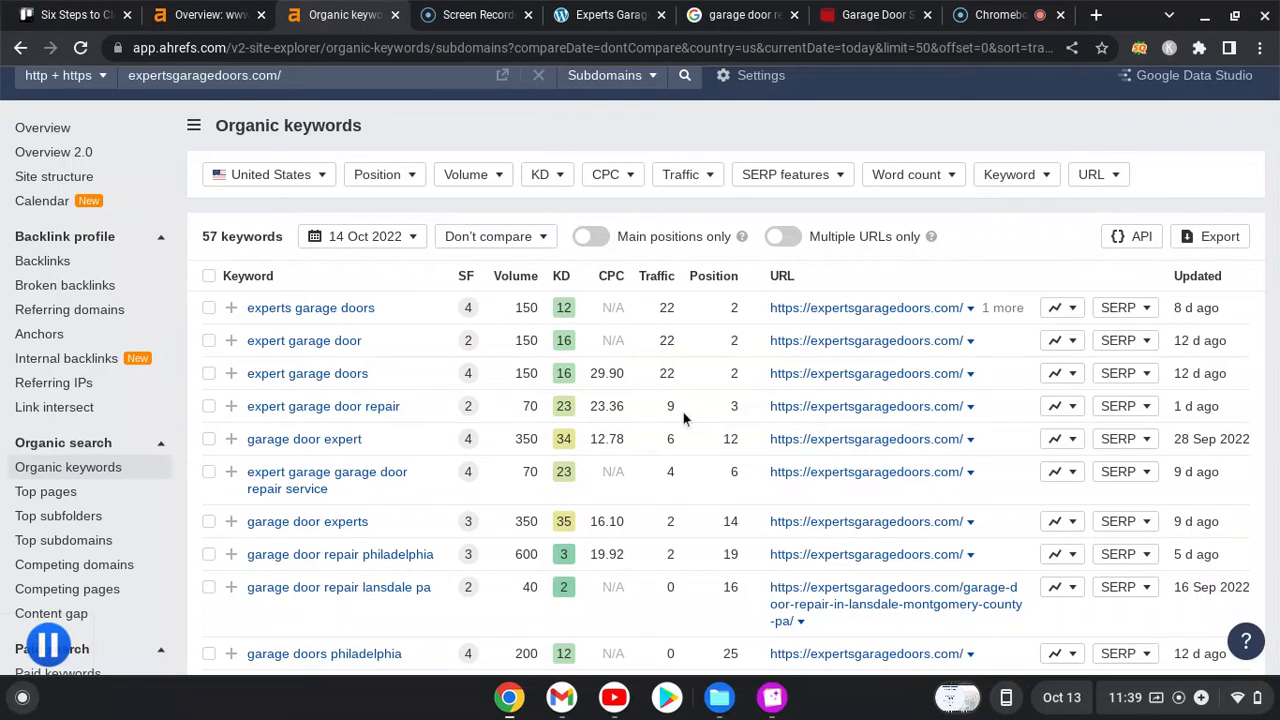
mouse_move(995, 256)
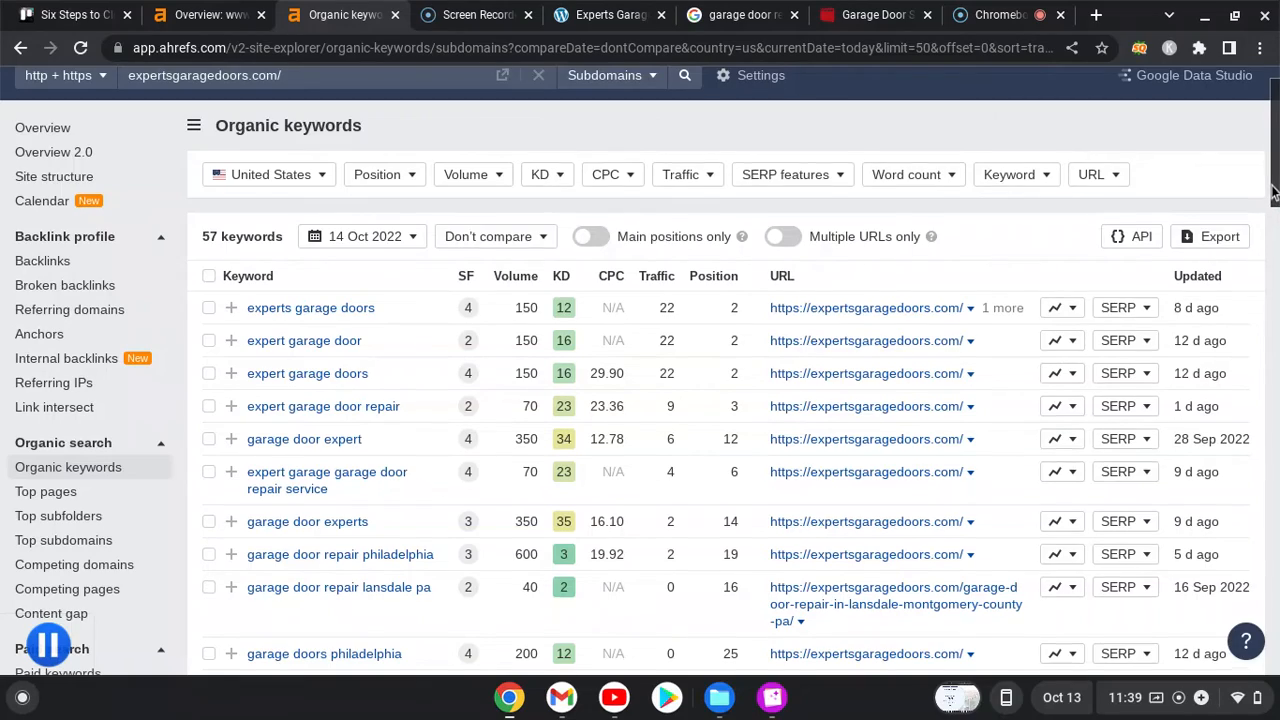
scroll("down", 3)
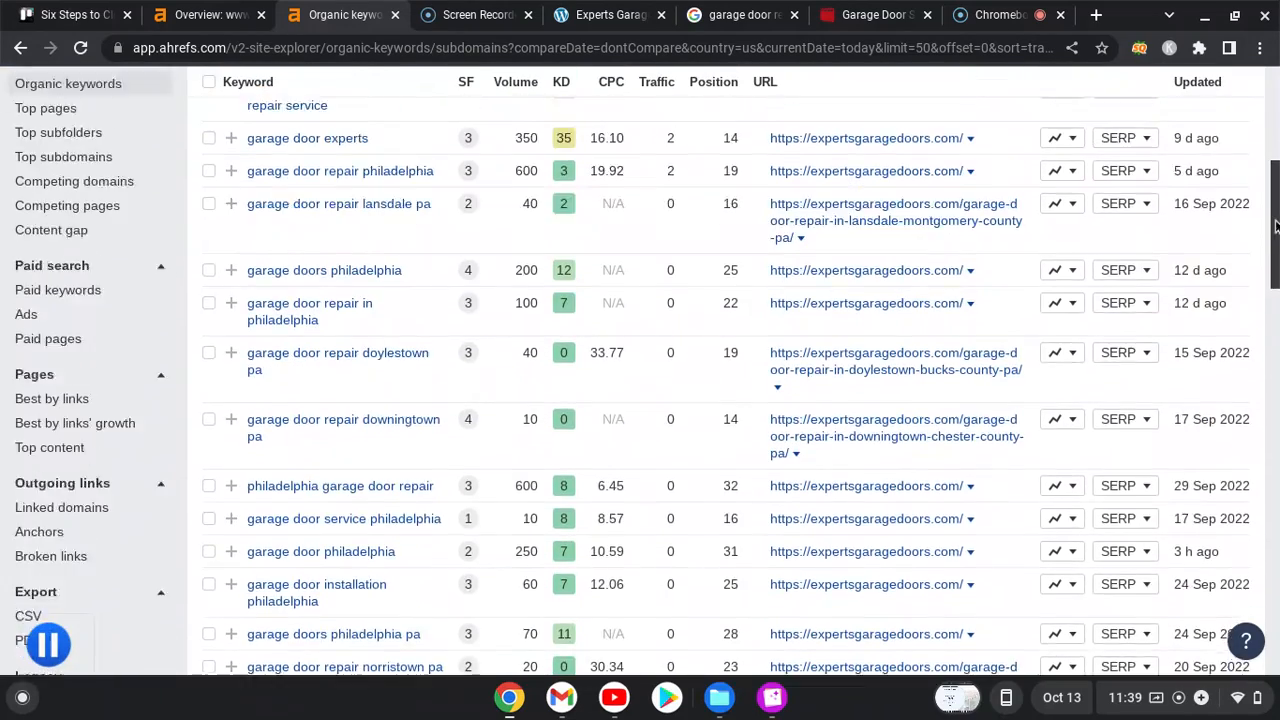
scroll("up", 3)
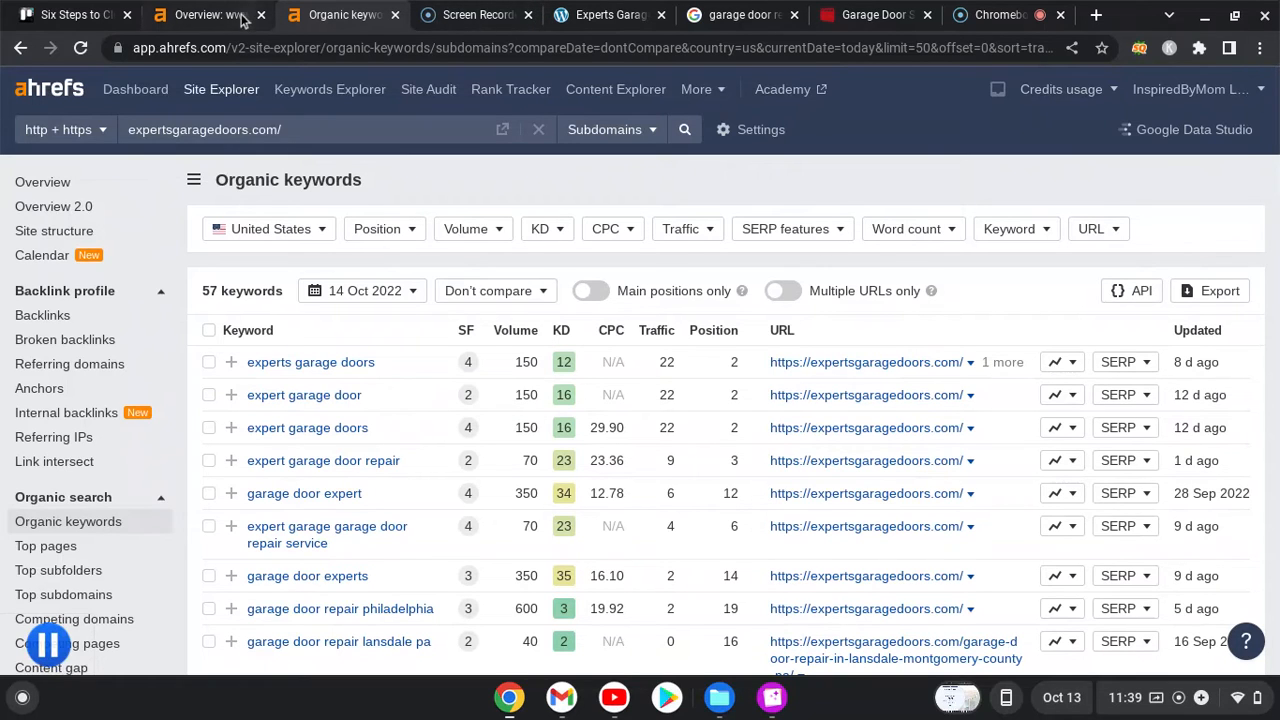
- Show the aladdindoors.com overview: DR 28, 6.1K backlinks, 4.3K keywords, 5.9K traffic
left_click(207, 14)
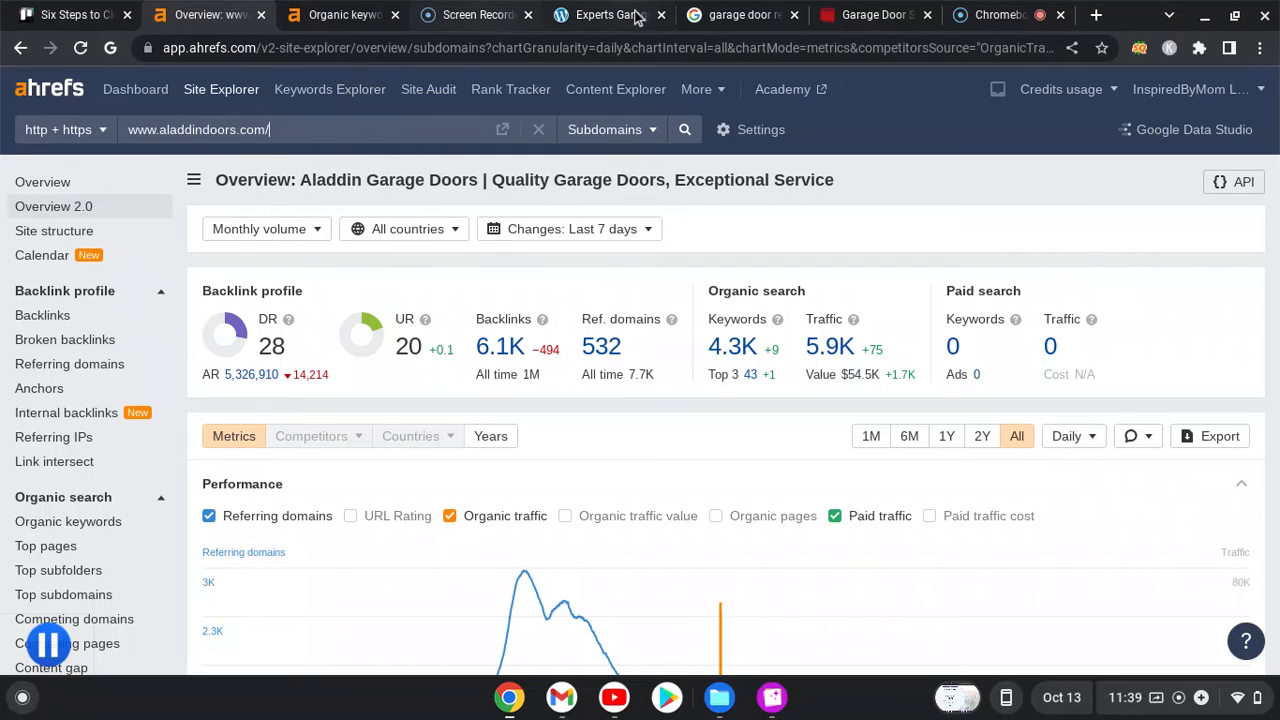
- Scroll the garage door repair philadelphia results down to the HomeAdvisor, Aladdin and Precision Door listings
left_click(740, 14)
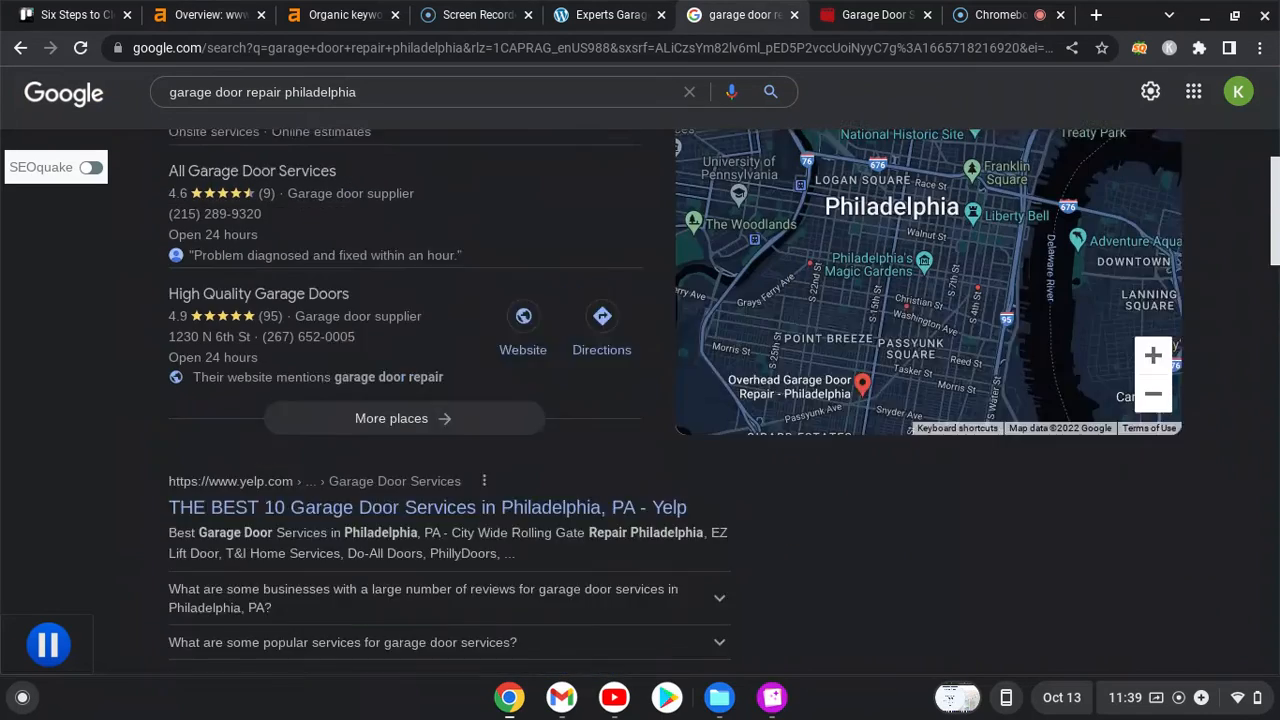
scroll("down", 3)
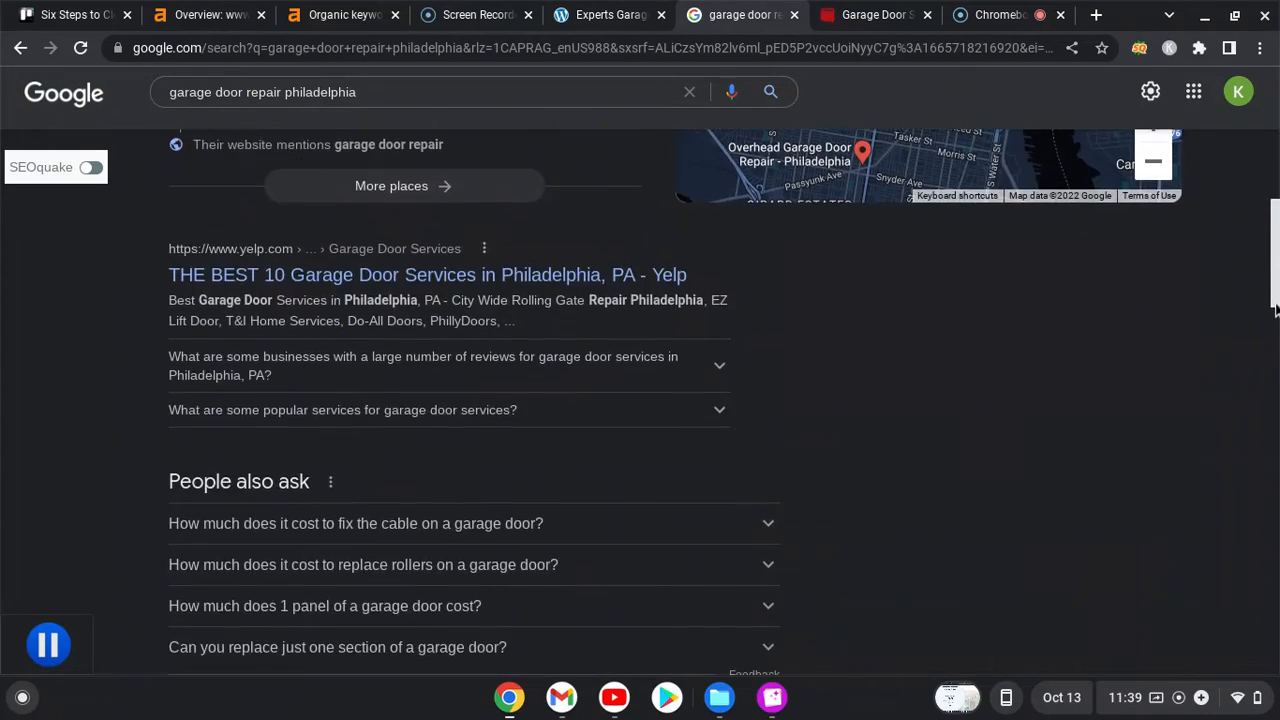
scroll("down", 3)
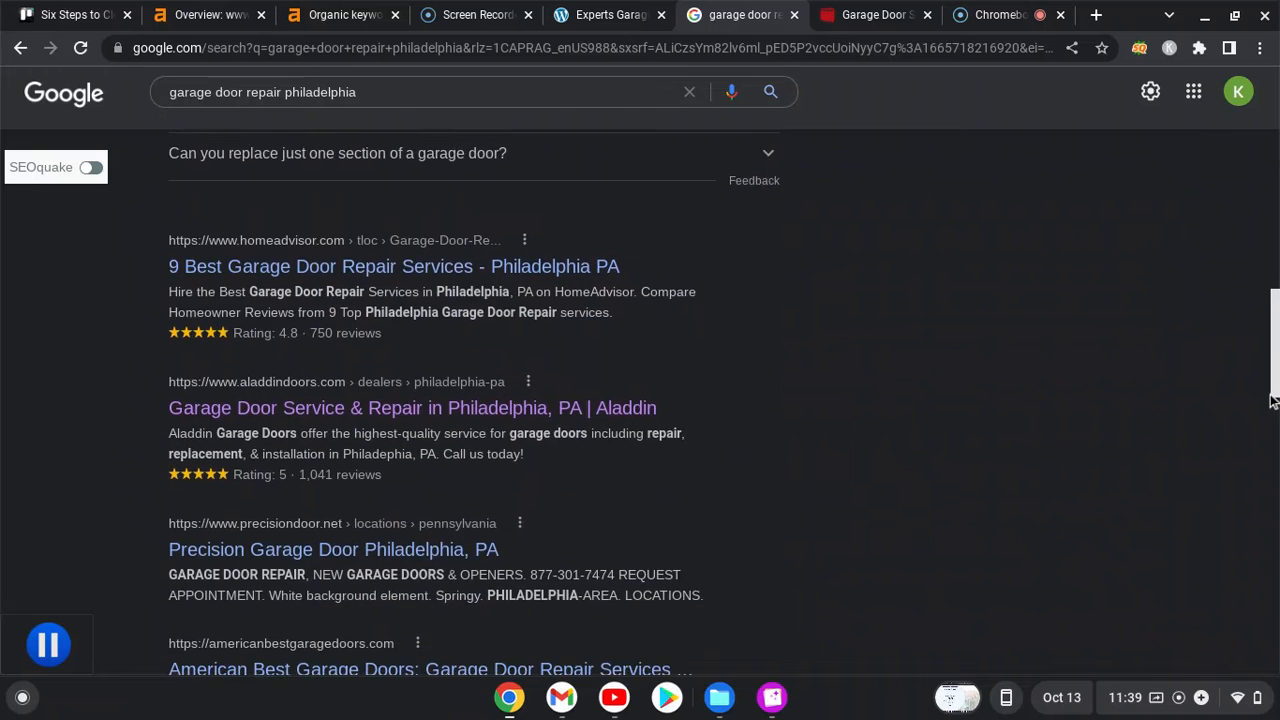
scroll("up", 3)
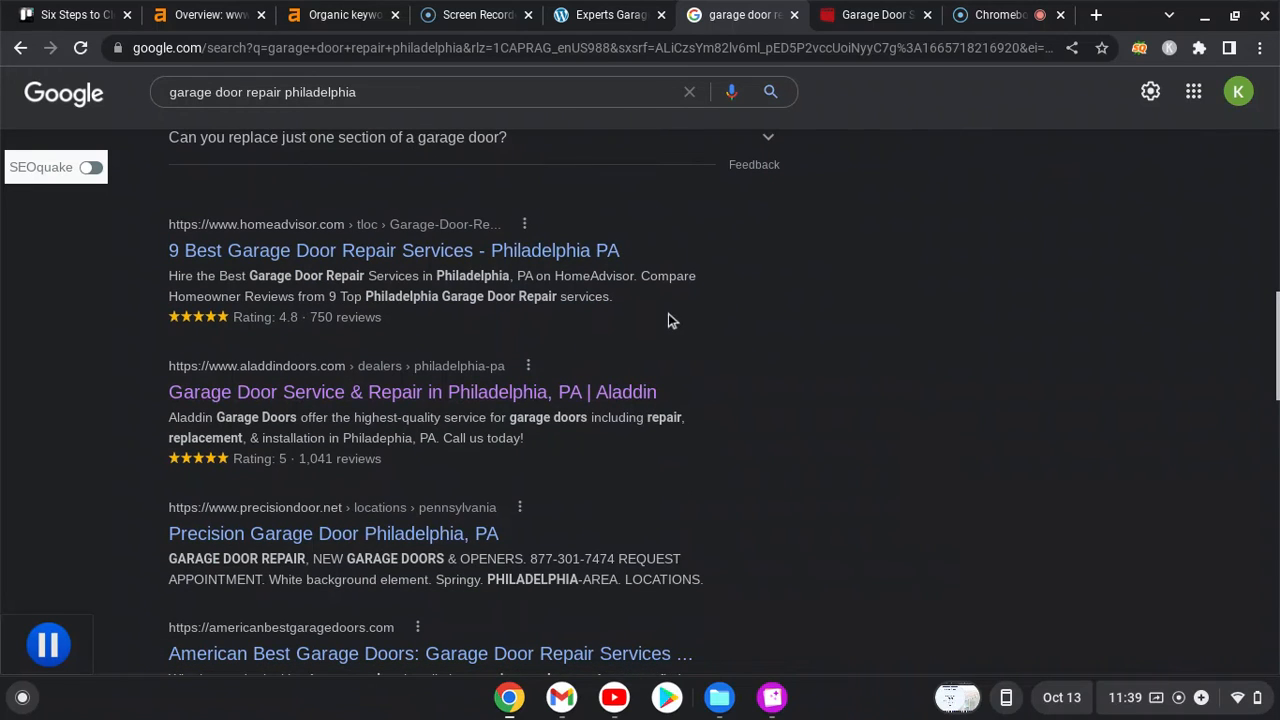
mouse_move(308, 250)
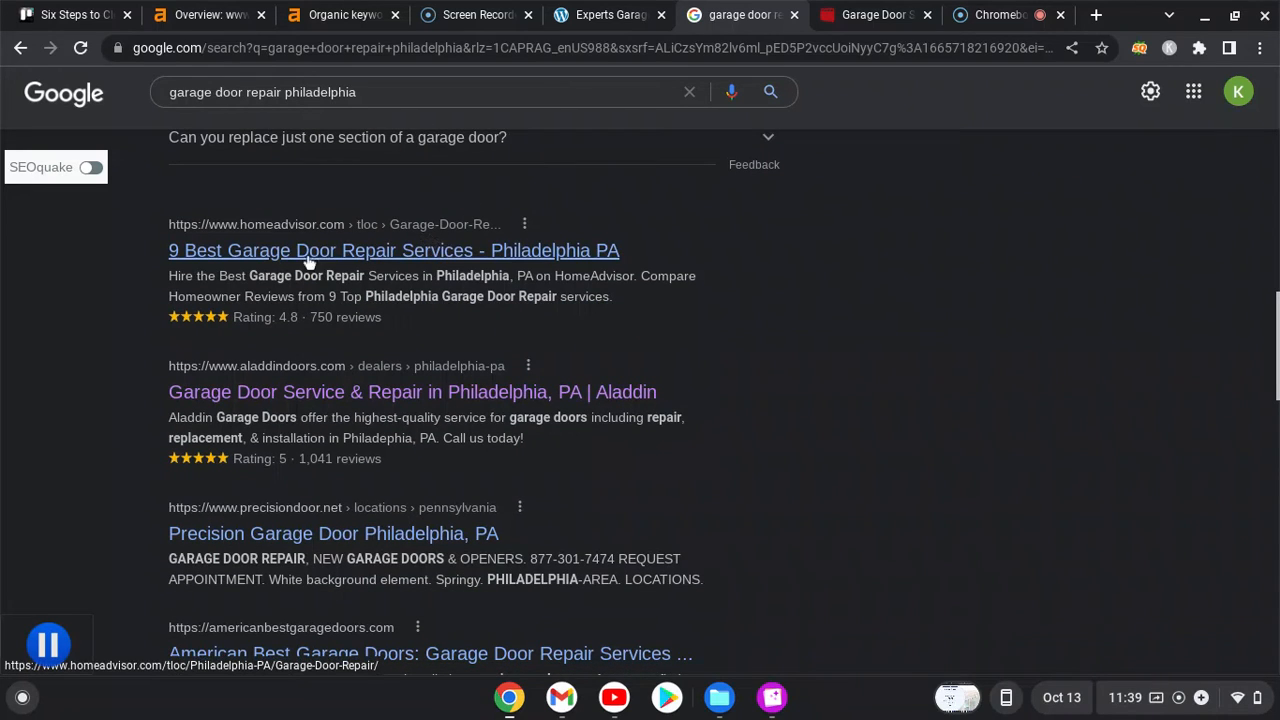
mouse_move(376, 349)
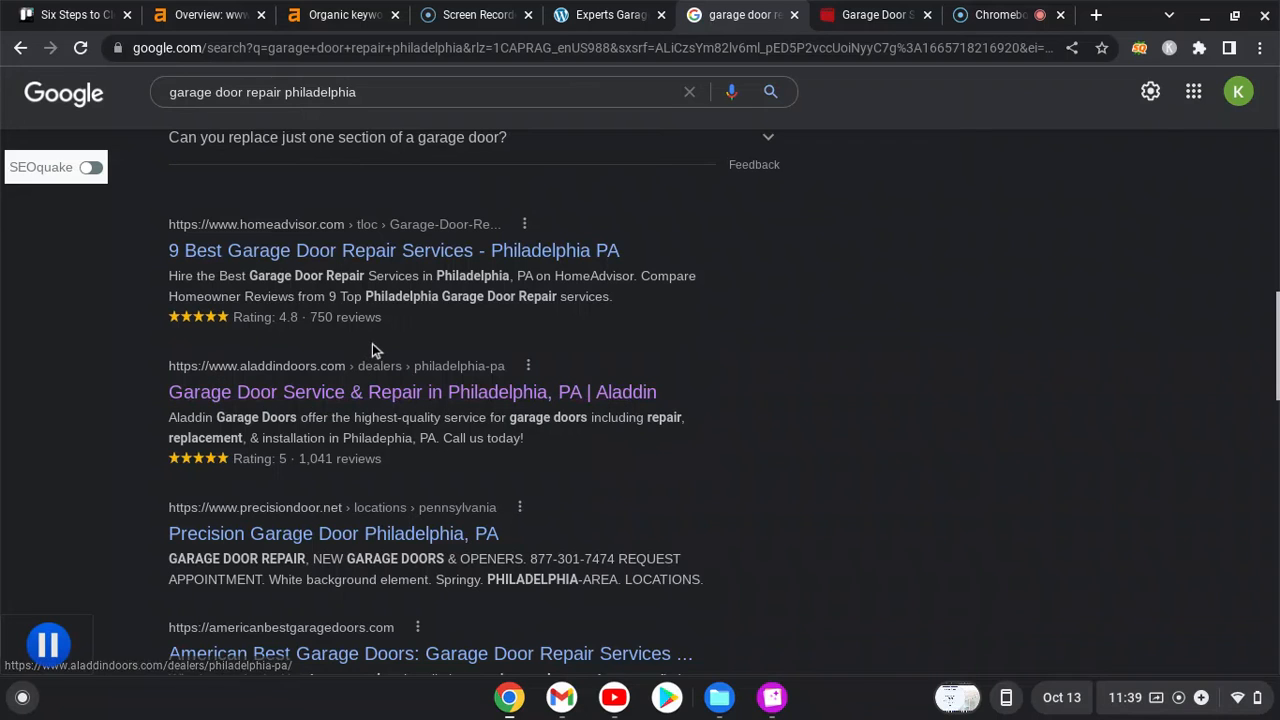
mouse_move(667, 307)
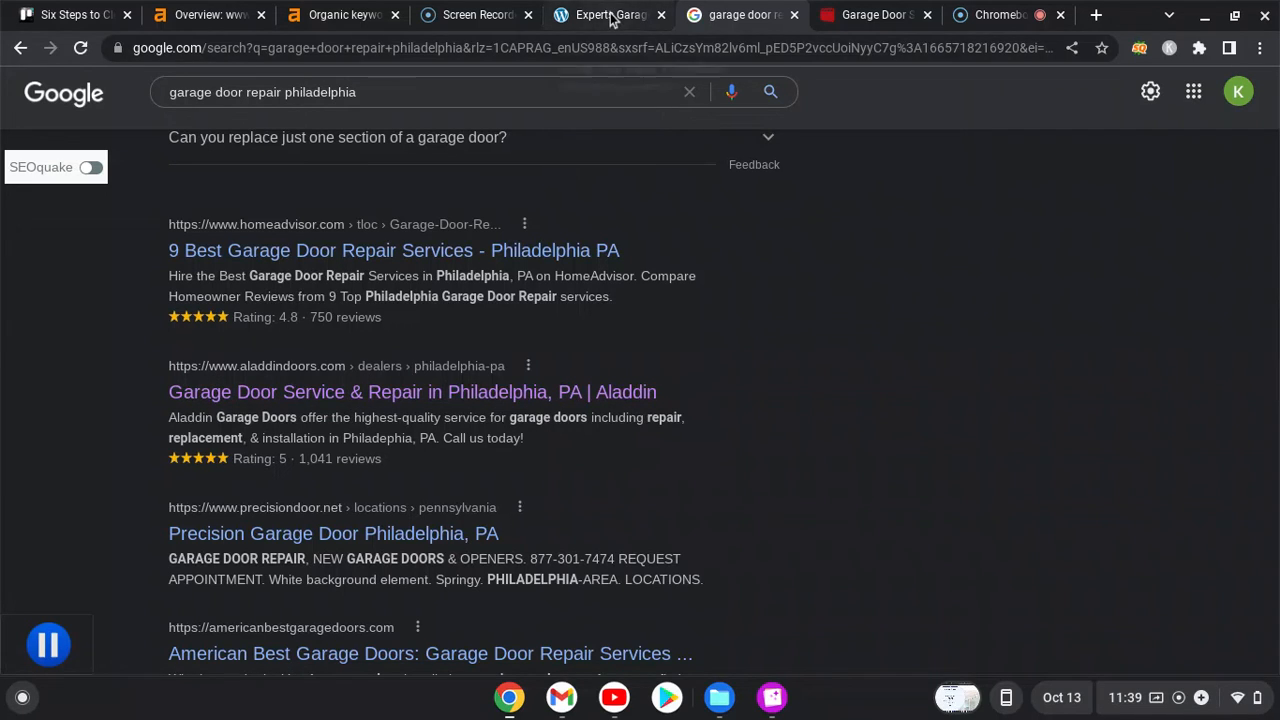
- Bring back the aladdindoors.com overview with DR 28, 6.1K backlinks, 4.3K keywords, 5.9K traffic
left_click(340, 14)
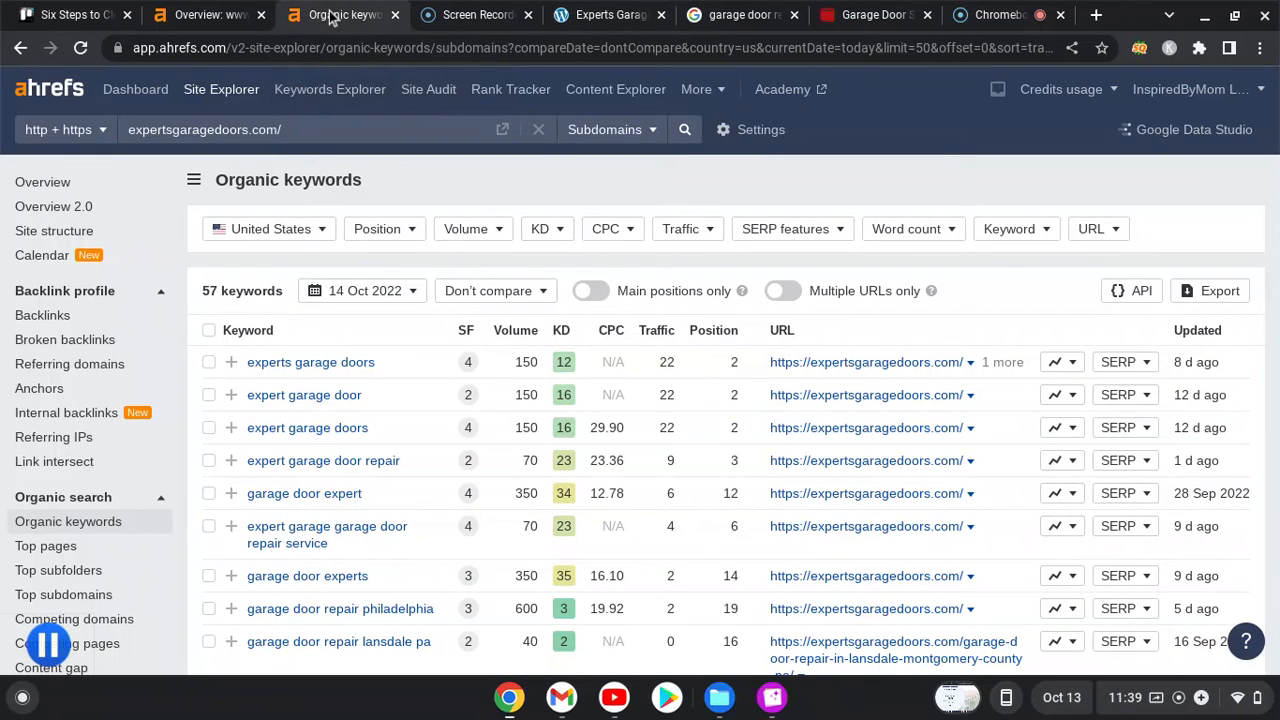
left_click(207, 14)
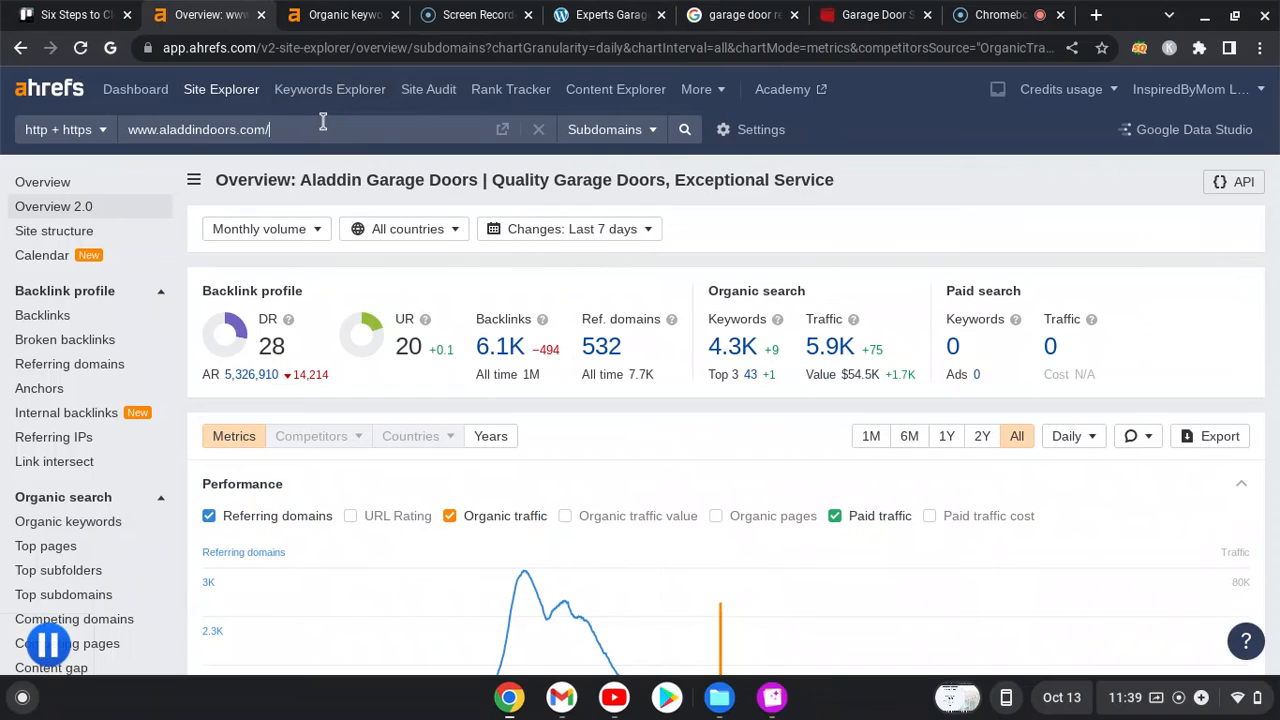
mouse_move(399, 456)
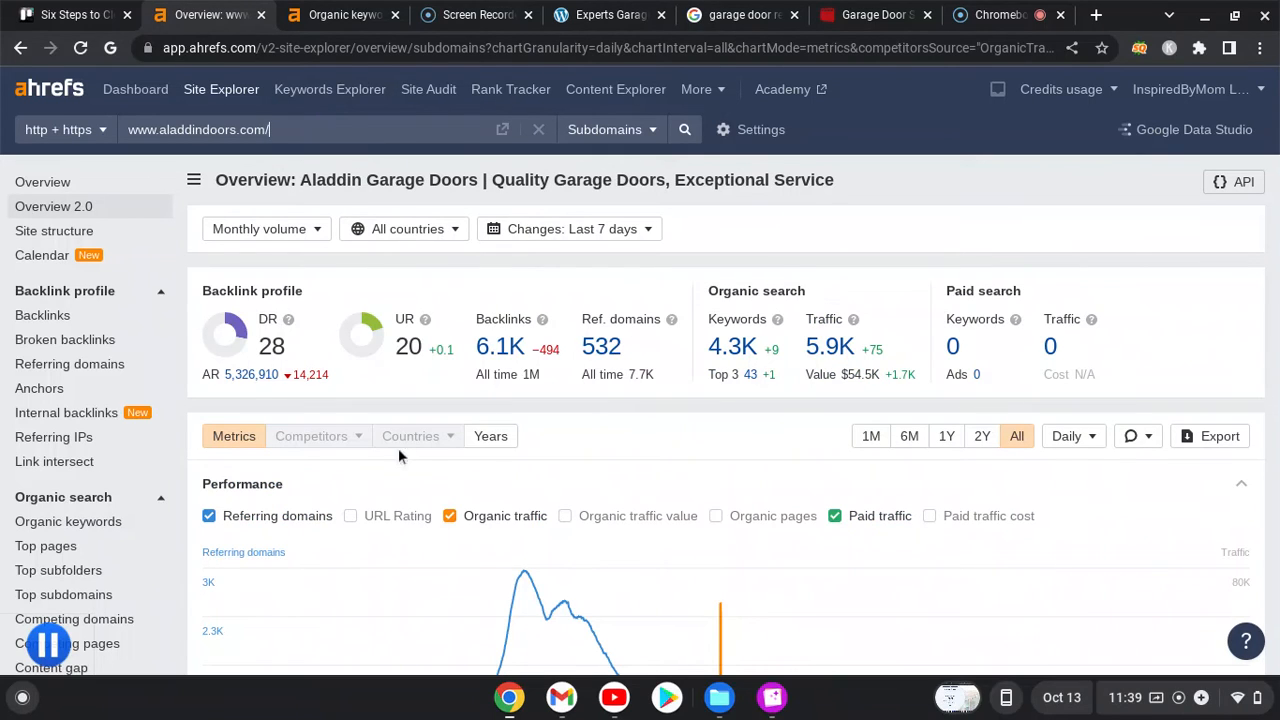
mouse_move(510, 375)
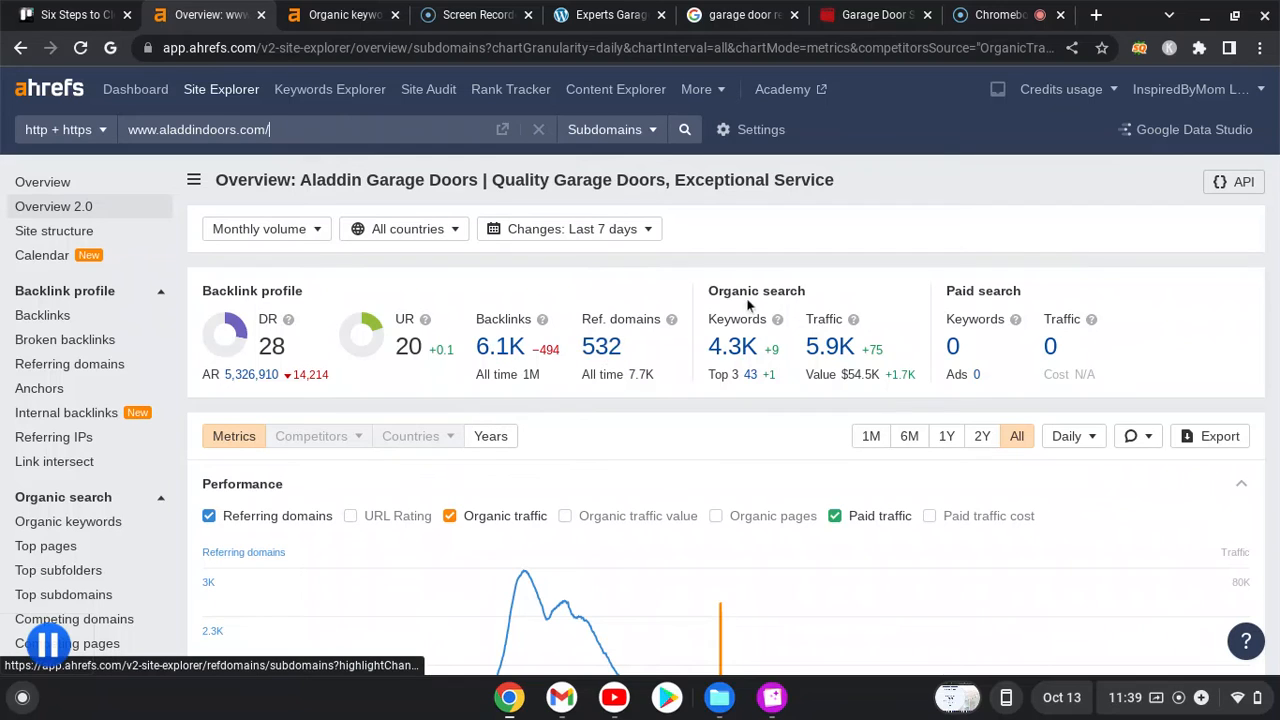
mouse_move(810, 320)
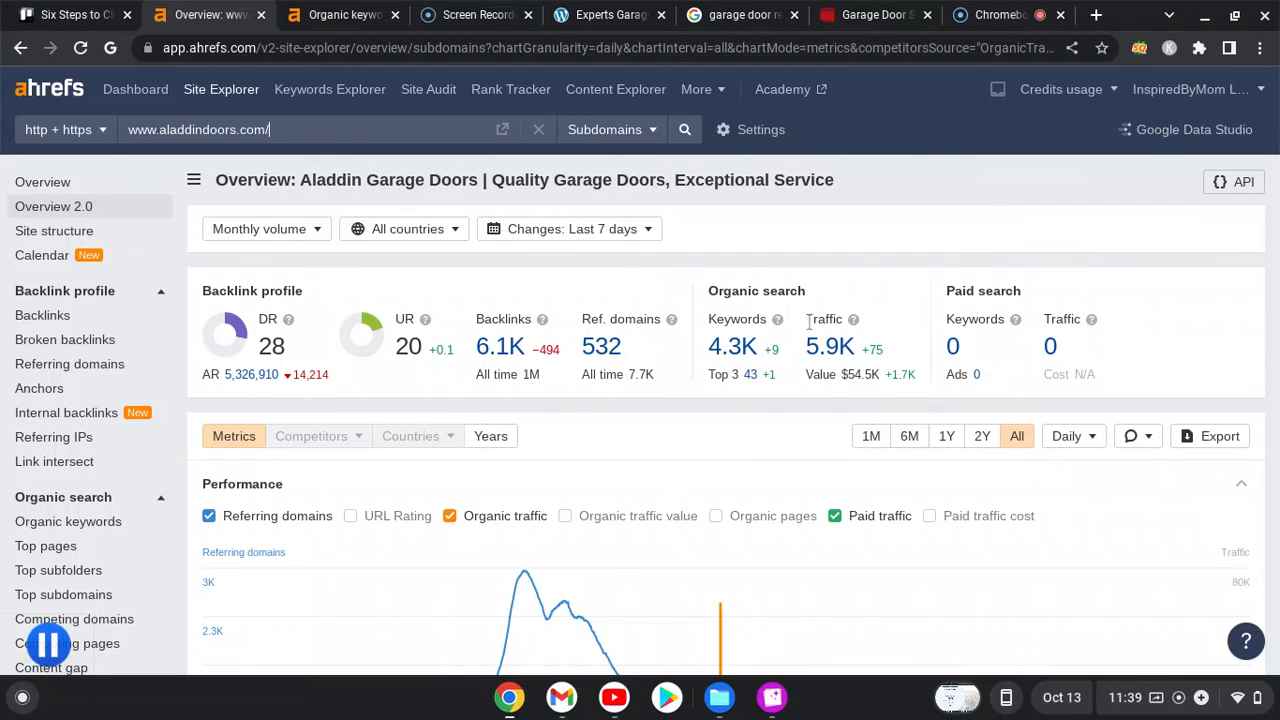
mouse_move(828, 346)
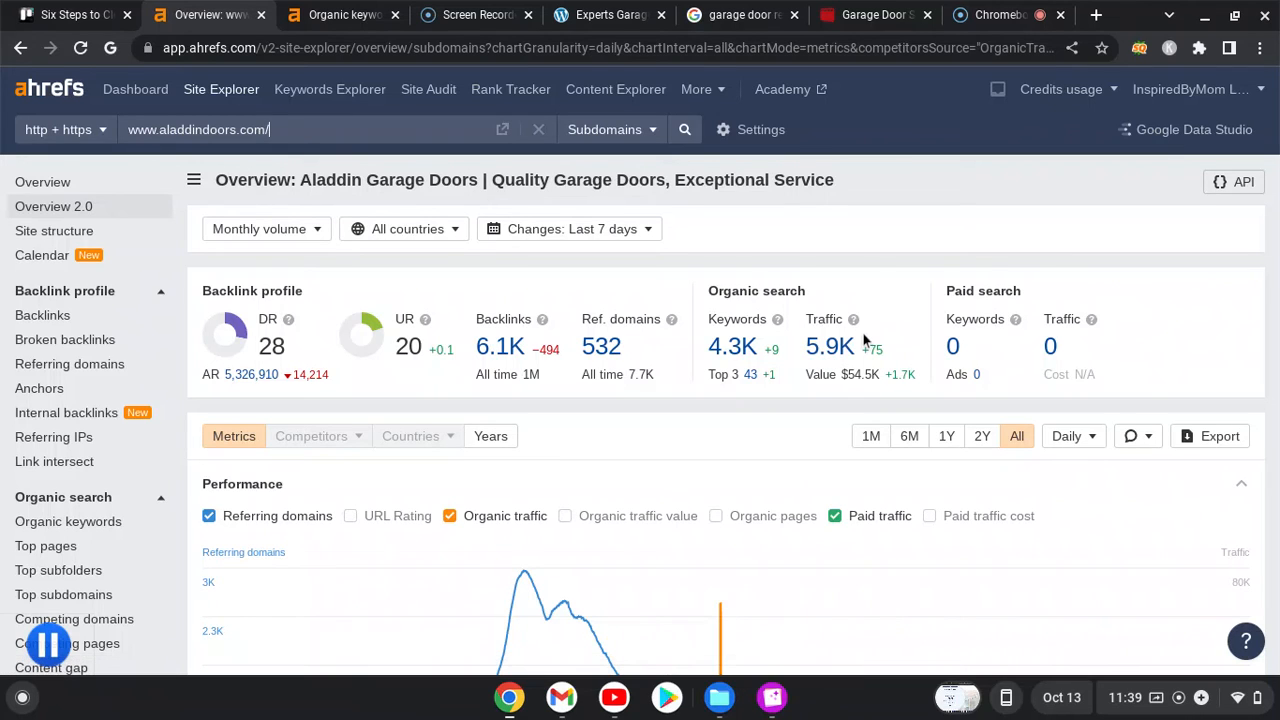
mouse_move(830, 346)
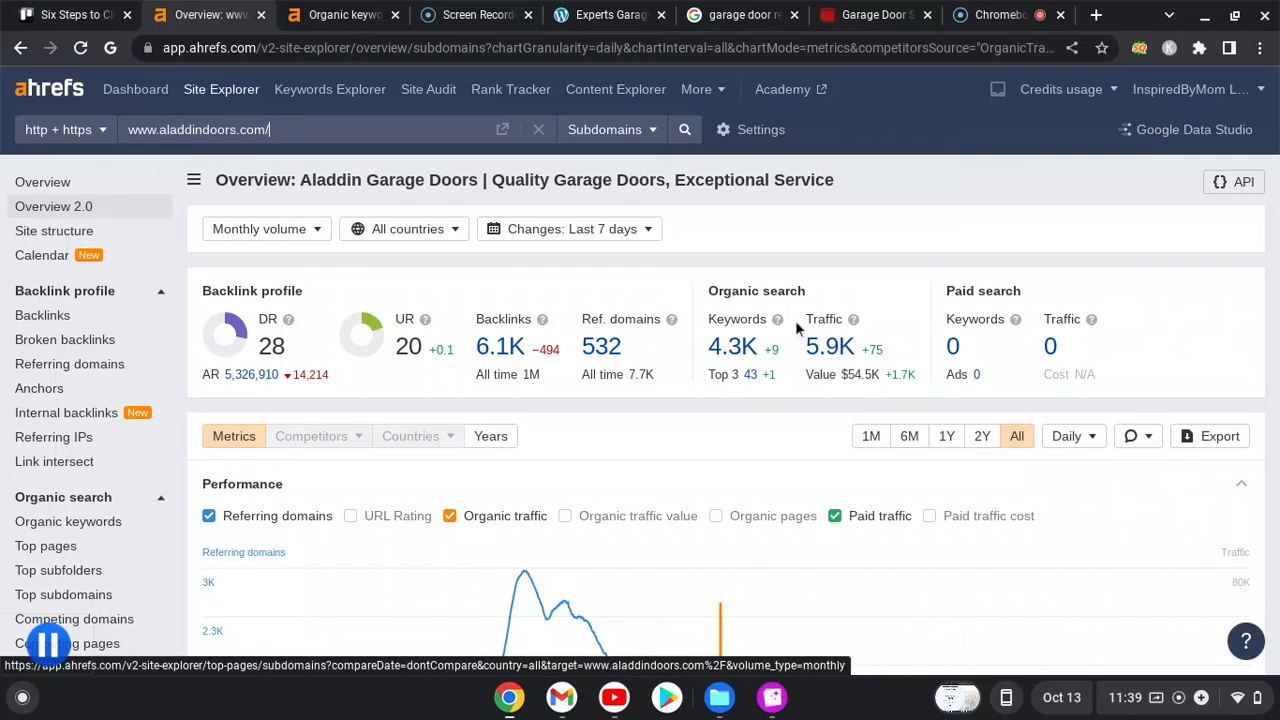
mouse_move(720, 373)
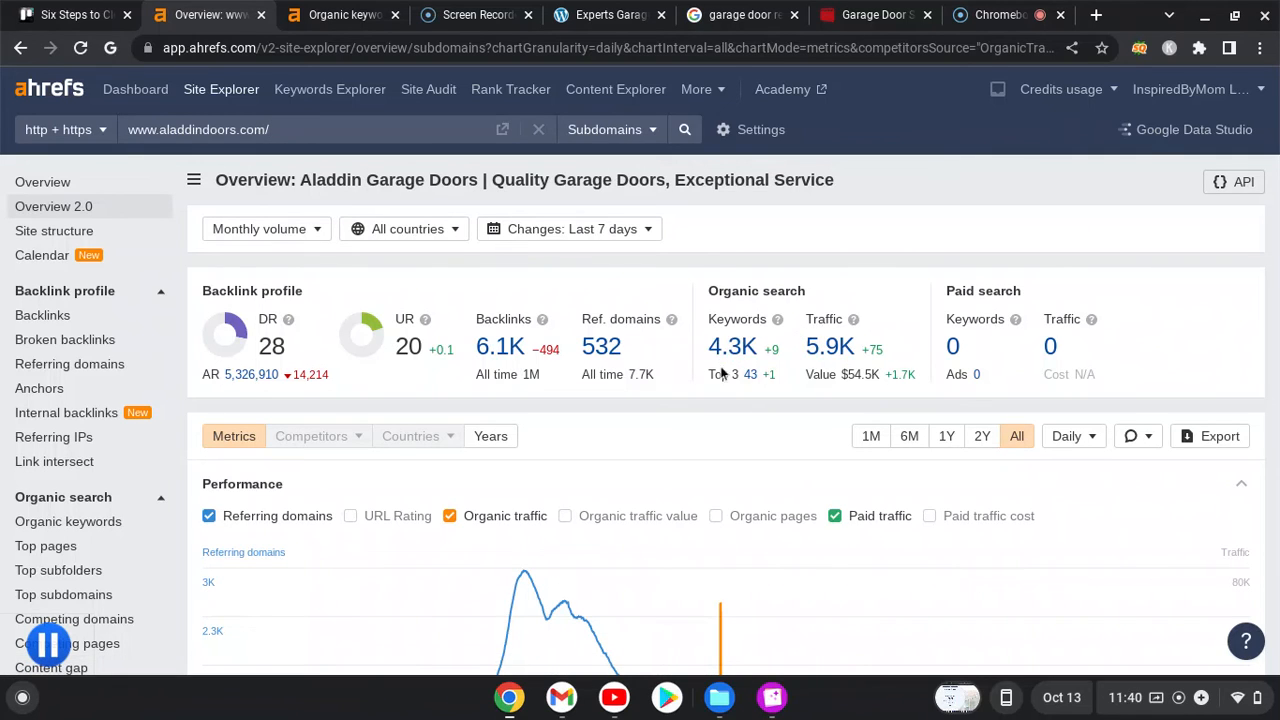
mouse_move(733, 347)
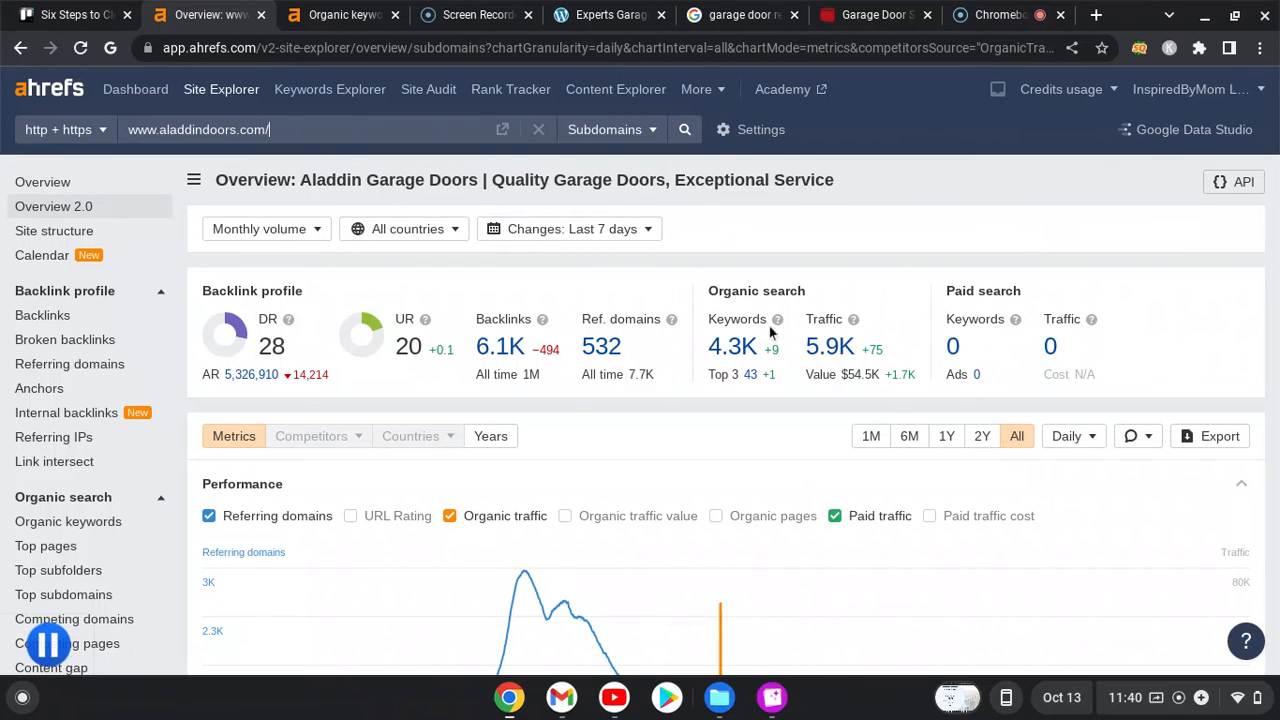
mouse_move(770, 280)
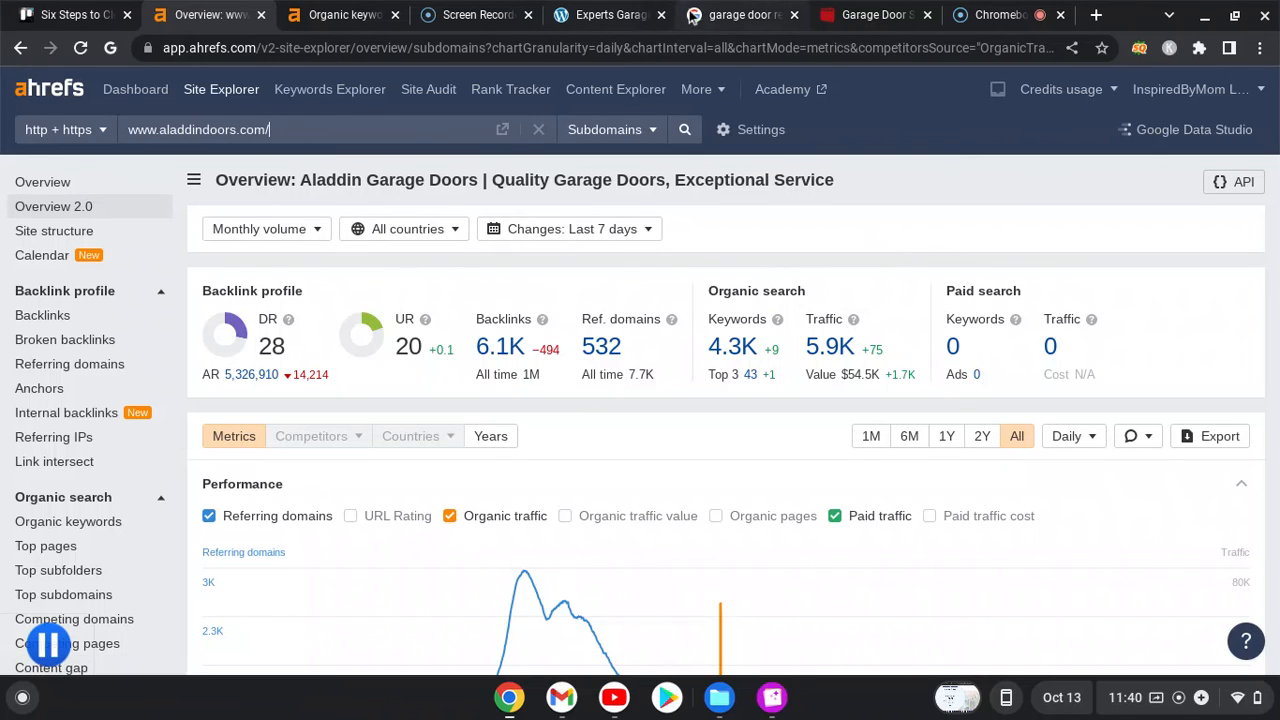
- Scroll the Philadelphia results from the Places pack down to the Ollis Bros. listing and the ads
left_click(740, 14)
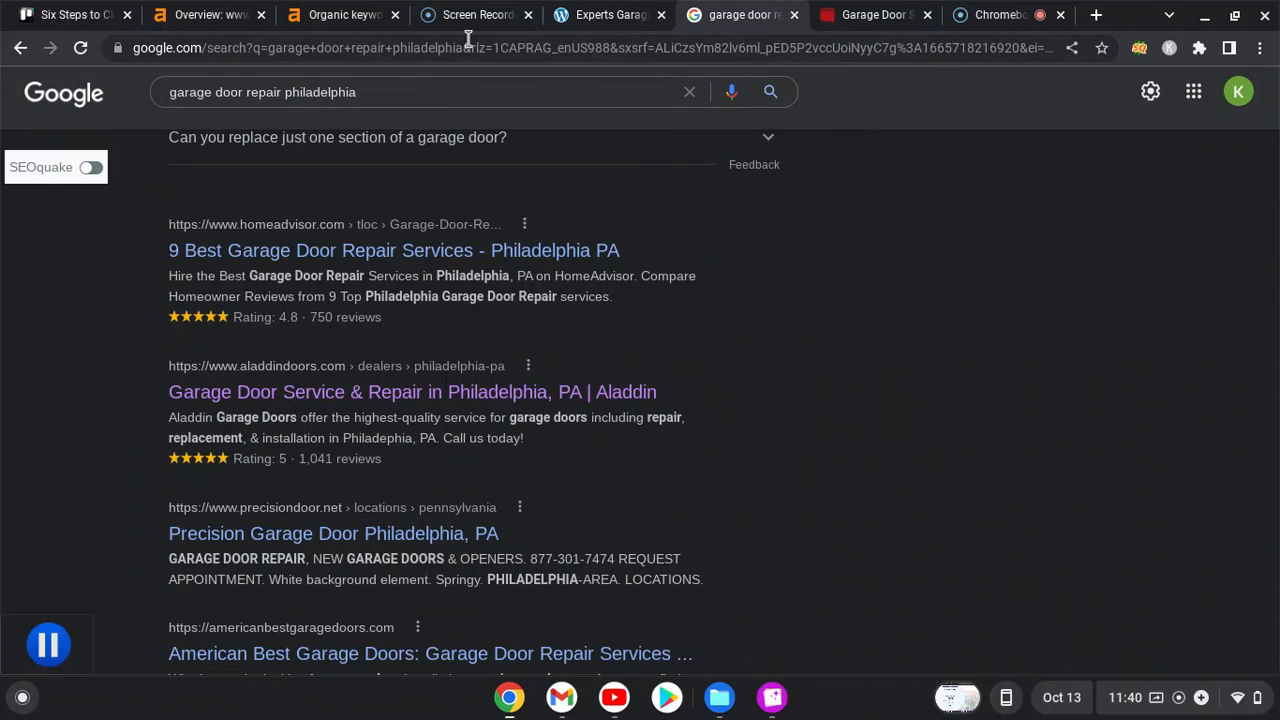
mouse_move(648, 161)
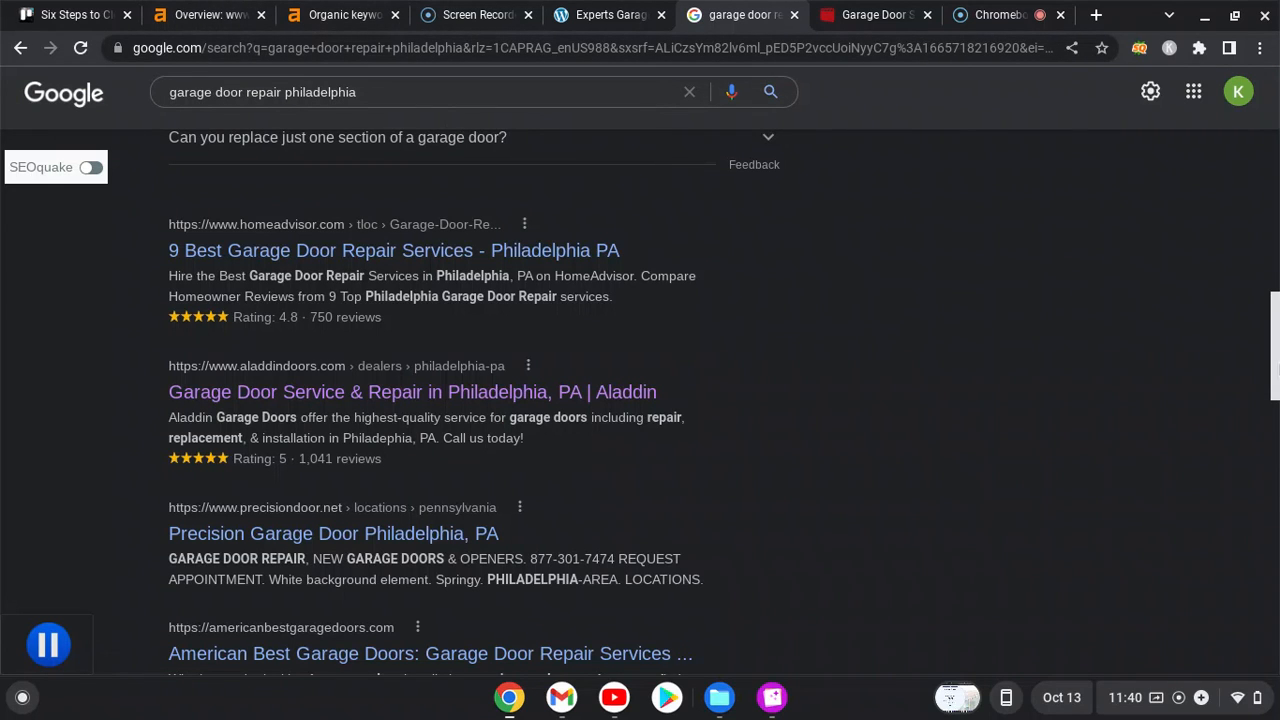
scroll("up", 3)
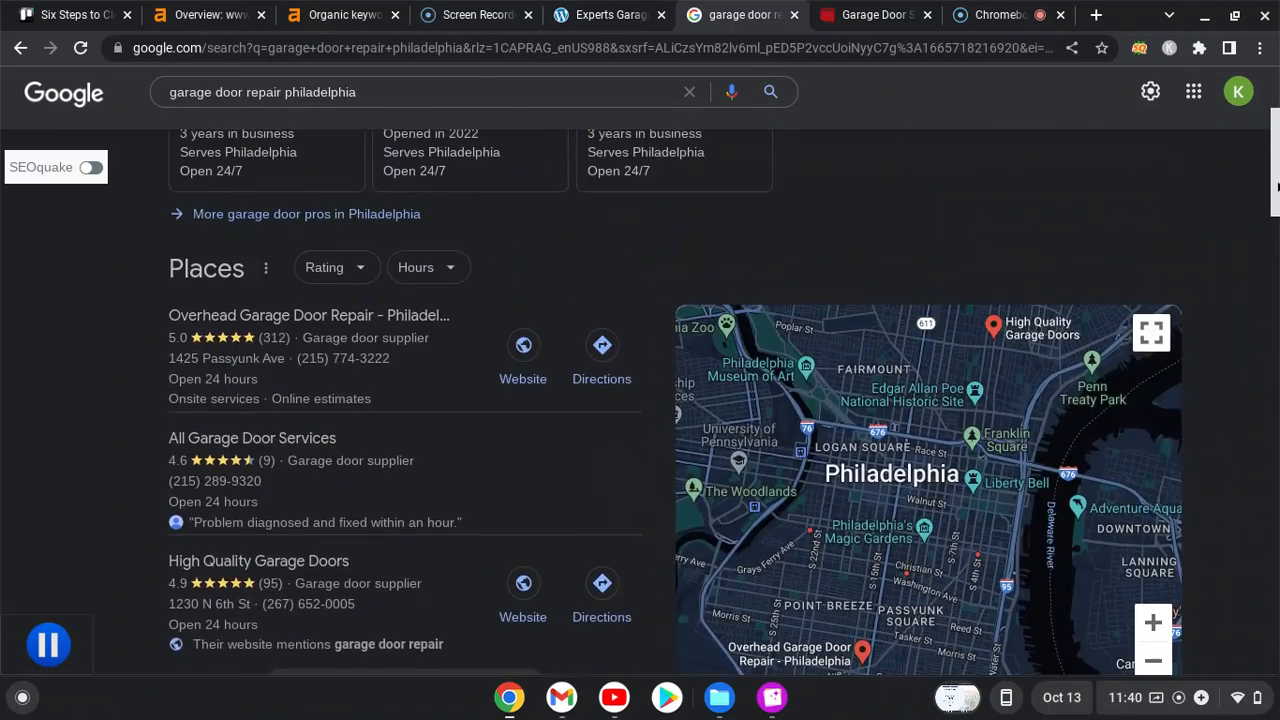
scroll("down", 3)
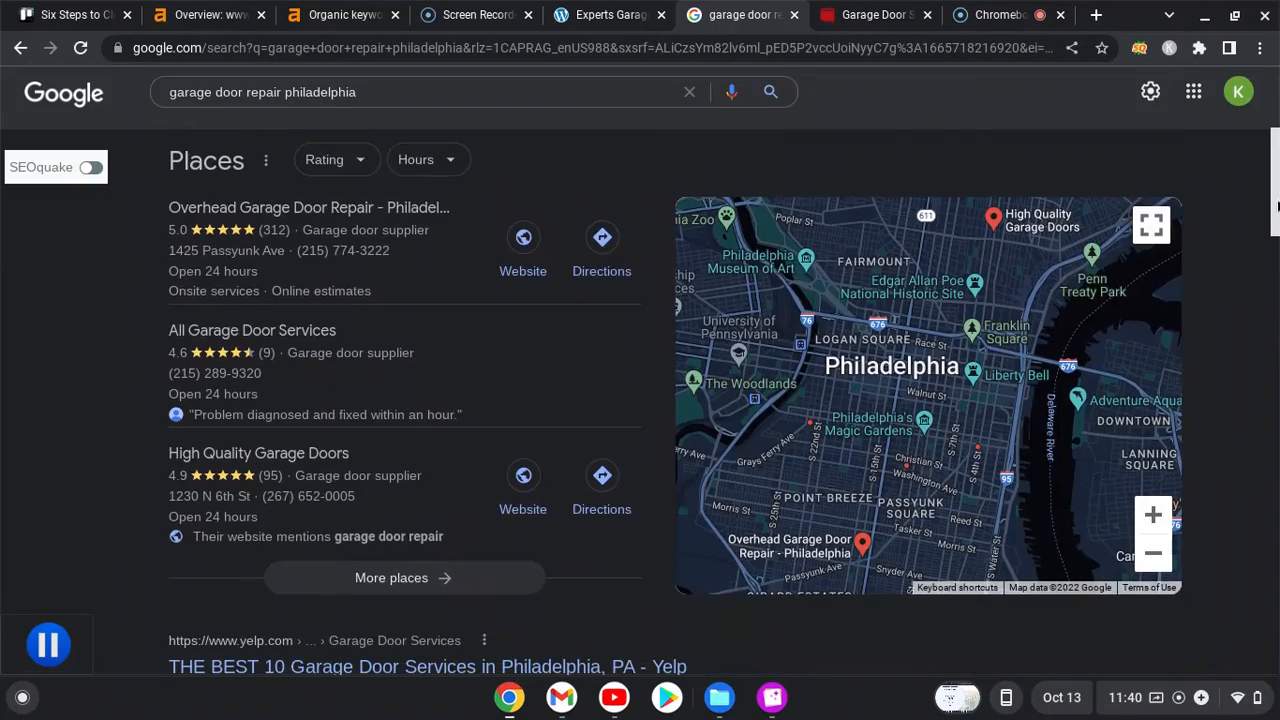
scroll("down", 3)
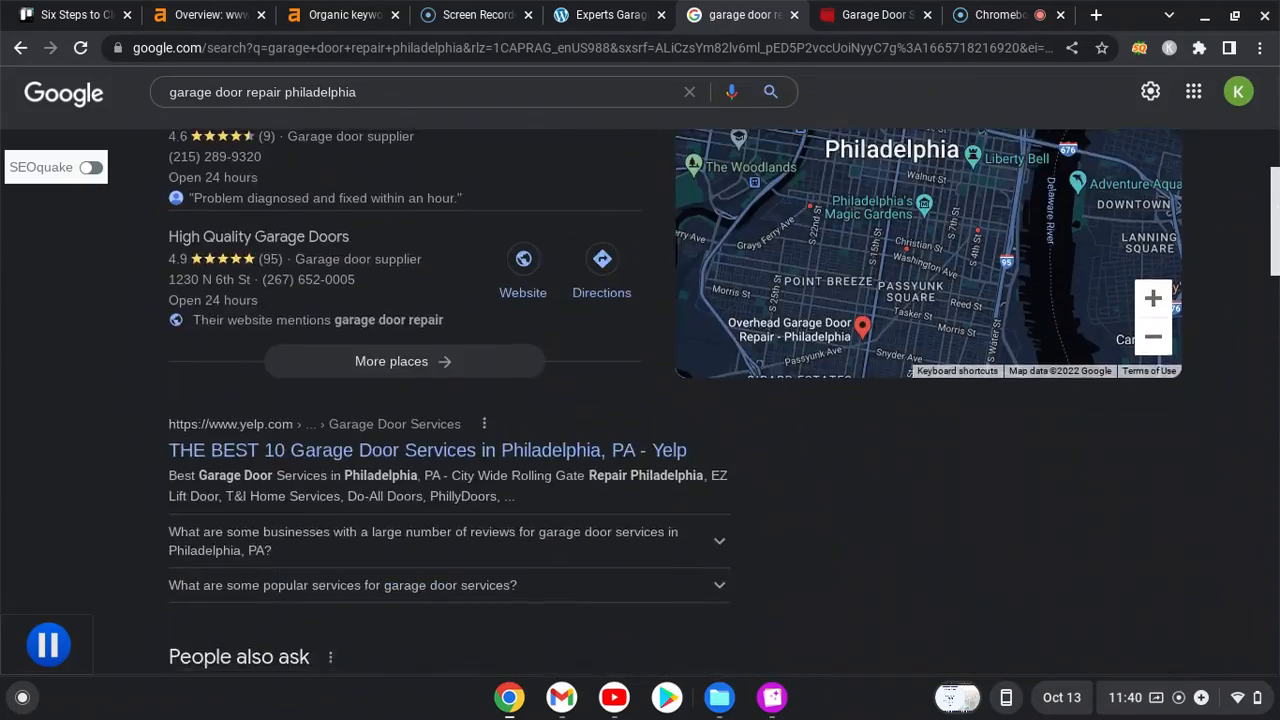
scroll("down", 3)
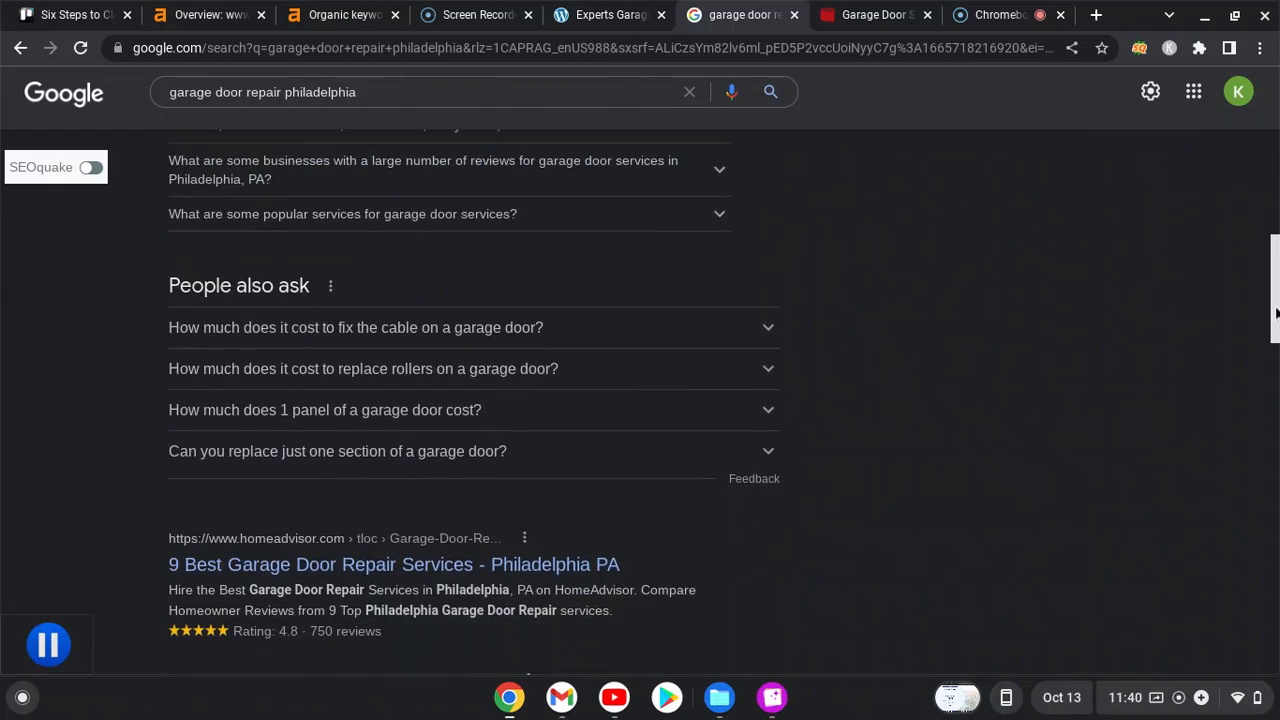
scroll("down", 3)
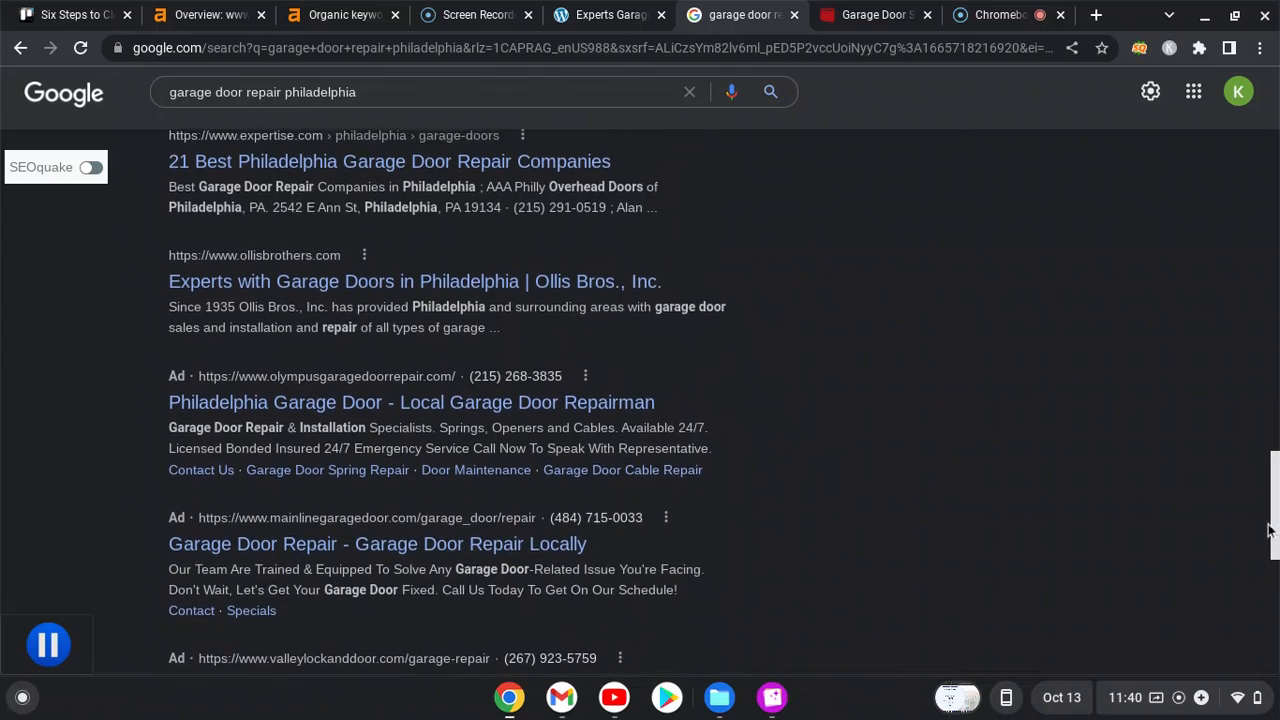
scroll("down", 3)
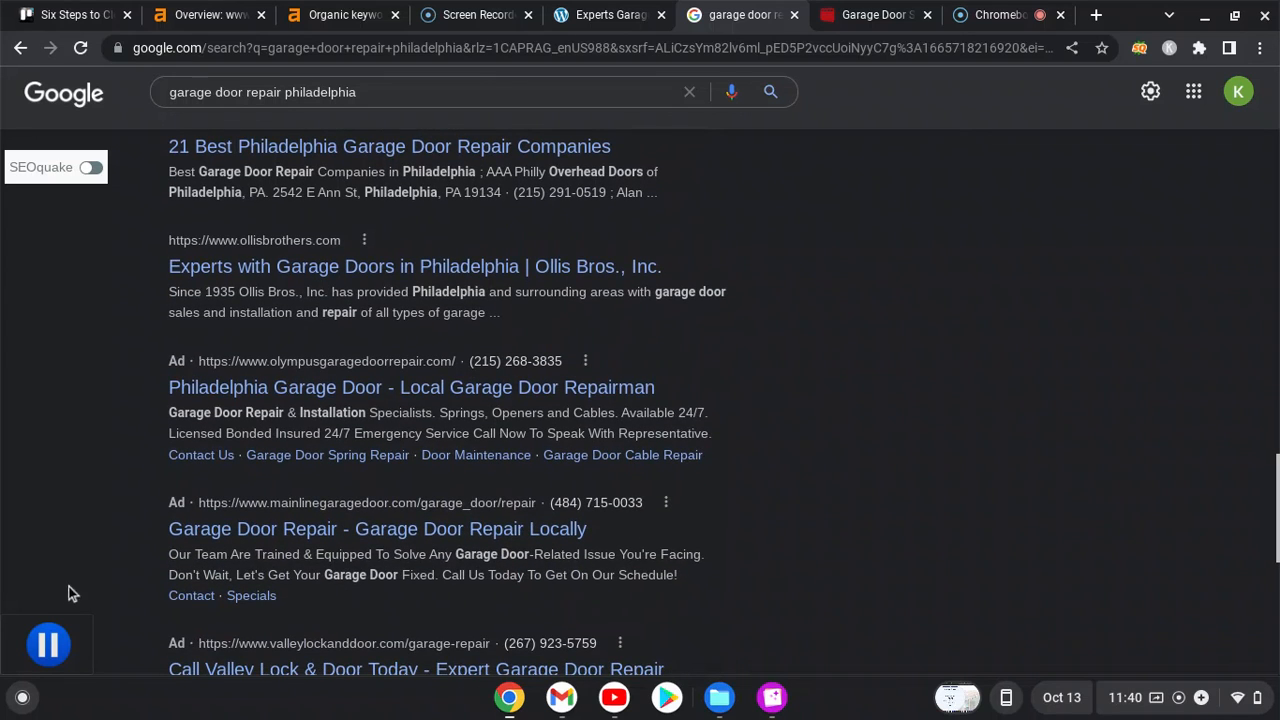